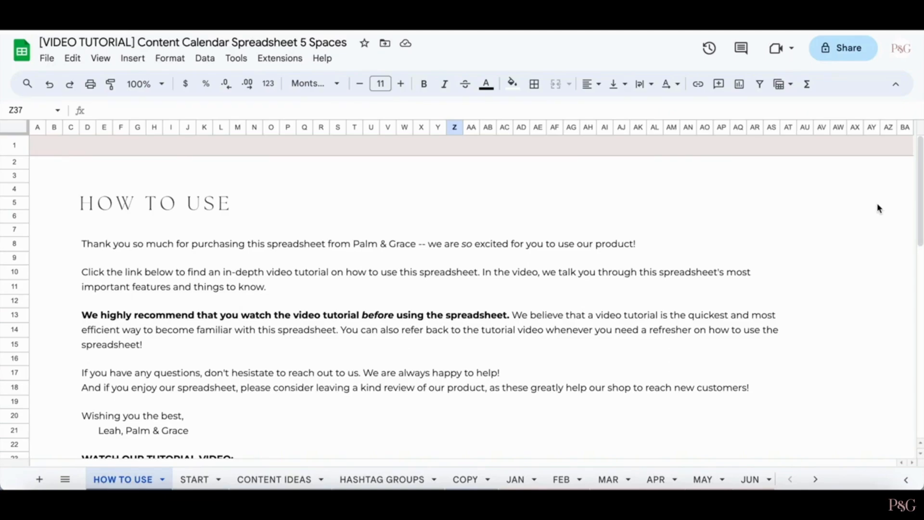
- On the START sheet, enter 2024 as the year to preview before reverting to 2023
{"action": "left_click", "coordinate": [514, 479]}
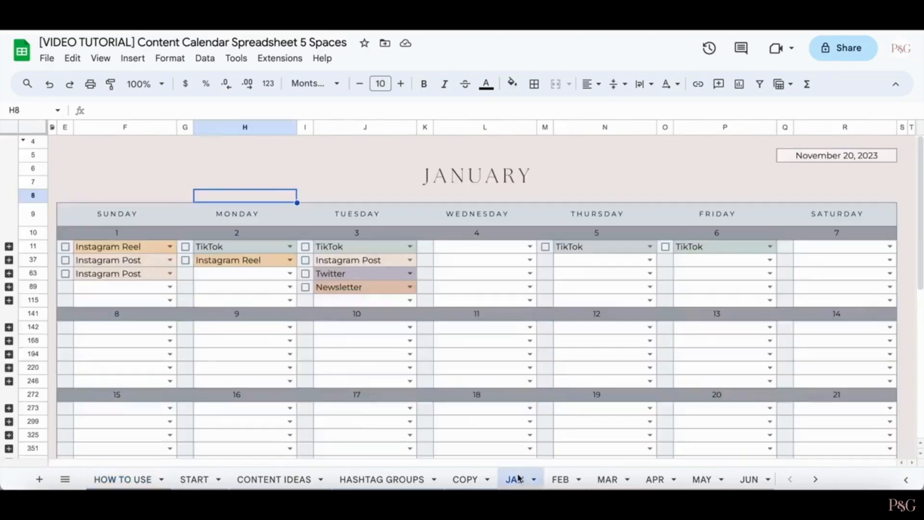
{"action": "mouse_move", "coordinate": [702, 197]}
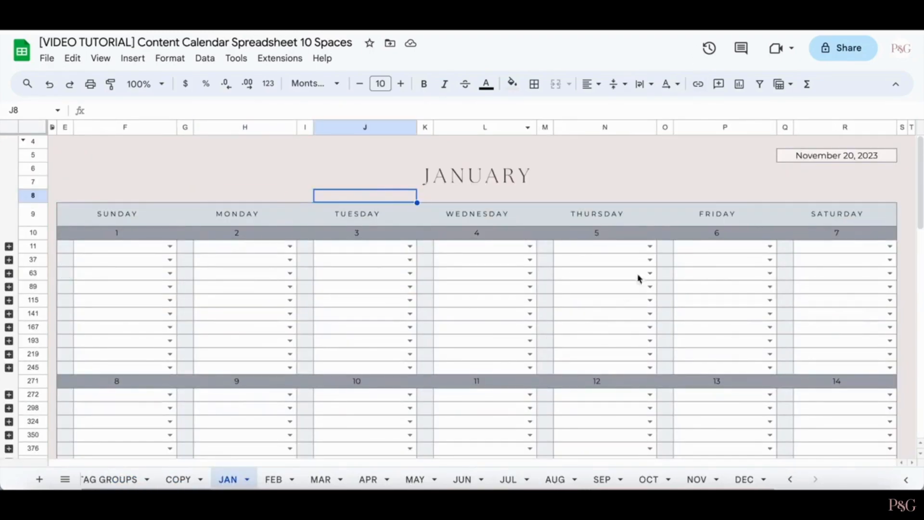
{"action": "mouse_move", "coordinate": [556, 367]}
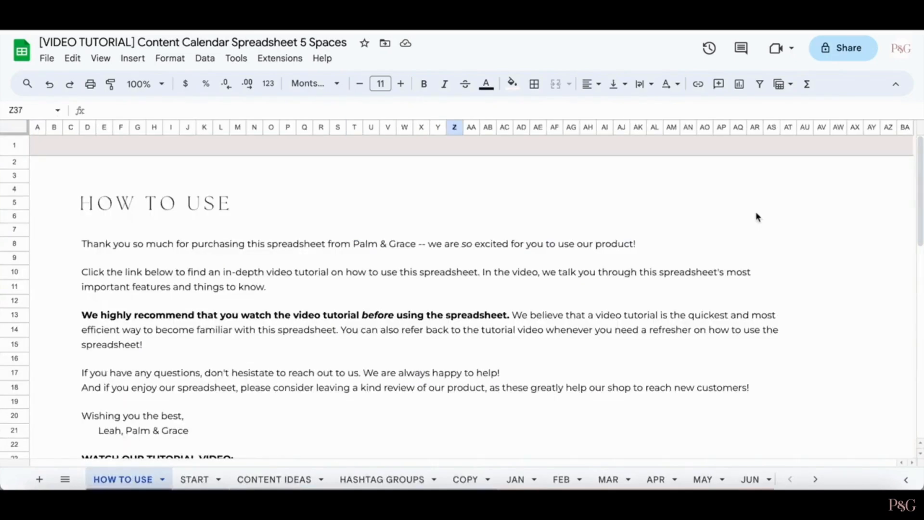
{"action": "mouse_move", "coordinate": [718, 277]}
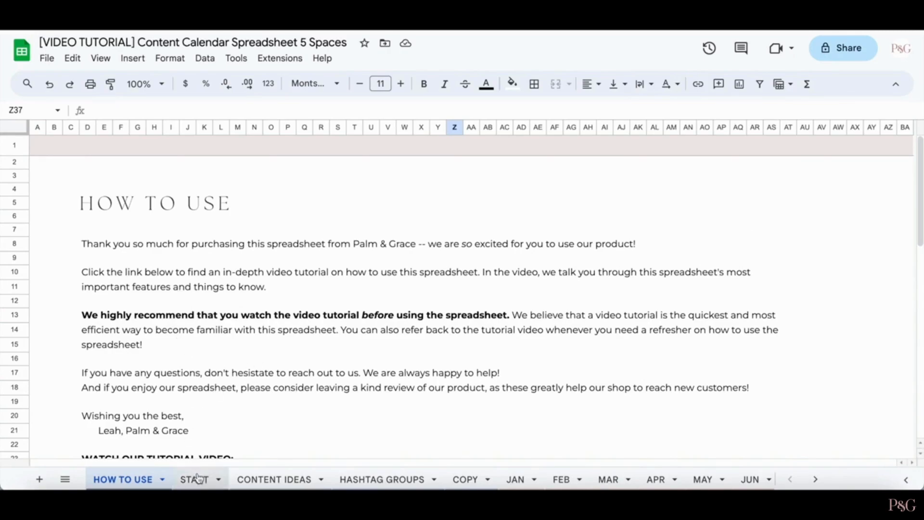
{"action": "left_click", "coordinate": [195, 479]}
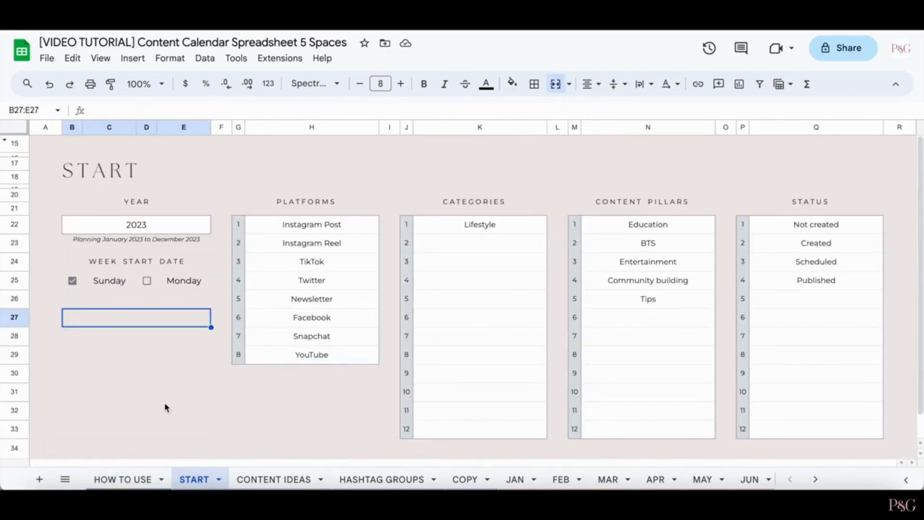
{"action": "left_click", "coordinate": [183, 410]}
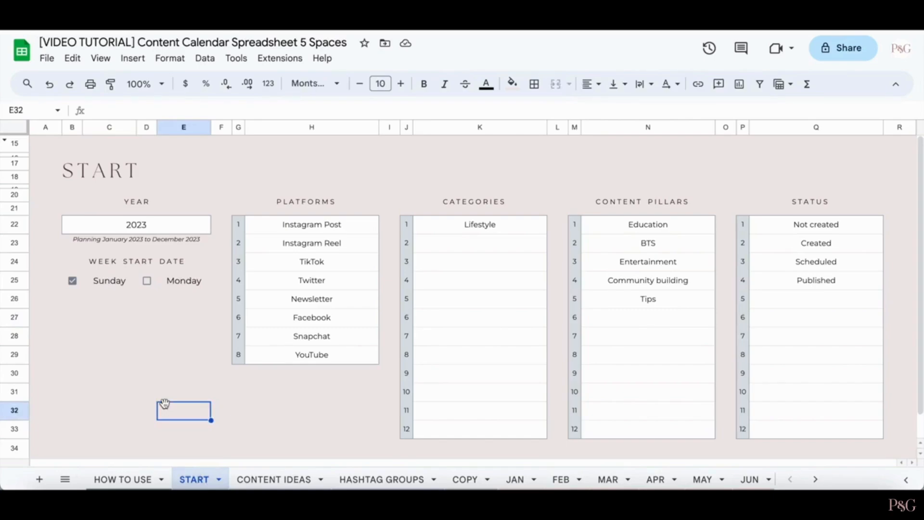
{"action": "mouse_move", "coordinate": [199, 206]}
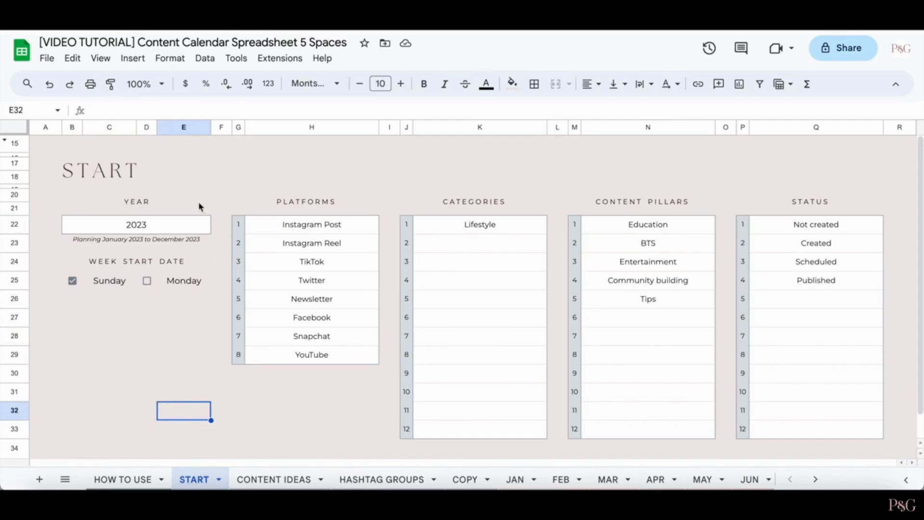
{"action": "mouse_move", "coordinate": [177, 225]}
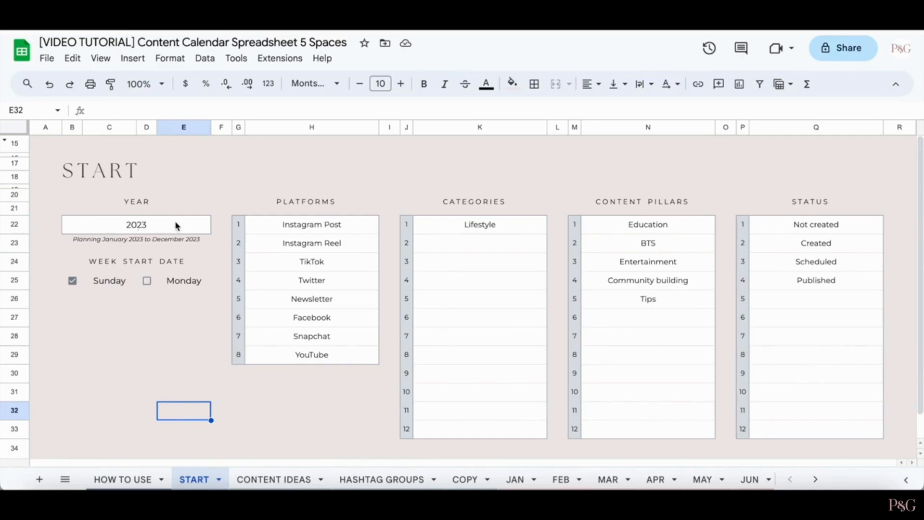
{"action": "mouse_move", "coordinate": [153, 235]}
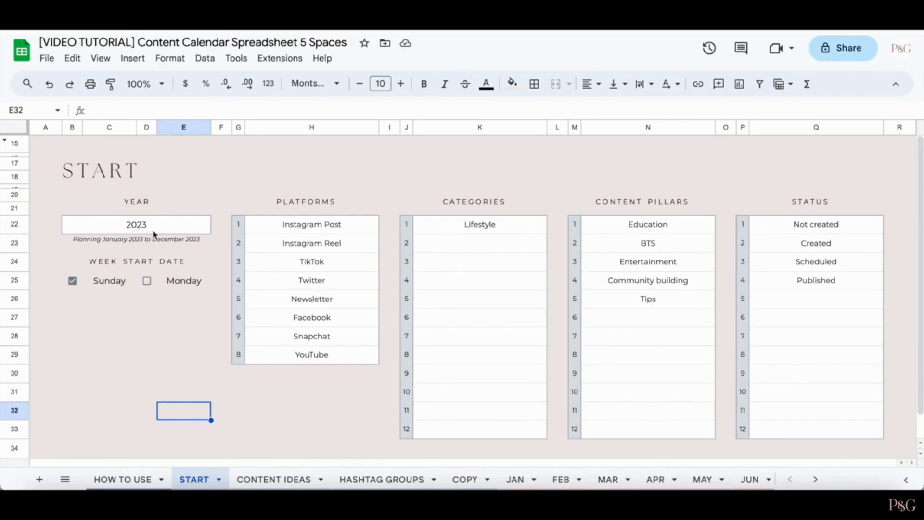
{"action": "left_click", "coordinate": [136, 224]}
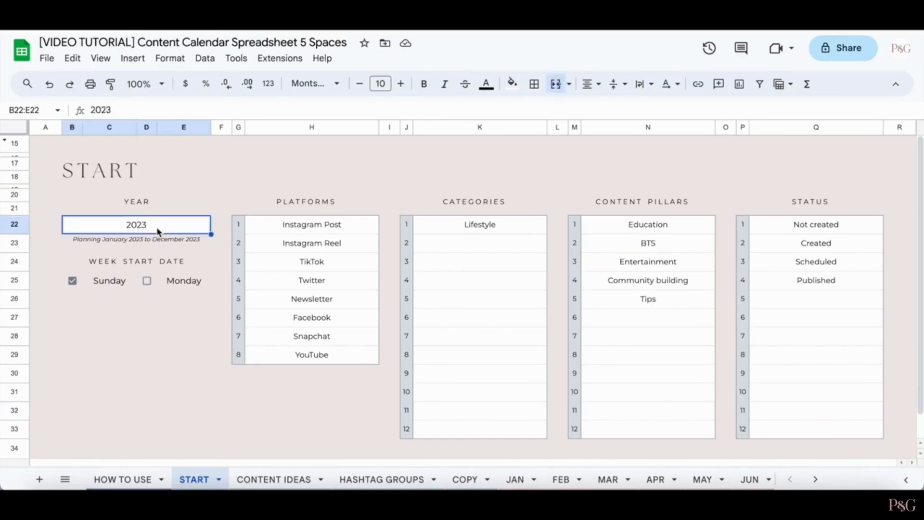
{"action": "type", "text": "2024"}
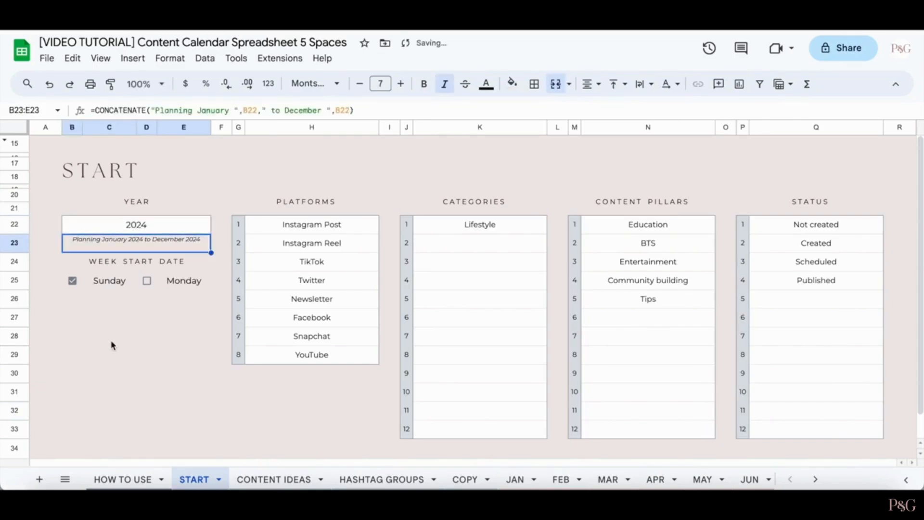
{"action": "left_click", "coordinate": [108, 336]}
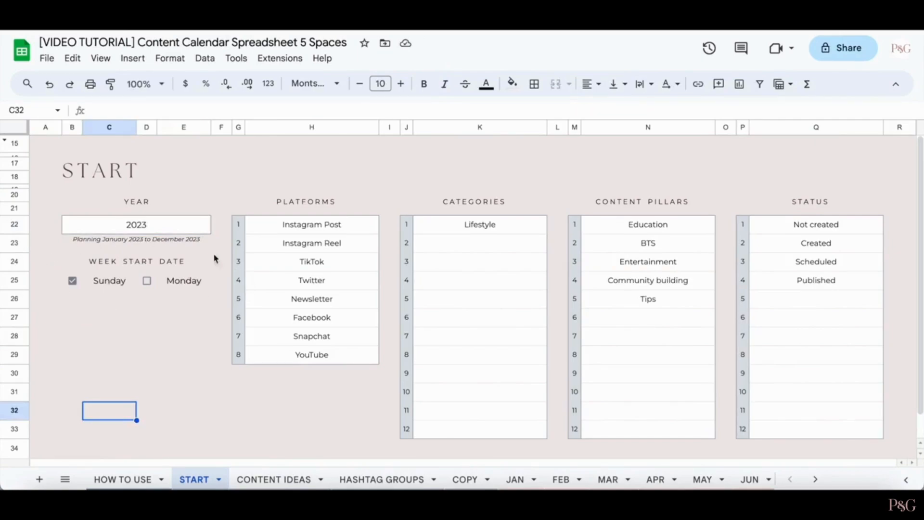
{"action": "mouse_move", "coordinate": [246, 291]}
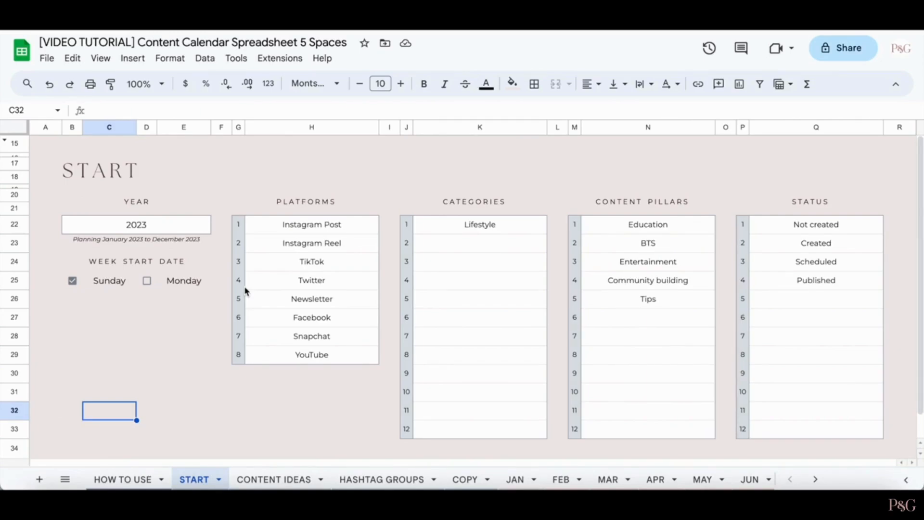
{"action": "mouse_move", "coordinate": [281, 335]}
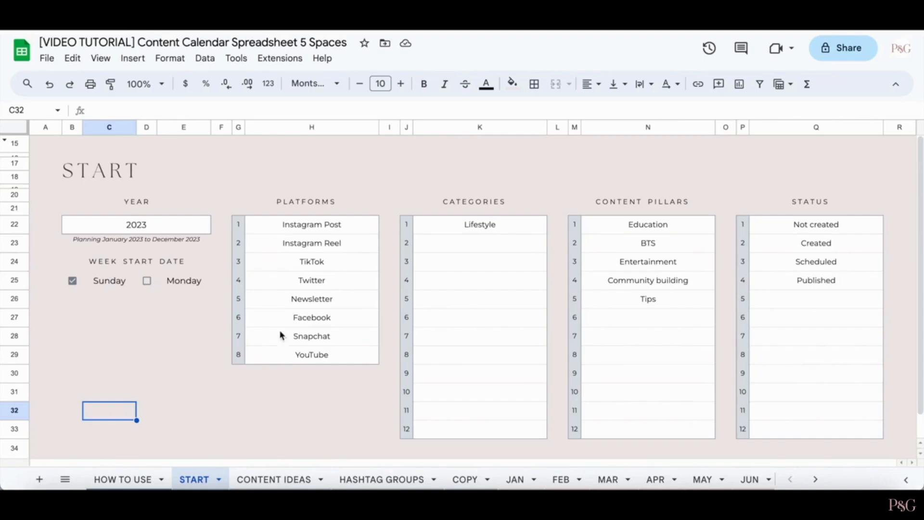
{"action": "mouse_move", "coordinate": [515, 290]}
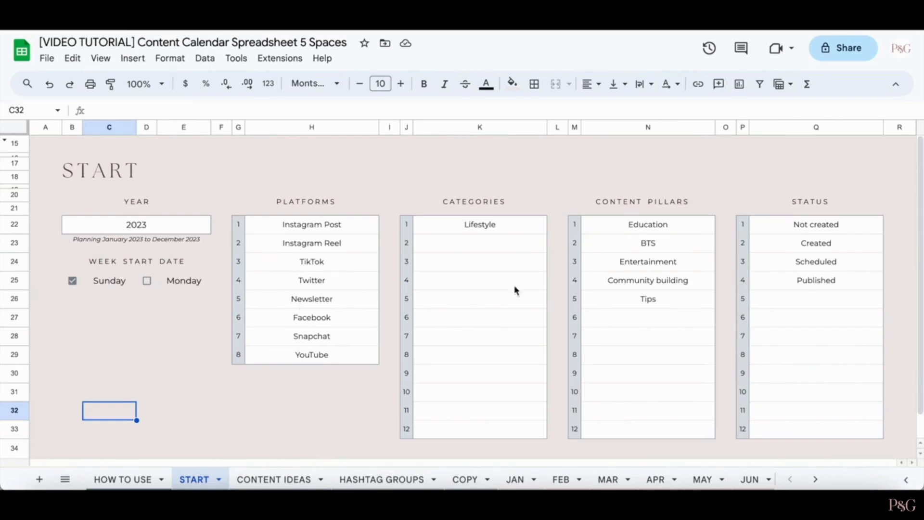
{"action": "mouse_move", "coordinate": [678, 204]}
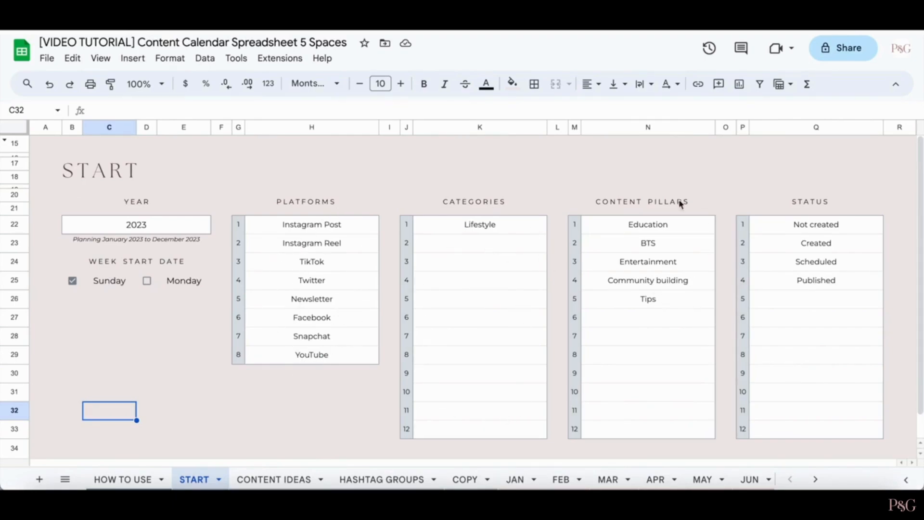
{"action": "mouse_move", "coordinate": [753, 228]}
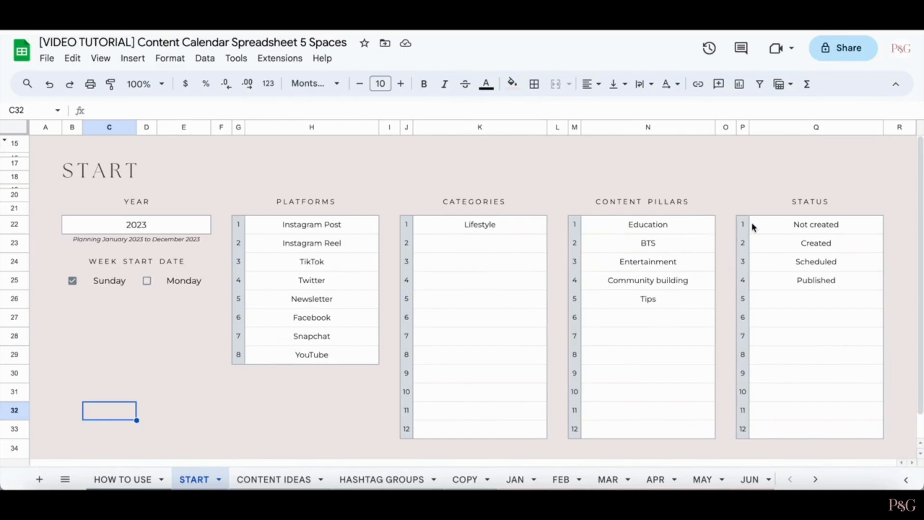
{"action": "mouse_move", "coordinate": [847, 421]}
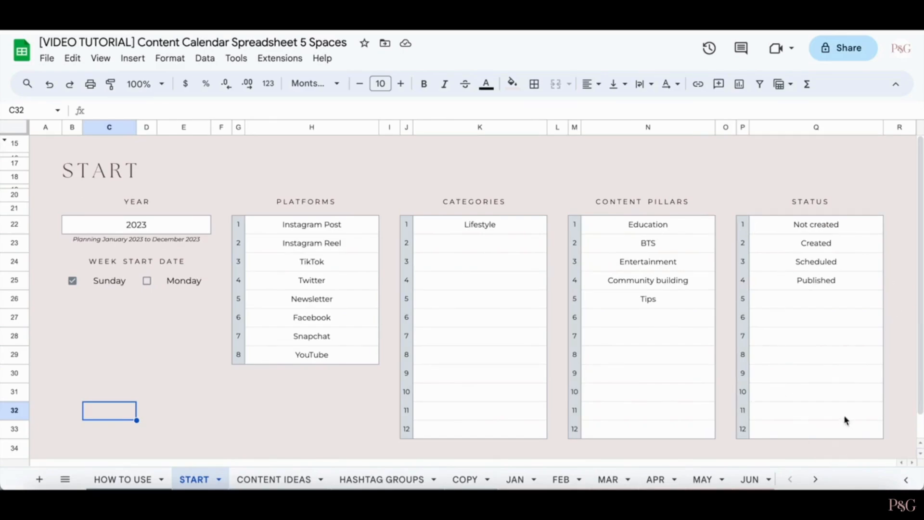
{"action": "mouse_move", "coordinate": [309, 300]}
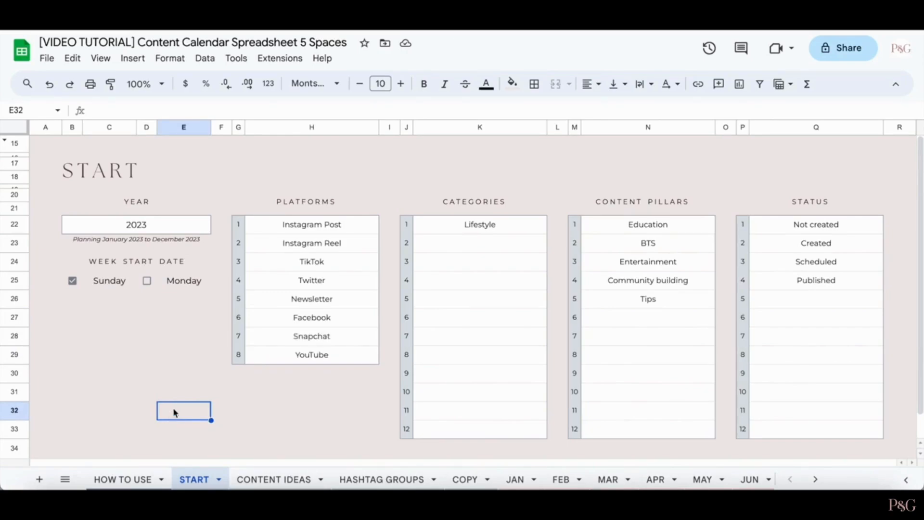
{"action": "mouse_move", "coordinate": [284, 450]}
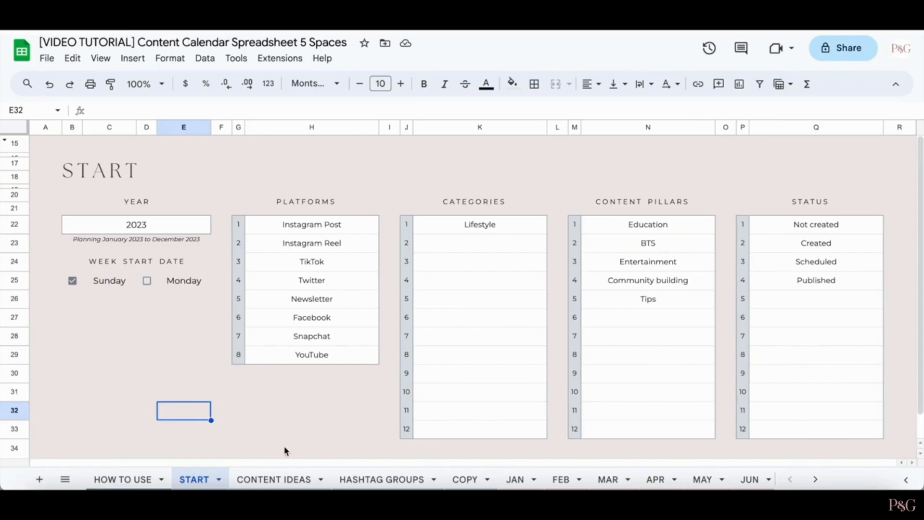
- Add the Instagram Post idea 'How you got your puppy' on Content Ideas and check it off
{"action": "left_click", "coordinate": [274, 480]}
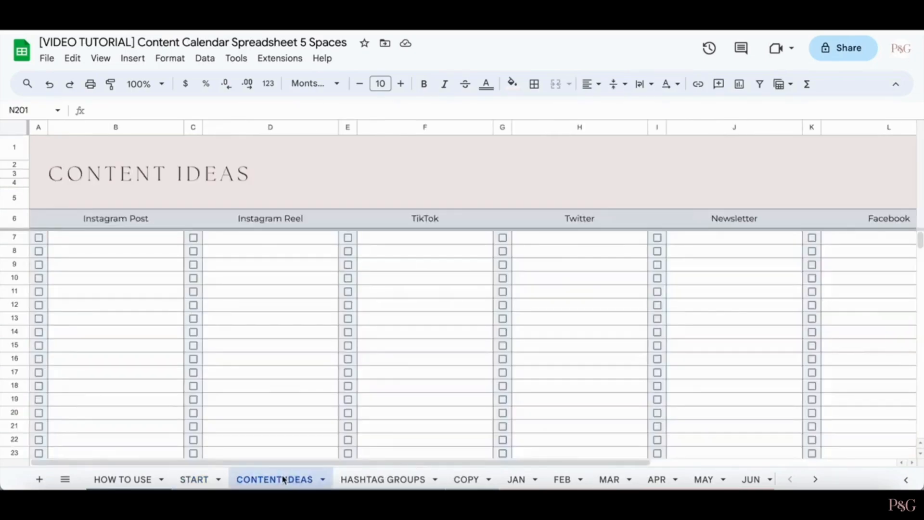
{"action": "mouse_move", "coordinate": [339, 356]}
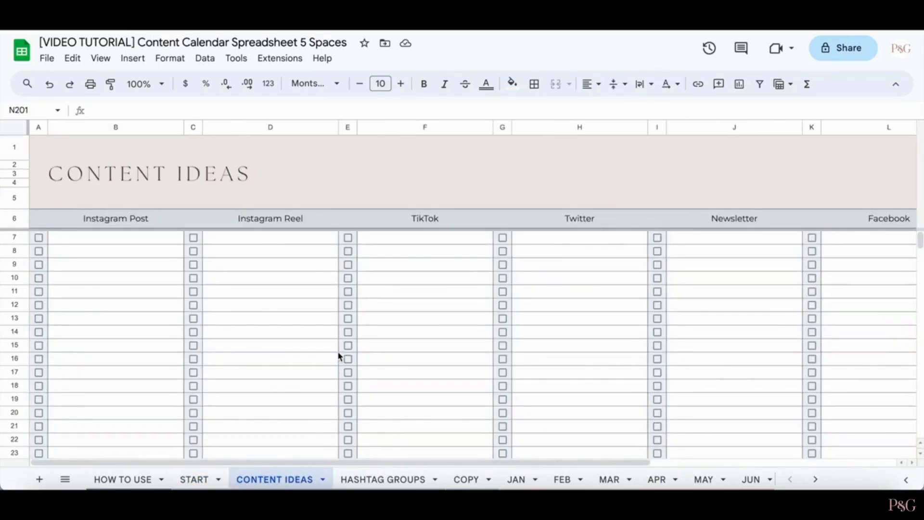
{"action": "mouse_move", "coordinate": [141, 253]}
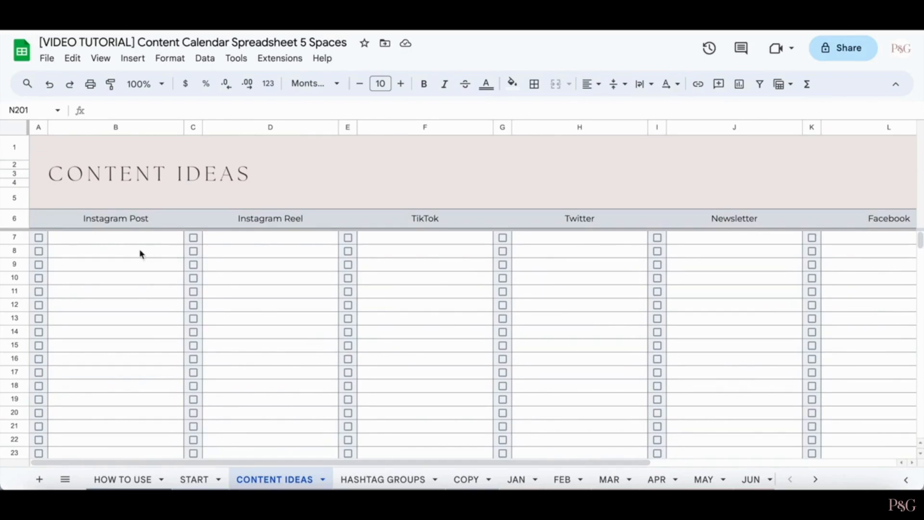
{"action": "left_click", "coordinate": [115, 237]}
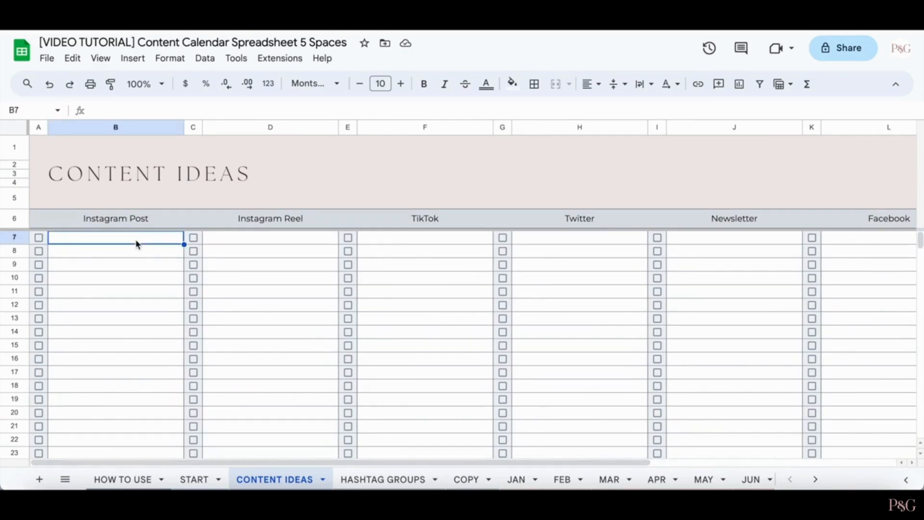
{"action": "type", "text": "How you got your puppy"}
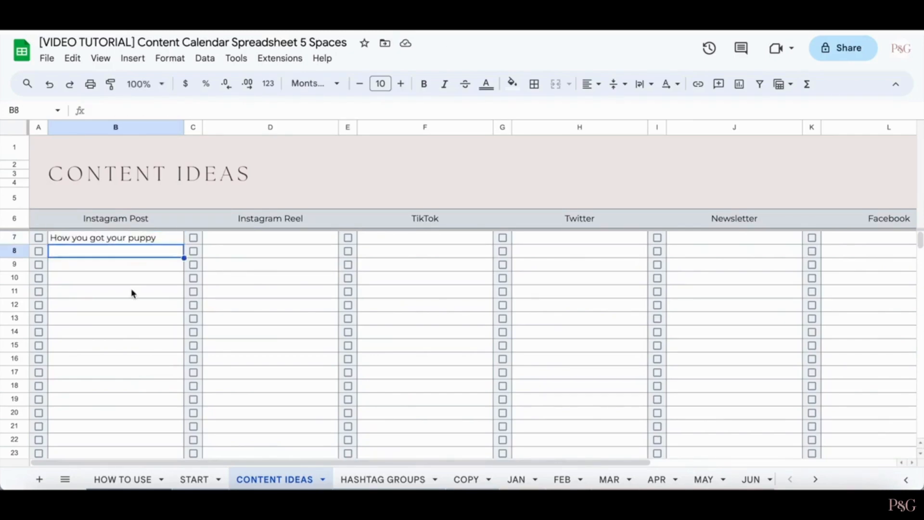
{"action": "mouse_move", "coordinate": [132, 222]}
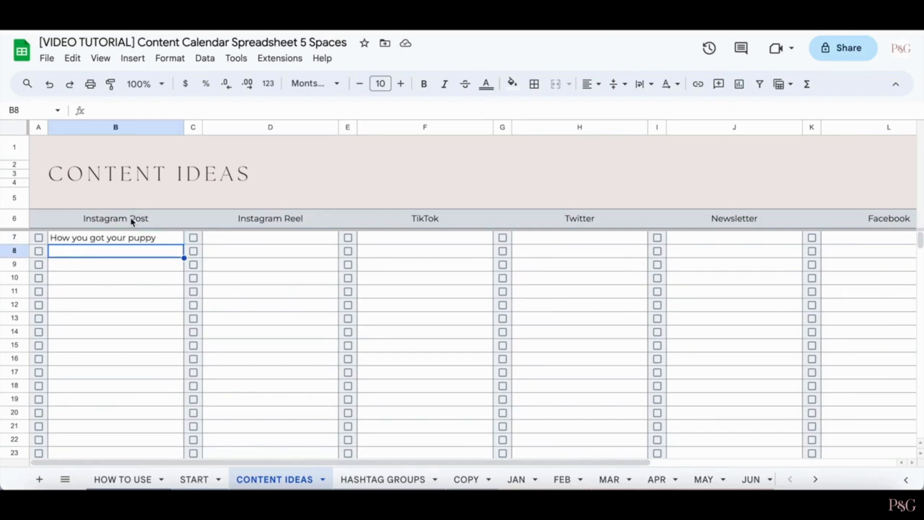
{"action": "mouse_move", "coordinate": [59, 227]}
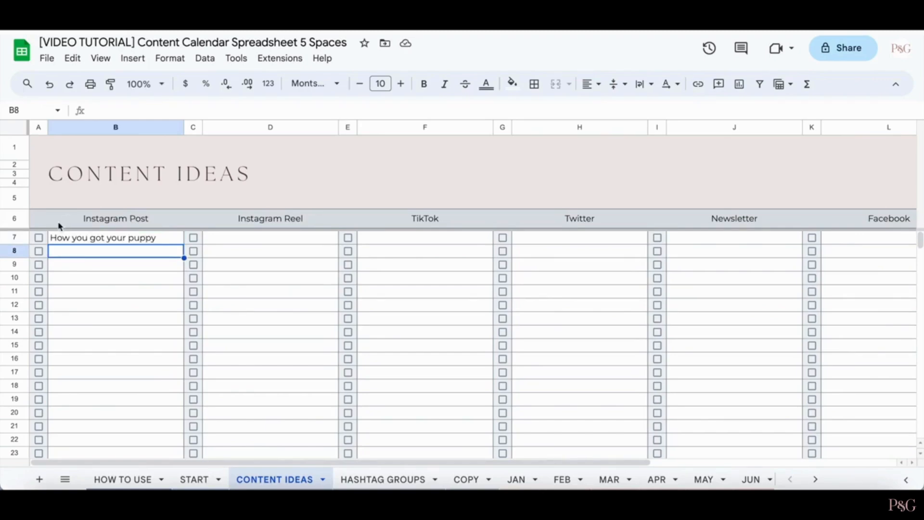
{"action": "left_click", "coordinate": [39, 238]}
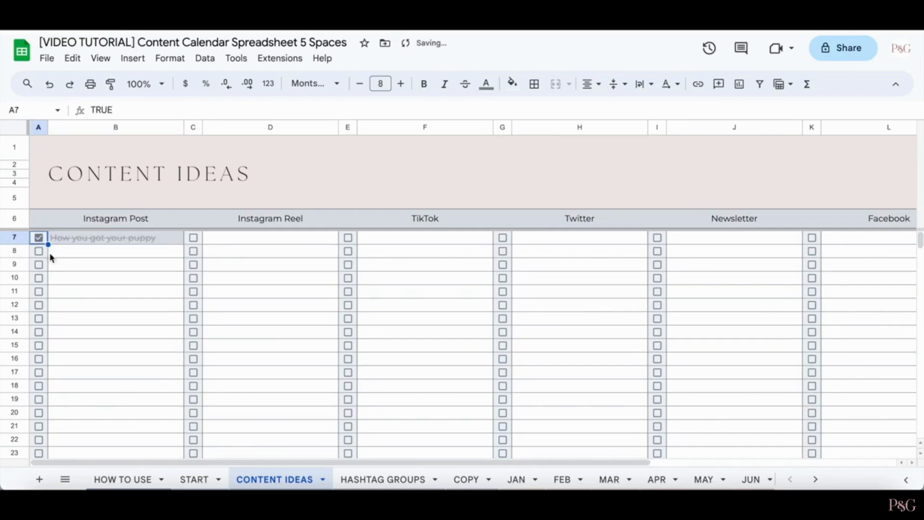
- Review the struck-through idea and switch to the HASHTAG GROUPS sheet
{"action": "left_click", "coordinate": [115, 385]}
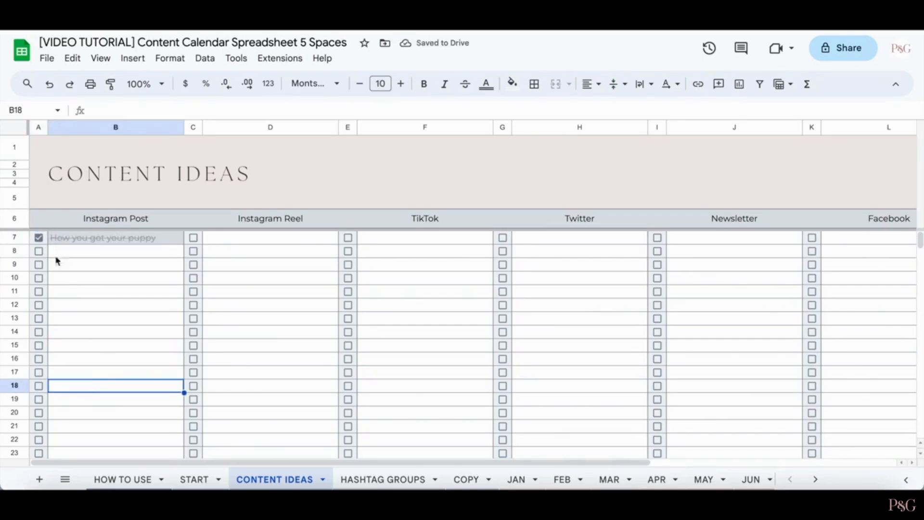
{"action": "left_click", "coordinate": [252, 236]}
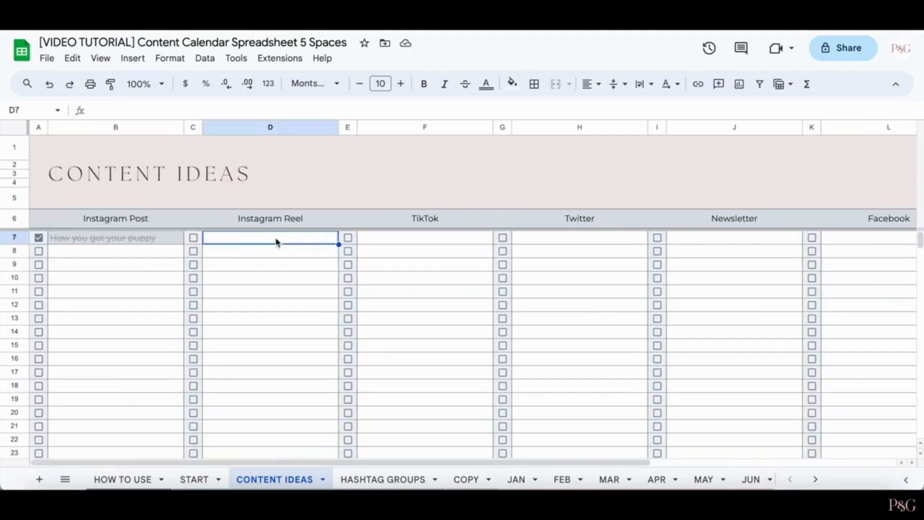
{"action": "left_click", "coordinate": [382, 479]}
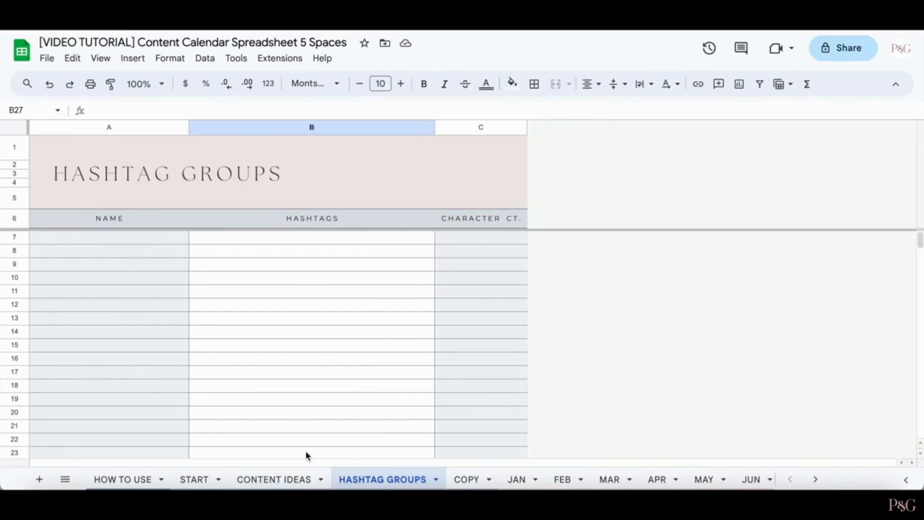
{"action": "mouse_move", "coordinate": [138, 247]}
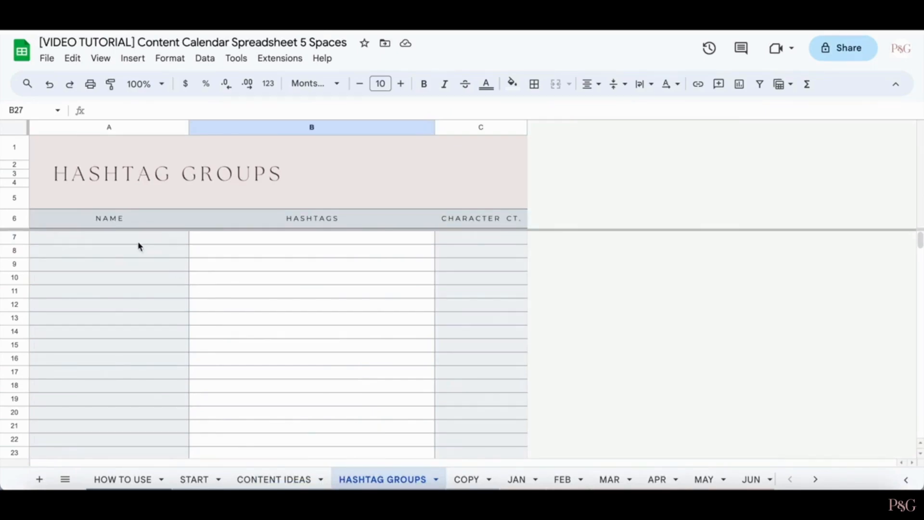
- Add a Puppy group in row 7 with #puppy #puppylovers #puppytraining
{"action": "left_click", "coordinate": [109, 237]}
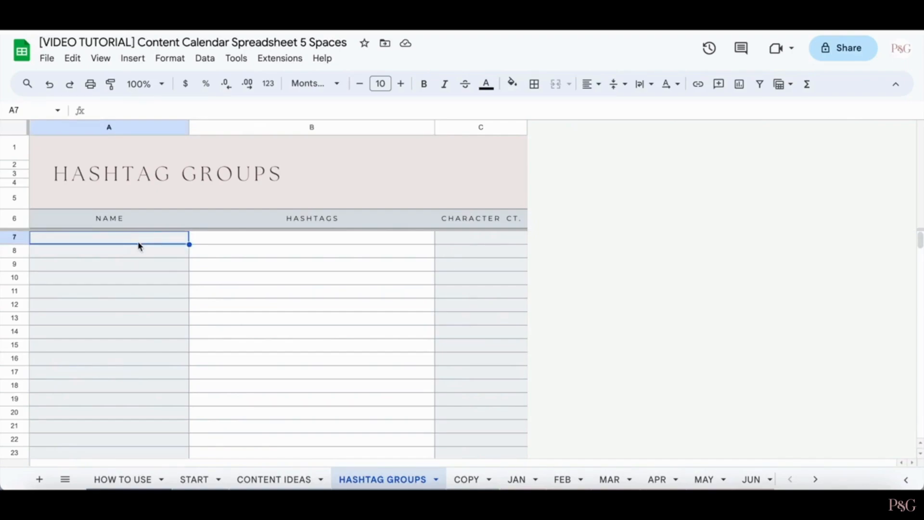
{"action": "type", "text": "Puppy"}
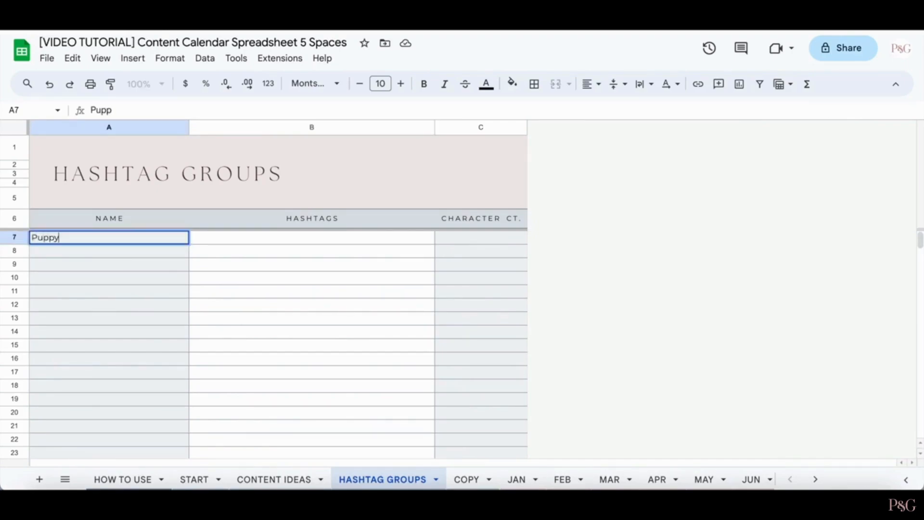
{"action": "key", "text": "tab"}
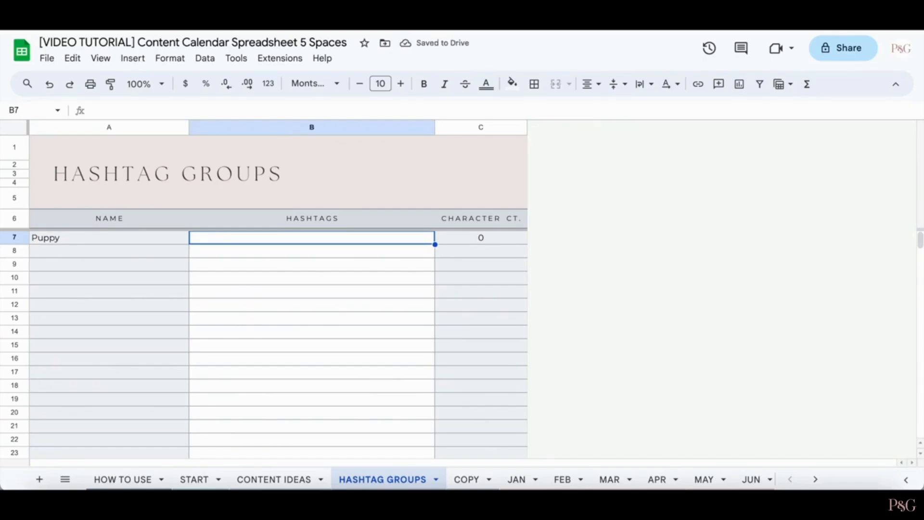
{"action": "type", "text": "#"}
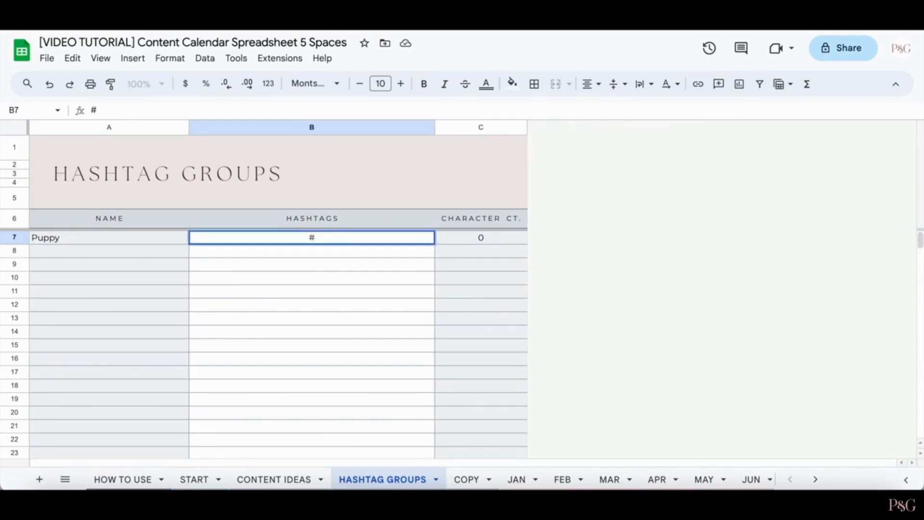
{"action": "type", "text": "puppy"}
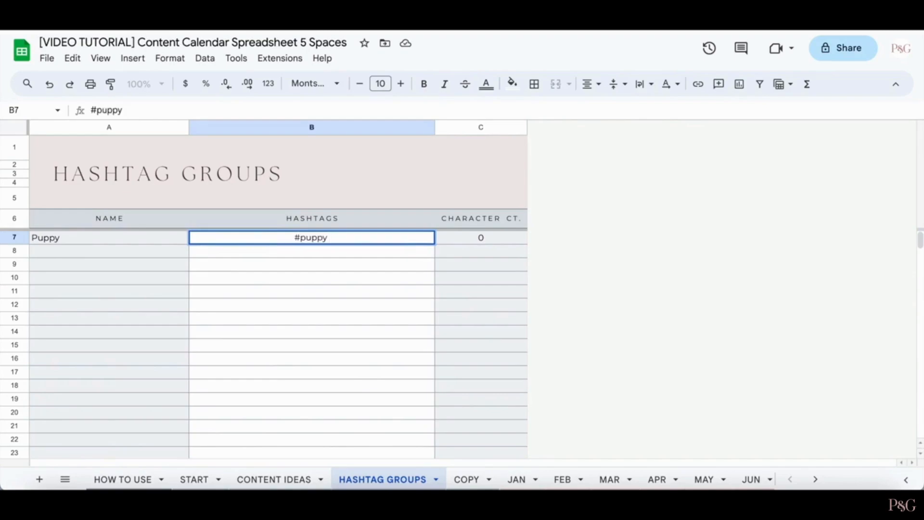
{"action": "type", "text": "#puppylovers #"}
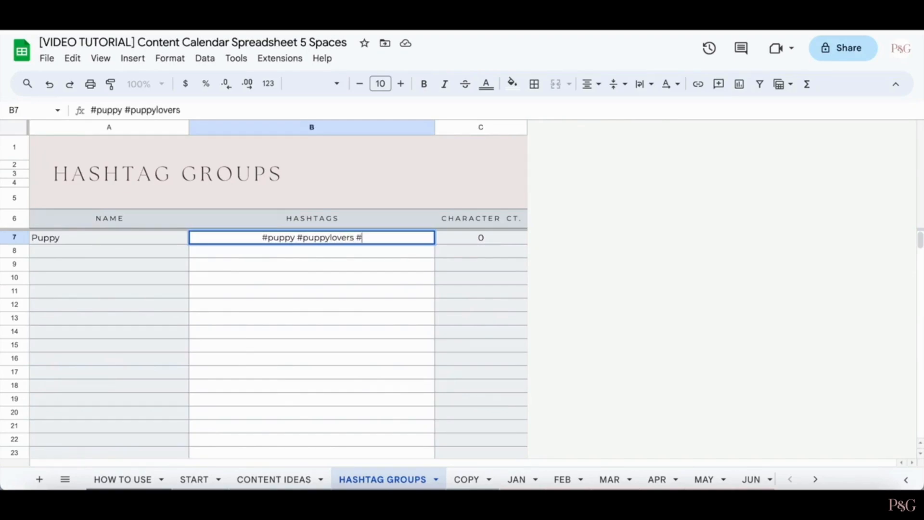
{"action": "type", "text": "puppytraining"}
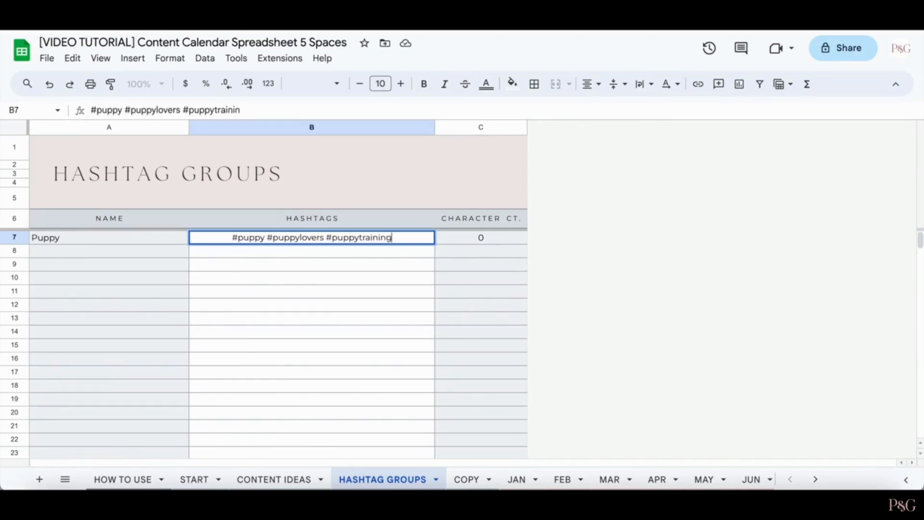
{"action": "key", "text": "enter"}
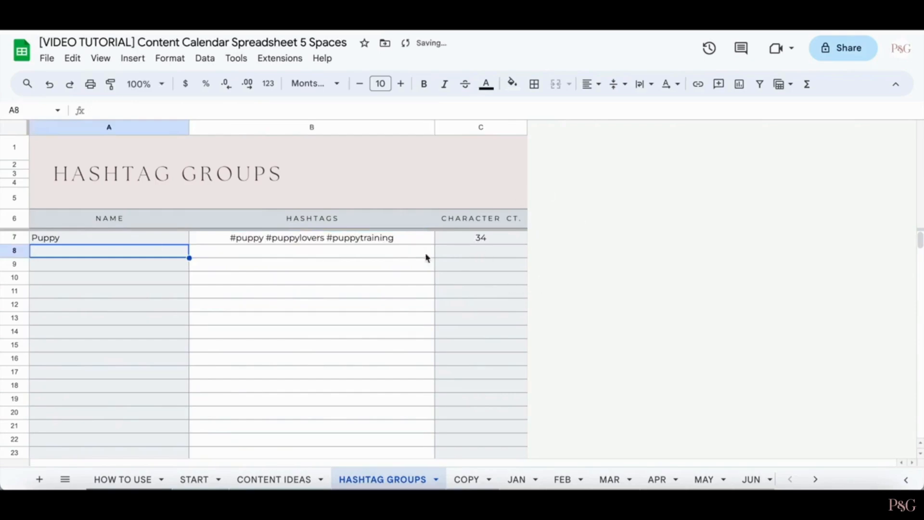
{"action": "mouse_move", "coordinate": [559, 256]}
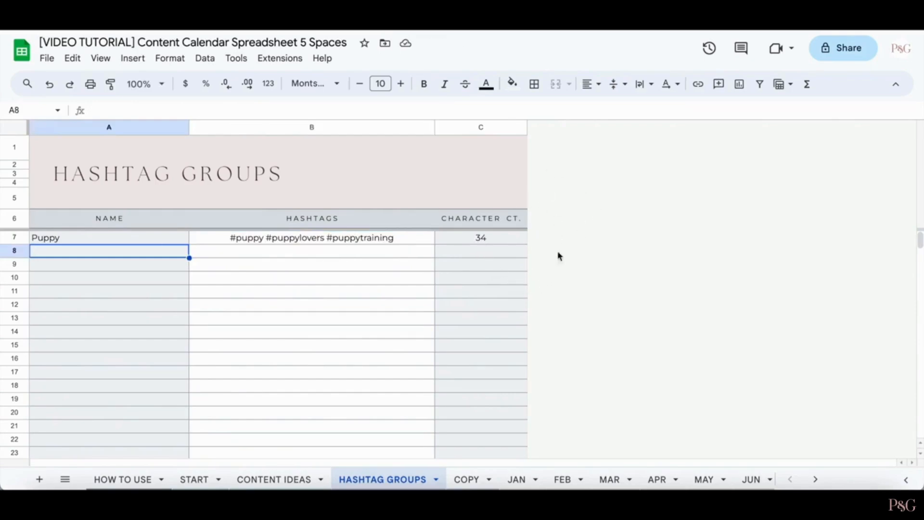
{"action": "mouse_move", "coordinate": [487, 271]}
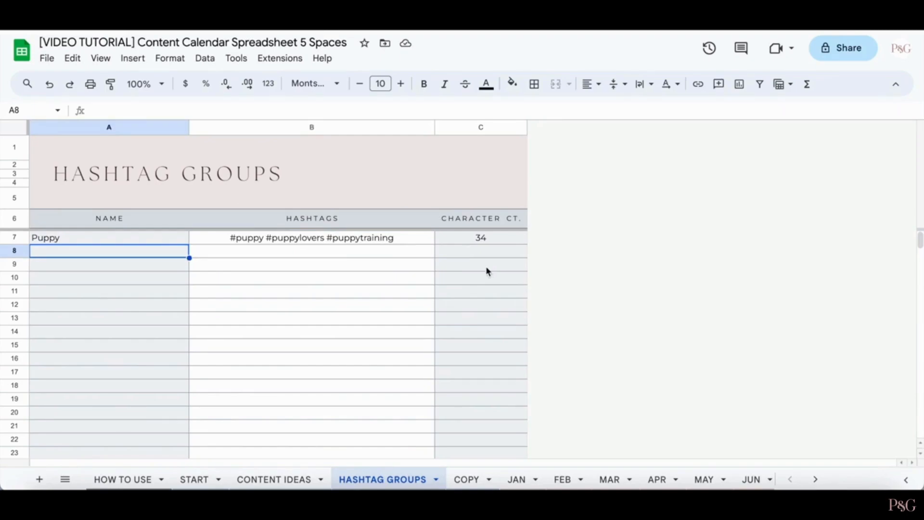
{"action": "mouse_move", "coordinate": [471, 479]}
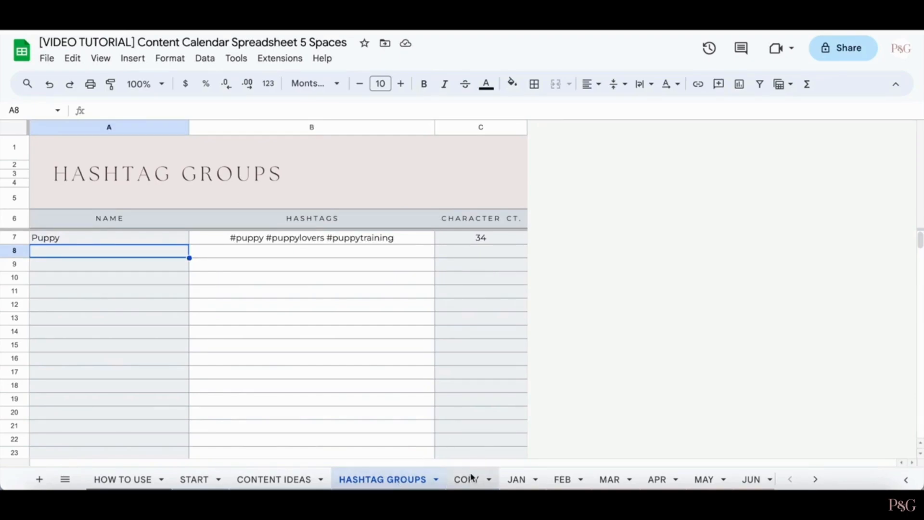
{"action": "left_click", "coordinate": [464, 480]}
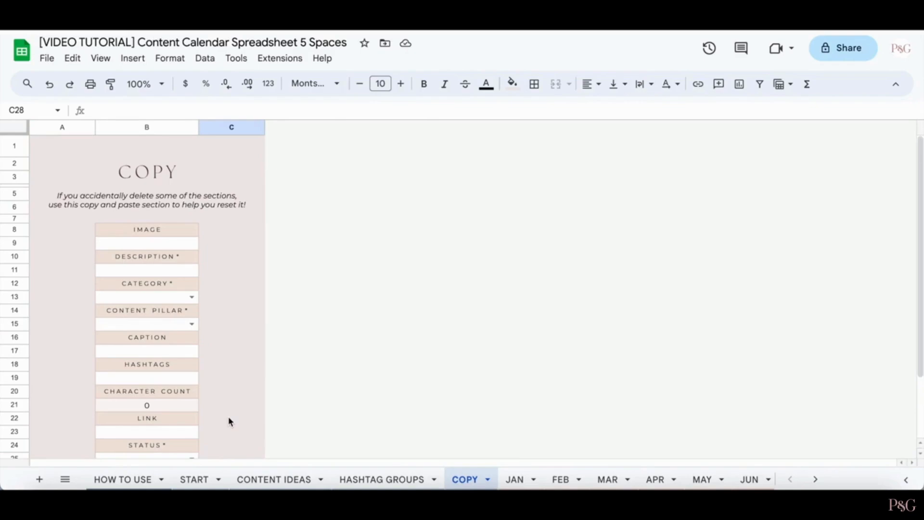
{"action": "mouse_move", "coordinate": [586, 359]}
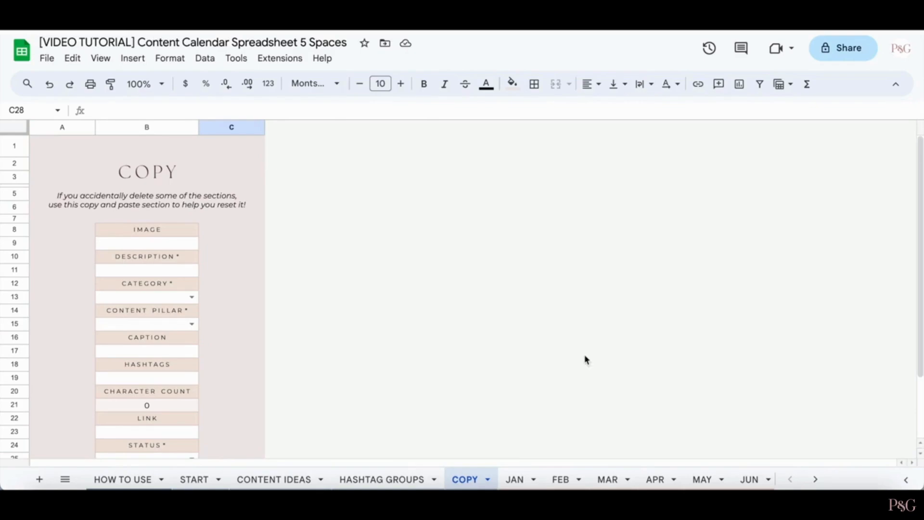
{"action": "mouse_move", "coordinate": [564, 473]}
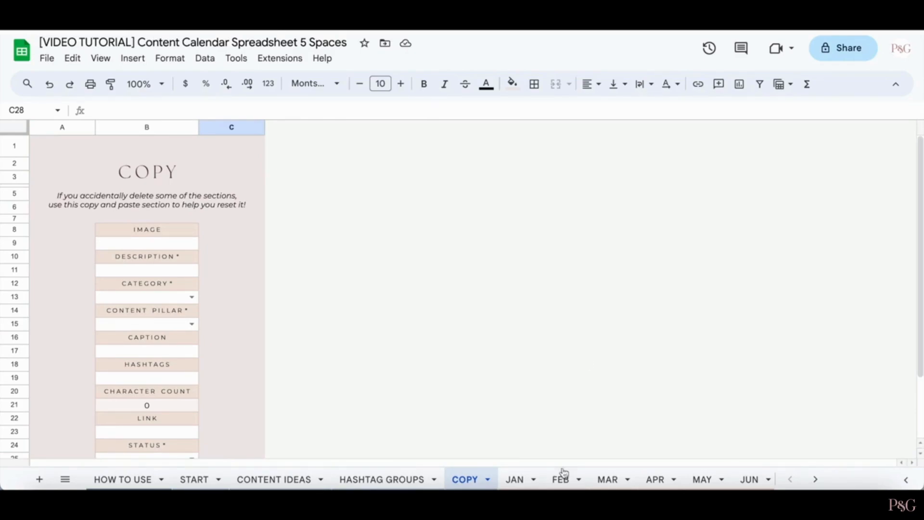
{"action": "left_click", "coordinate": [561, 480]}
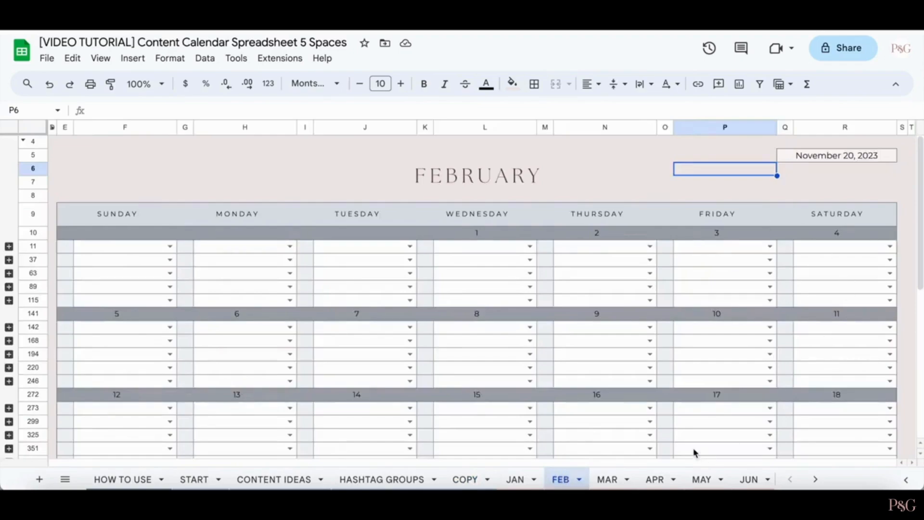
{"action": "left_click", "coordinate": [655, 479]}
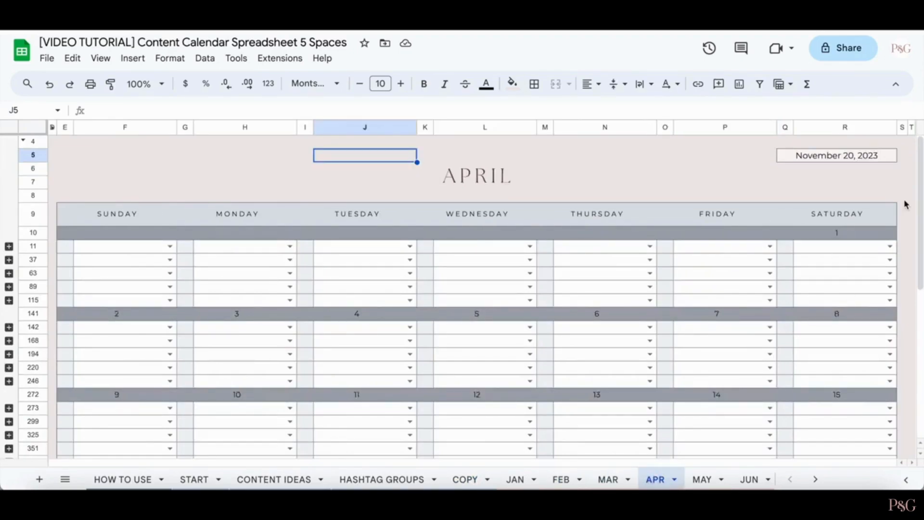
{"action": "mouse_move", "coordinate": [791, 151]}
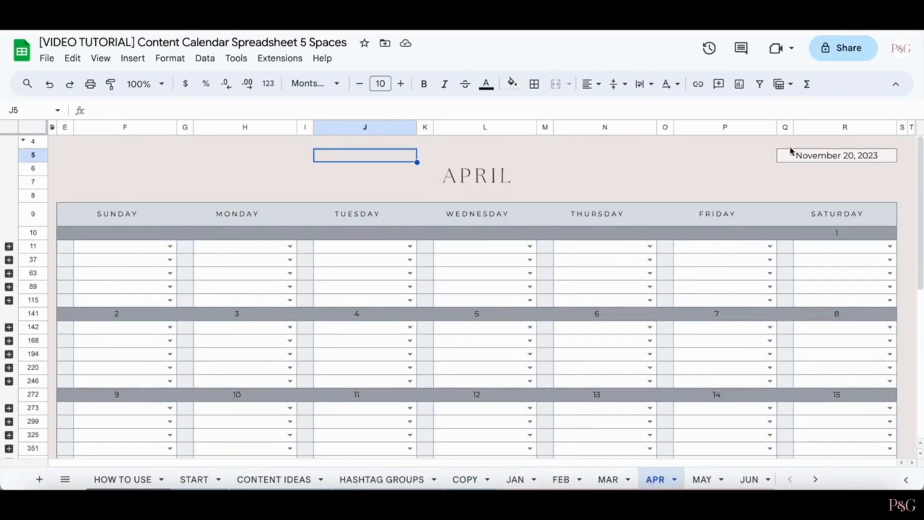
{"action": "mouse_move", "coordinate": [869, 175]}
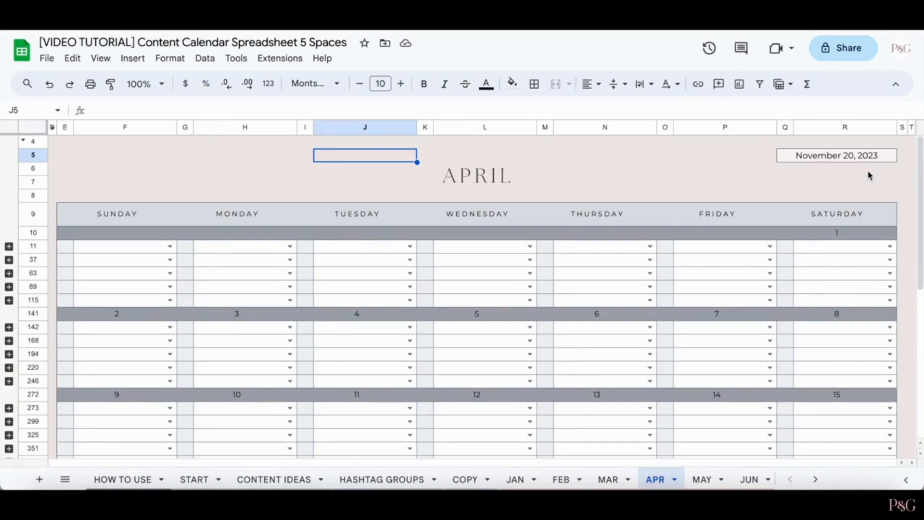
{"action": "mouse_move", "coordinate": [463, 181]}
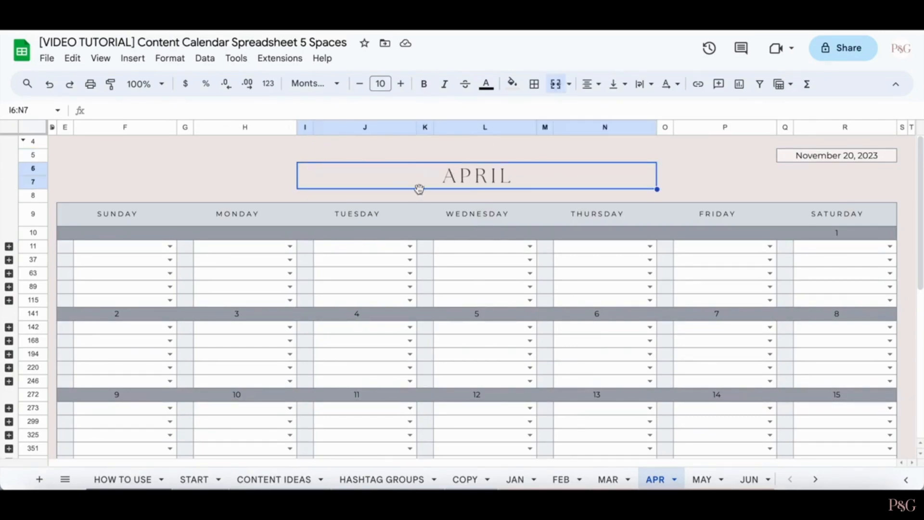
{"action": "mouse_move", "coordinate": [536, 178]}
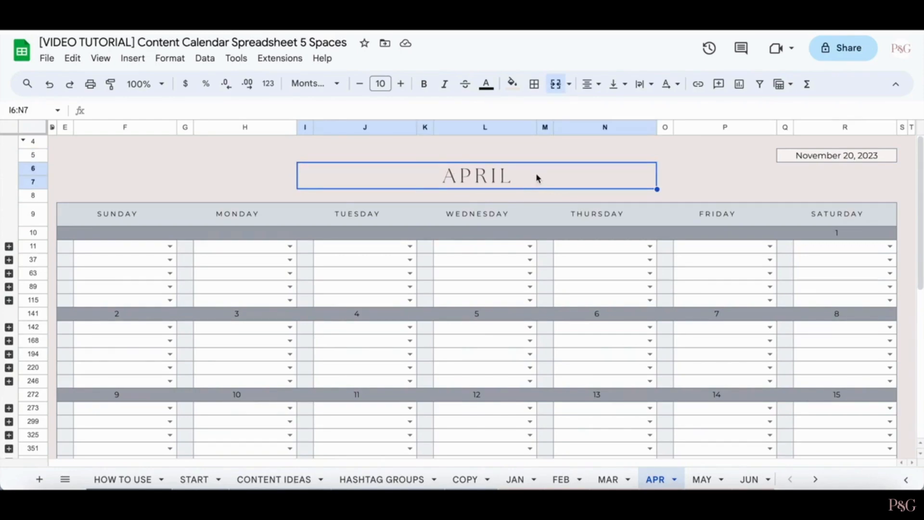
{"action": "type", "text": "april"}
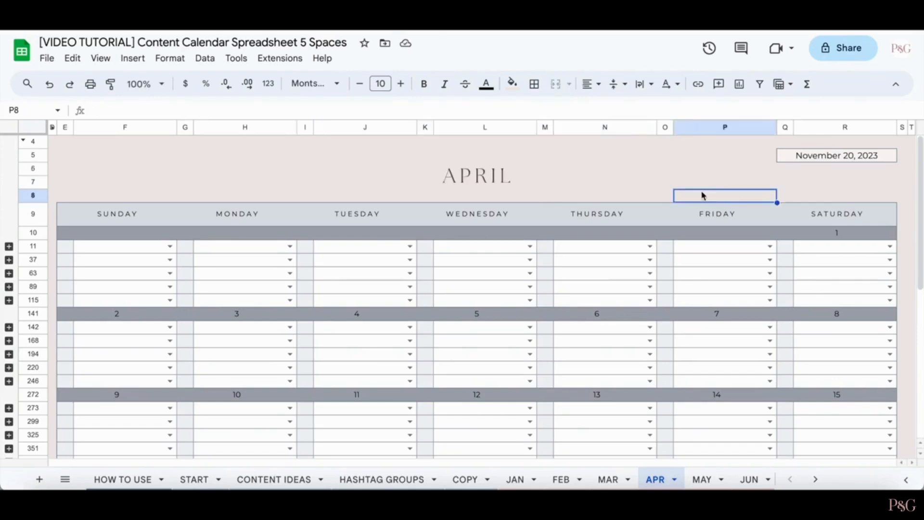
{"action": "mouse_move", "coordinate": [88, 213]}
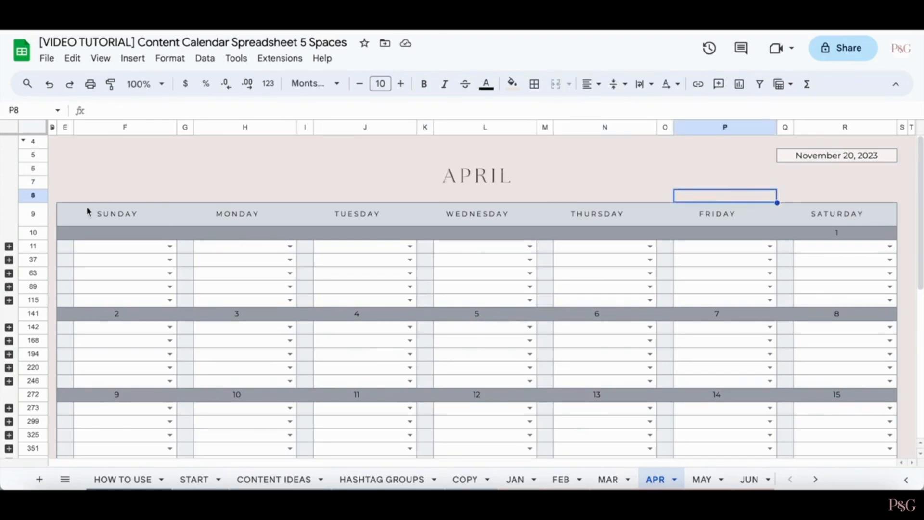
{"action": "mouse_move", "coordinate": [814, 216]}
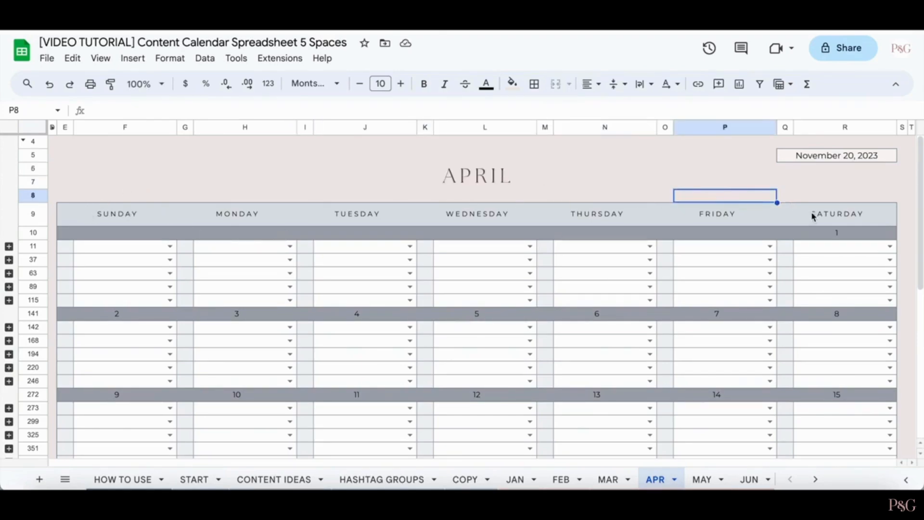
{"action": "mouse_move", "coordinate": [150, 227]}
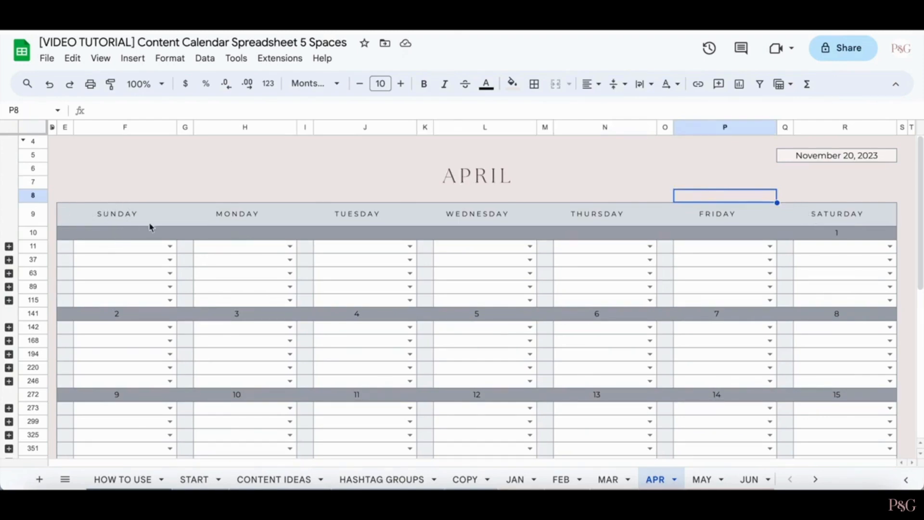
{"action": "mouse_move", "coordinate": [713, 218]}
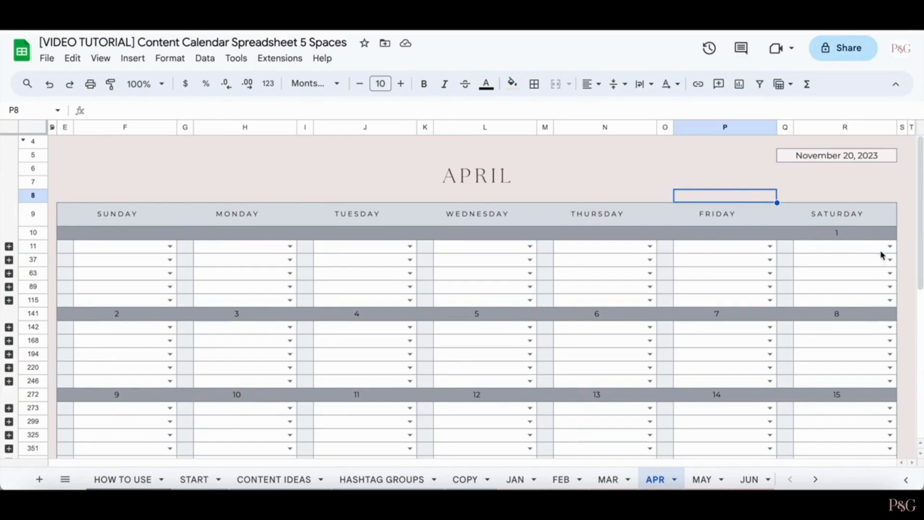
{"action": "mouse_move", "coordinate": [781, 242]}
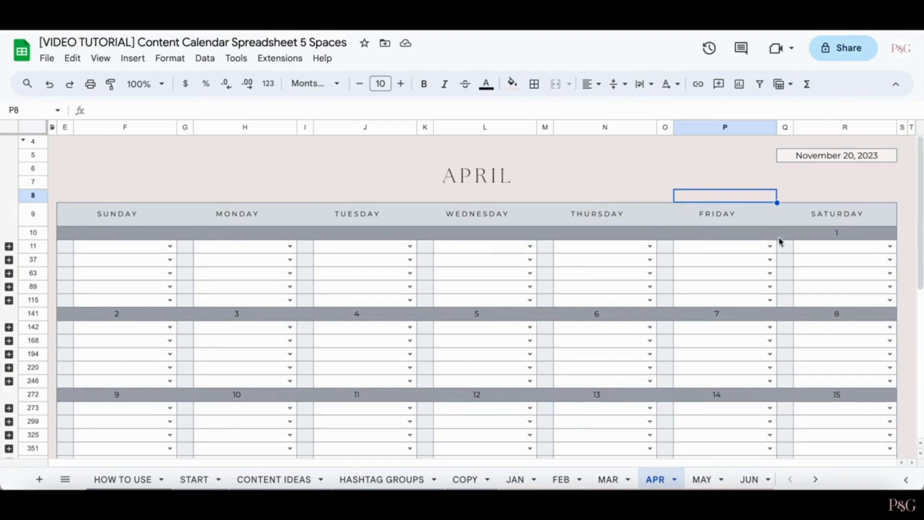
{"action": "scroll", "scroll_direction": "down", "scroll_amount": 3}
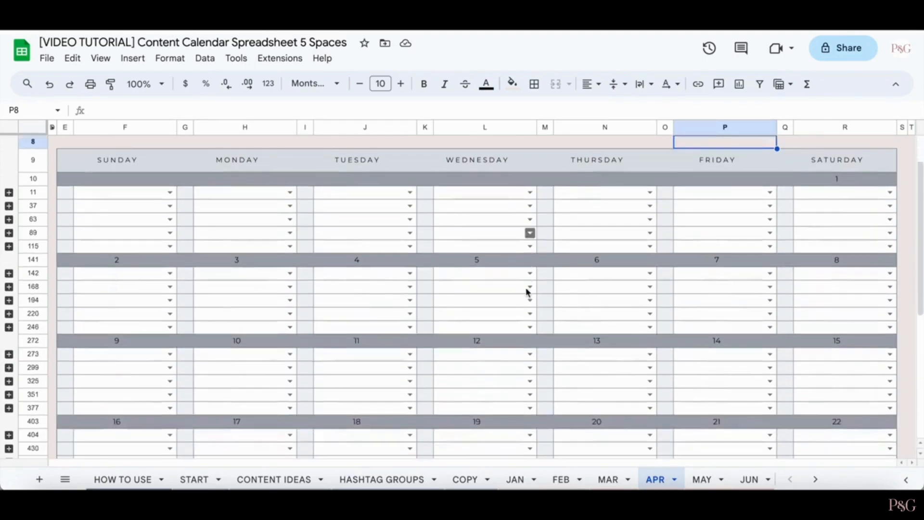
{"action": "scroll", "scroll_direction": "down", "scroll_amount": 3}
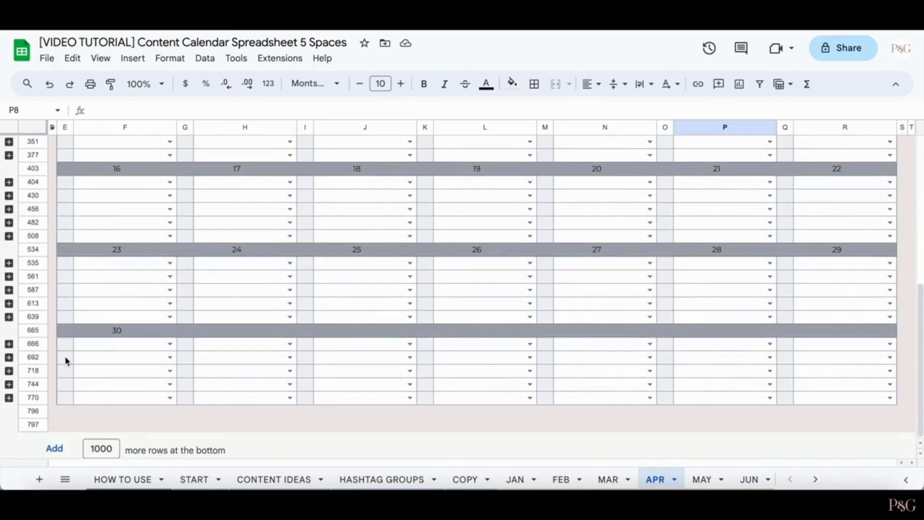
{"action": "scroll", "scroll_direction": "up", "scroll_amount": 3}
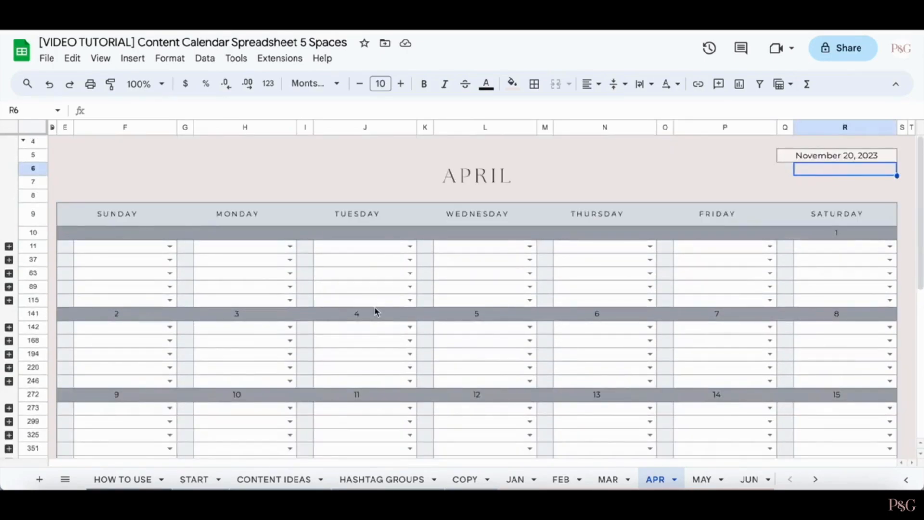
- Set April 3 slots to Instagram Reel, TikTok and Newsletter from the platform dropdowns
{"action": "left_click", "coordinate": [289, 328]}
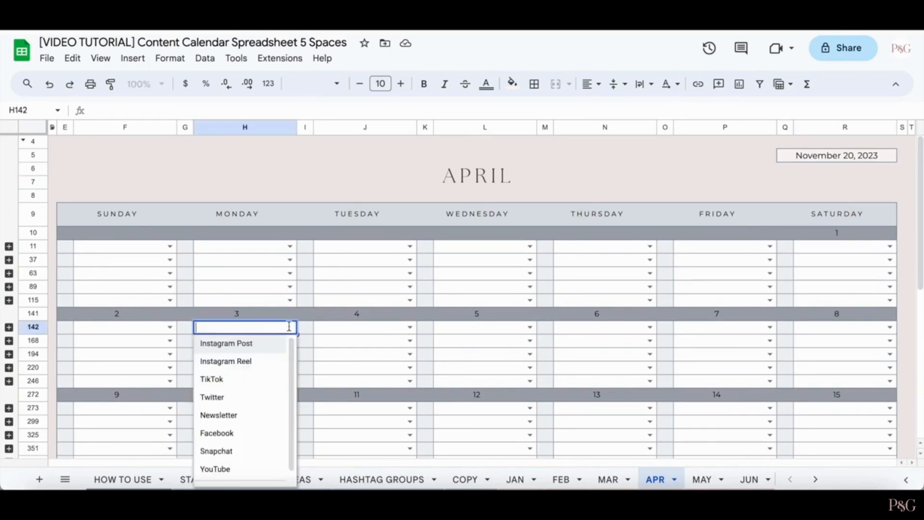
{"action": "mouse_move", "coordinate": [281, 337]}
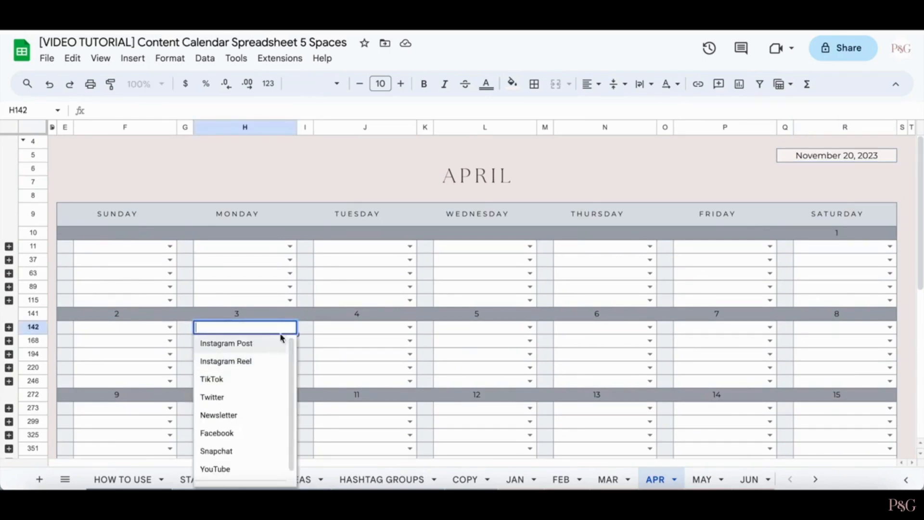
{"action": "left_click", "coordinate": [225, 361]}
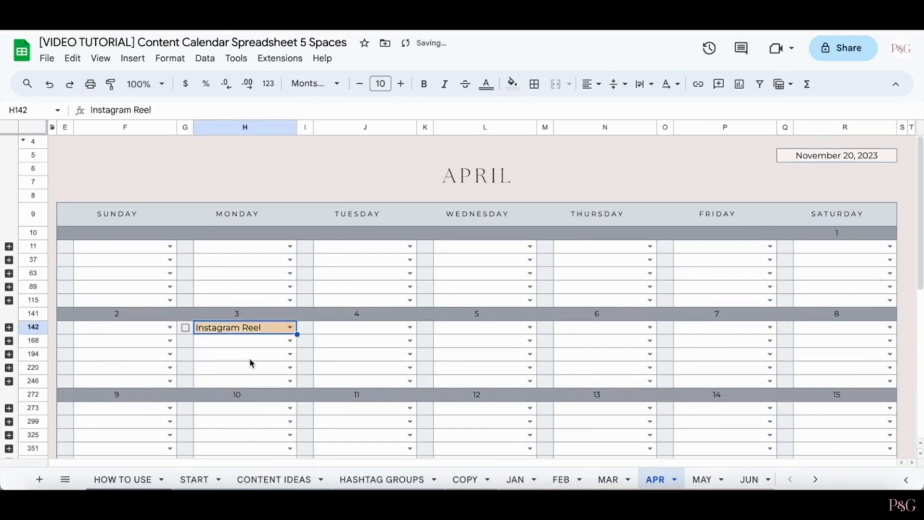
{"action": "left_click", "coordinate": [289, 341]}
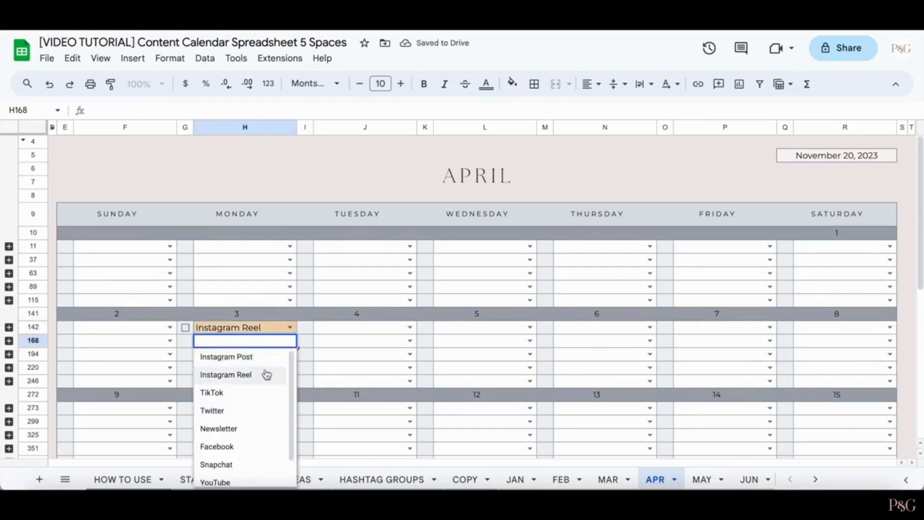
{"action": "left_click", "coordinate": [212, 392]}
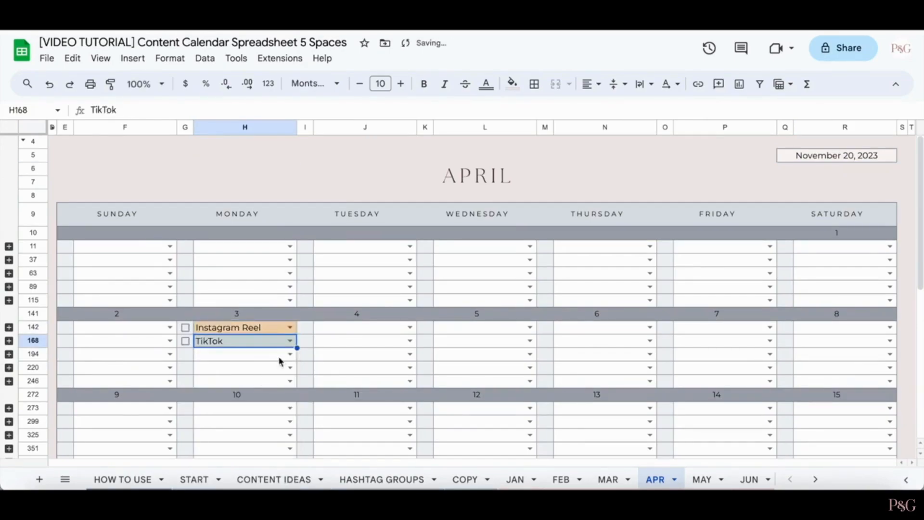
{"action": "left_click", "coordinate": [290, 367]}
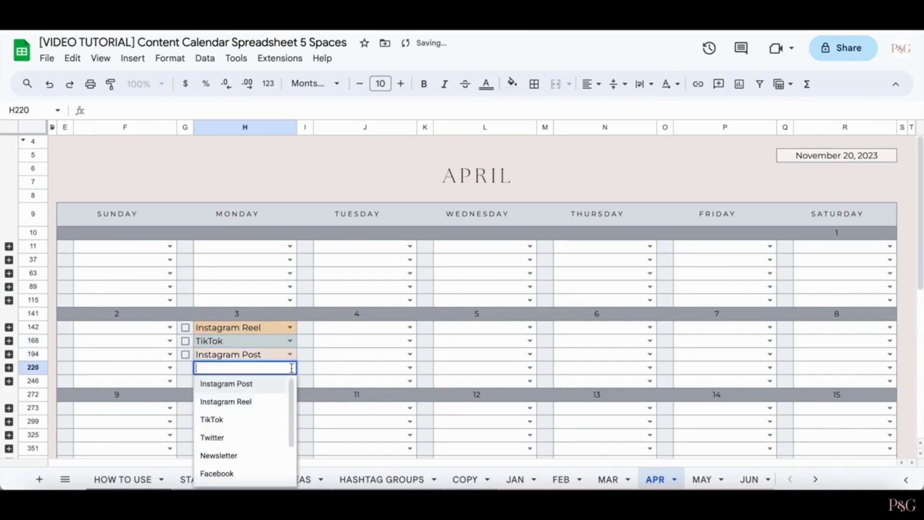
{"action": "scroll", "scroll_direction": "down", "scroll_amount": 3}
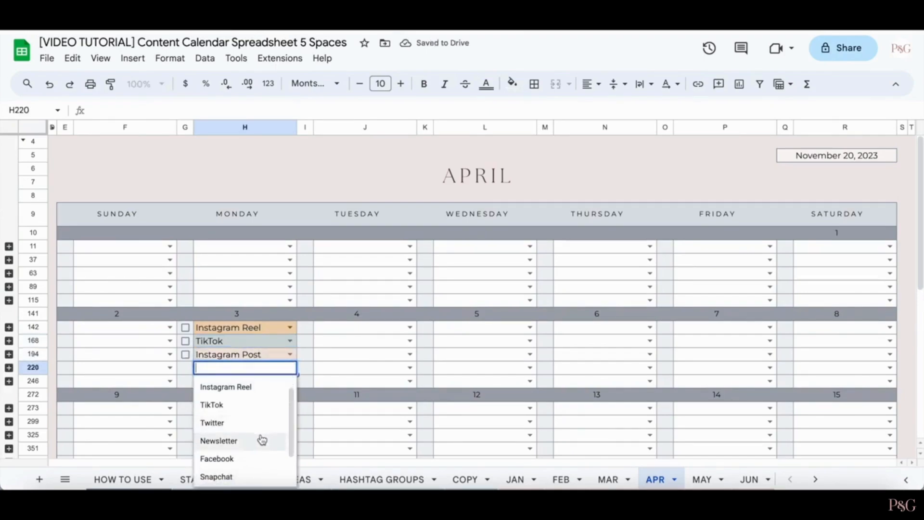
{"action": "left_click", "coordinate": [218, 440]}
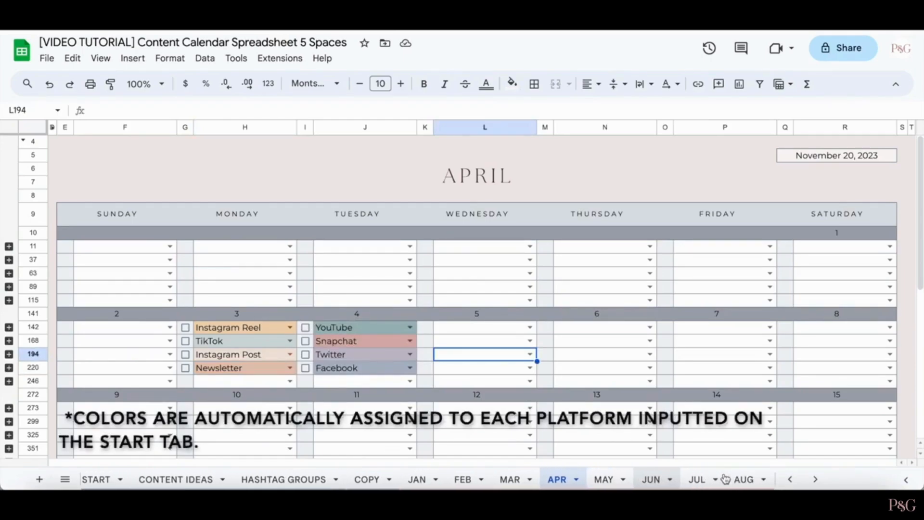
{"action": "left_click", "coordinate": [816, 479]}
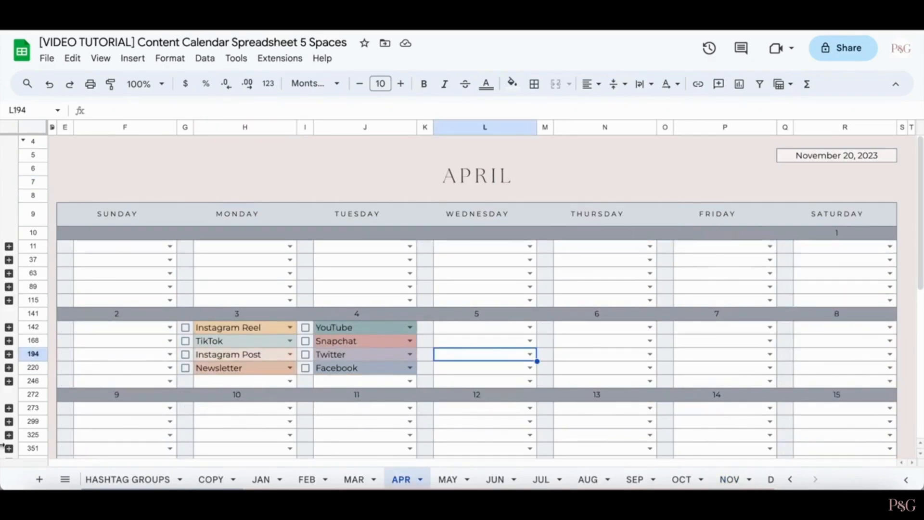
{"action": "mouse_move", "coordinate": [67, 245]}
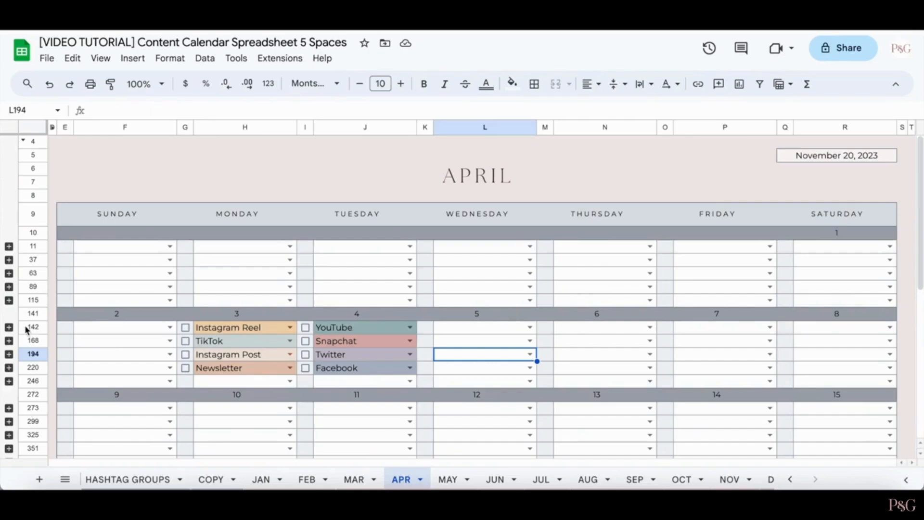
{"action": "mouse_move", "coordinate": [239, 311]}
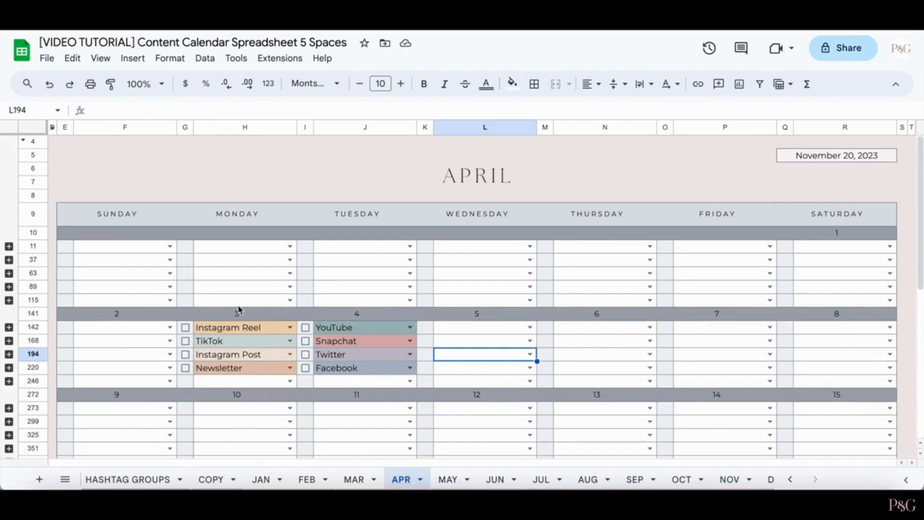
{"action": "mouse_move", "coordinate": [218, 357]}
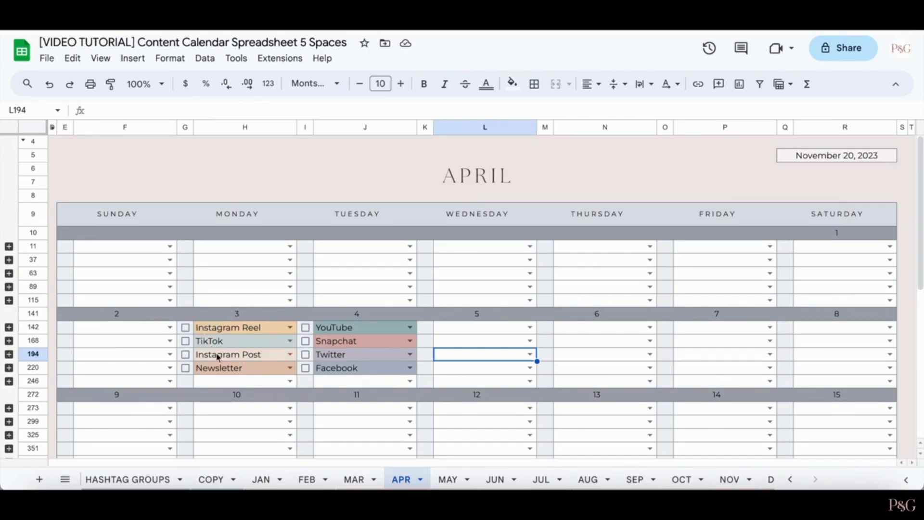
{"action": "mouse_move", "coordinate": [262, 270]}
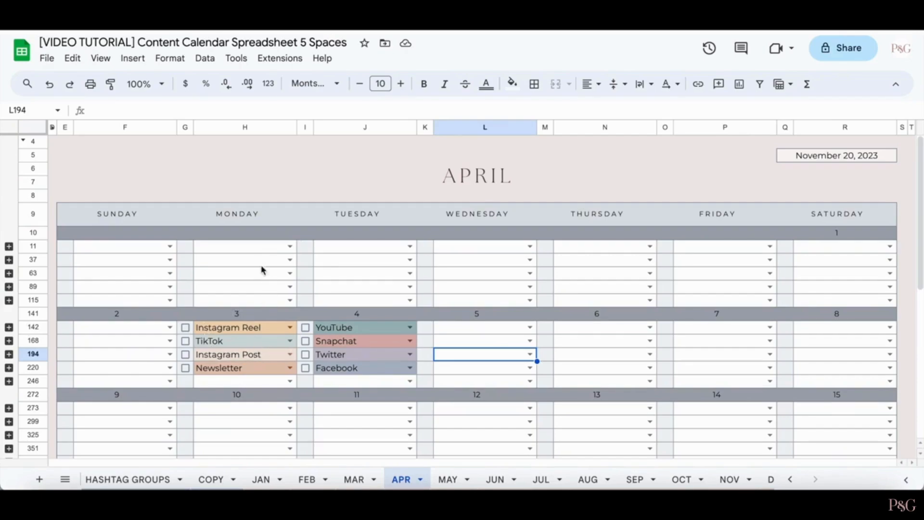
{"action": "mouse_move", "coordinate": [211, 354]}
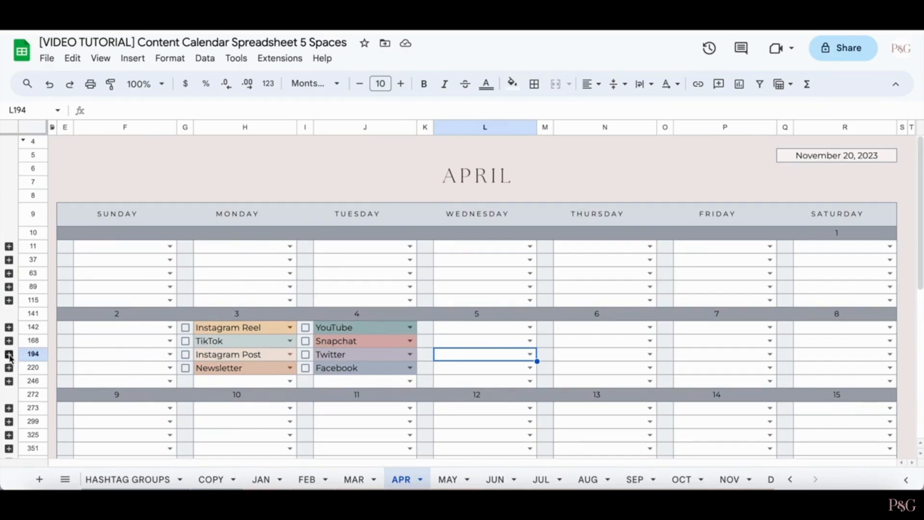
- Expand the hidden planner rows for the April 2–8 week, then switch to the NOV sheet
{"action": "left_click", "coordinate": [9, 354]}
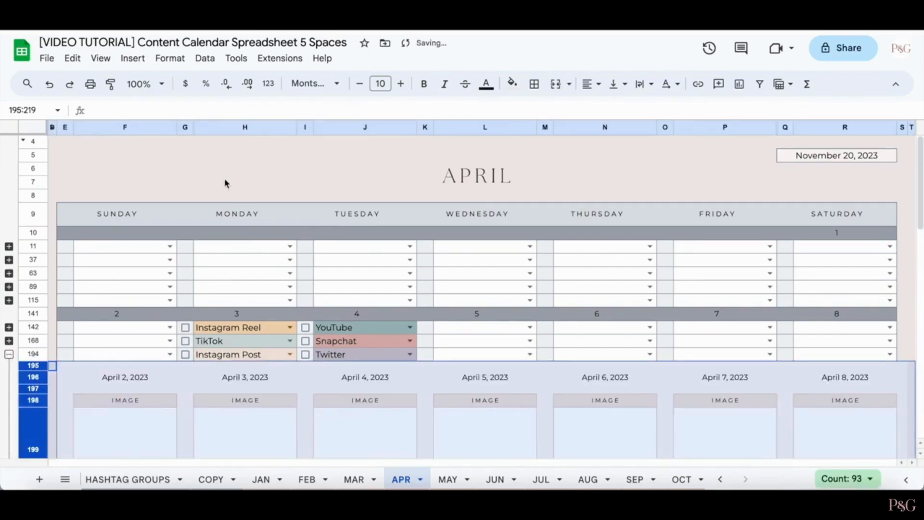
{"action": "scroll", "scroll_direction": "down", "scroll_amount": 3}
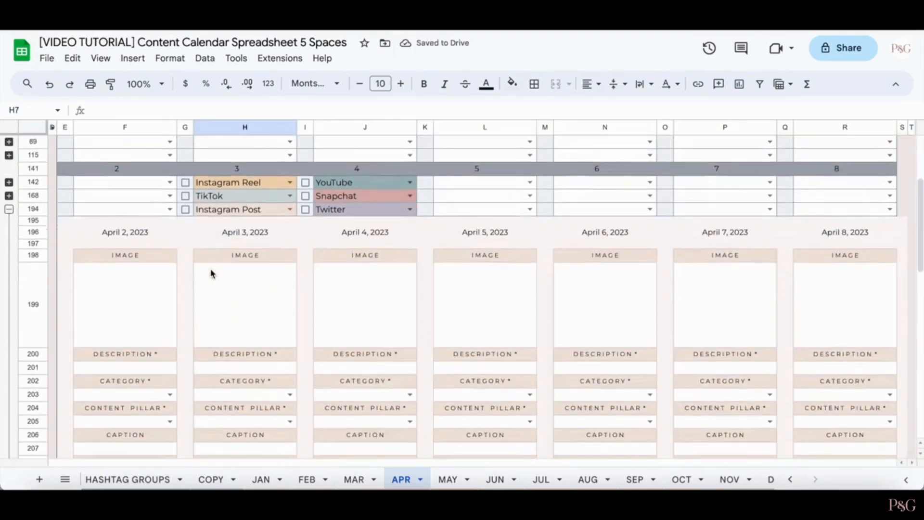
{"action": "left_click", "coordinate": [9, 182]}
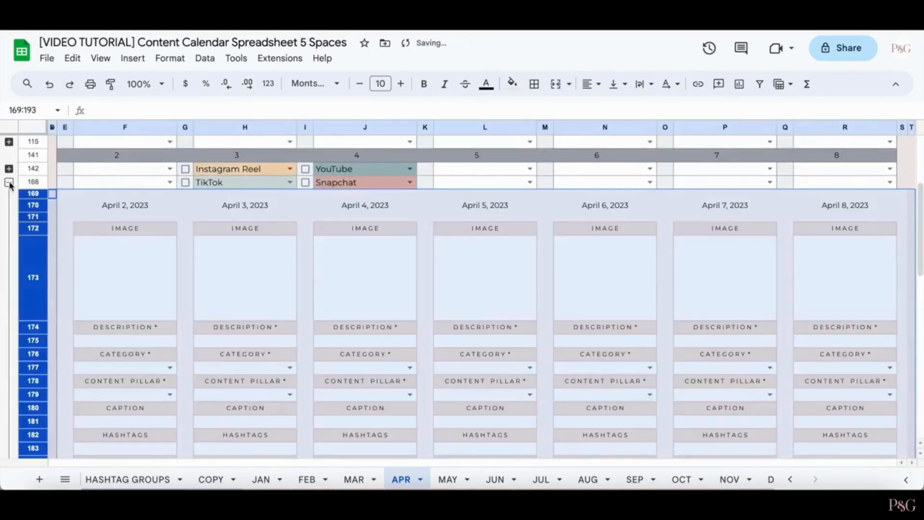
{"action": "left_click", "coordinate": [10, 182]}
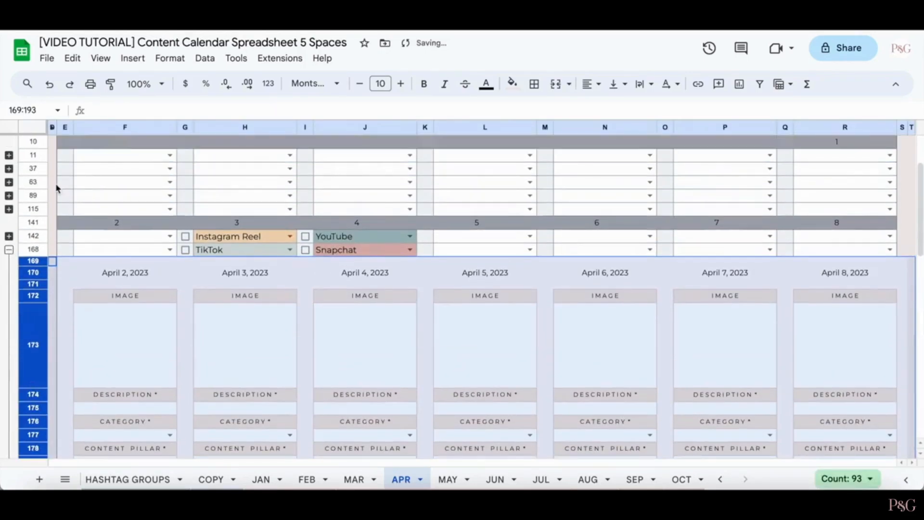
{"action": "left_click", "coordinate": [124, 182]}
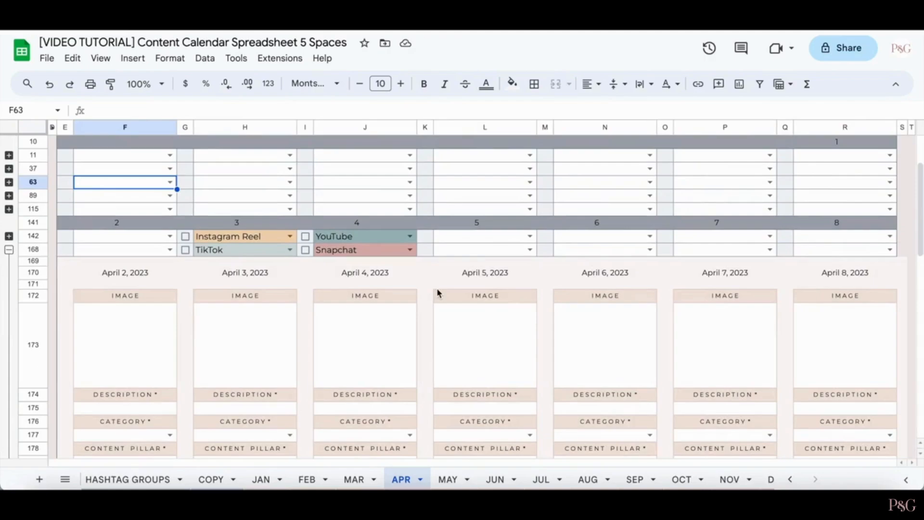
{"action": "left_click", "coordinate": [730, 480]}
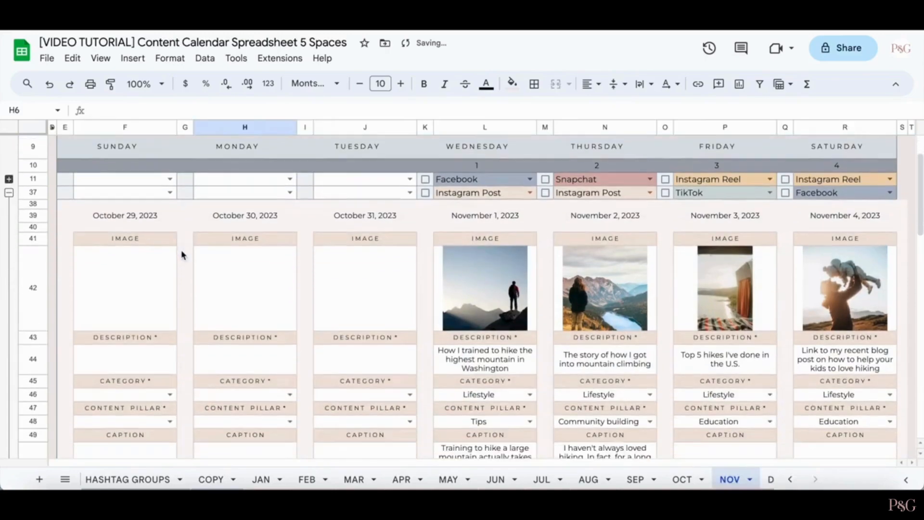
{"action": "scroll", "scroll_direction": "down", "scroll_amount": 3}
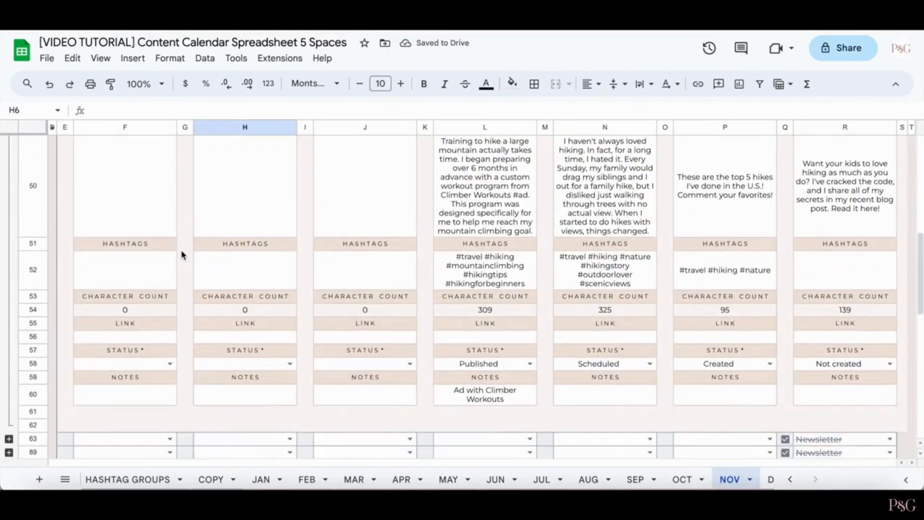
{"action": "scroll", "scroll_direction": "up", "scroll_amount": 3}
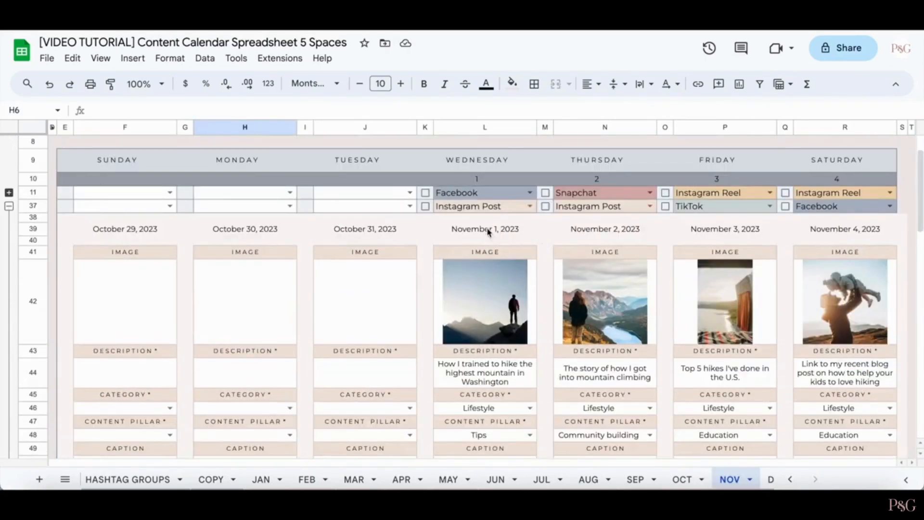
{"action": "mouse_move", "coordinate": [489, 334]}
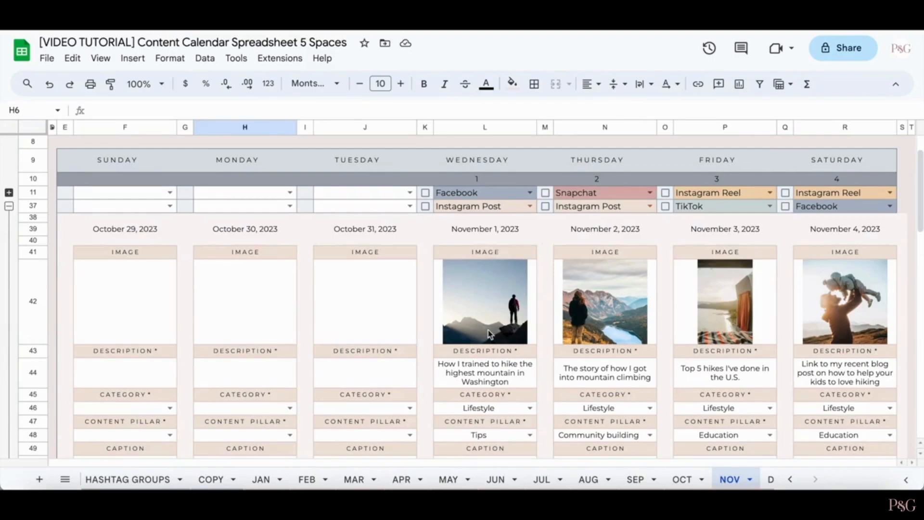
{"action": "scroll", "scroll_direction": "down", "scroll_amount": 3}
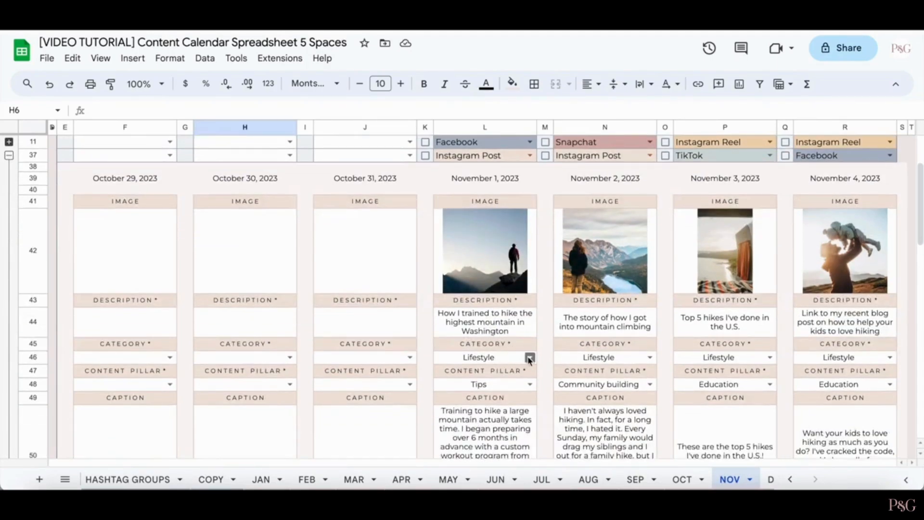
{"action": "left_click", "coordinate": [530, 357]}
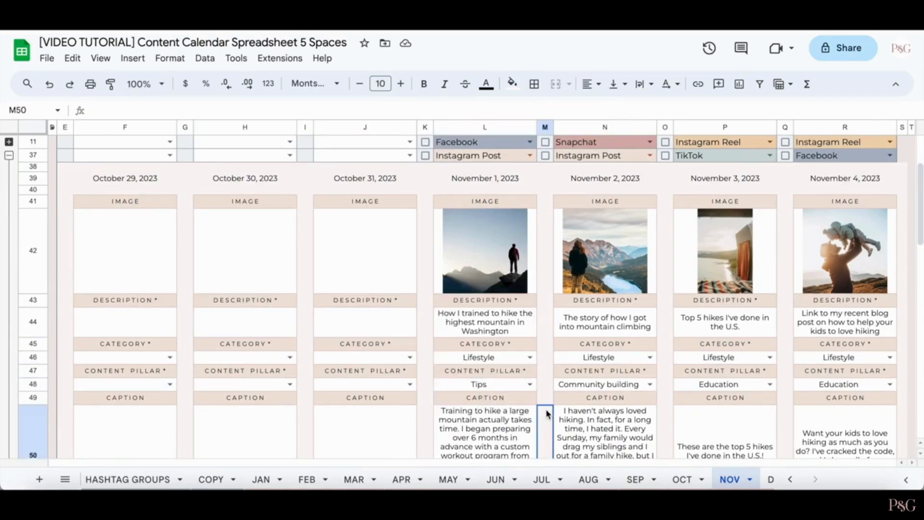
{"action": "scroll", "scroll_direction": "down", "scroll_amount": 3}
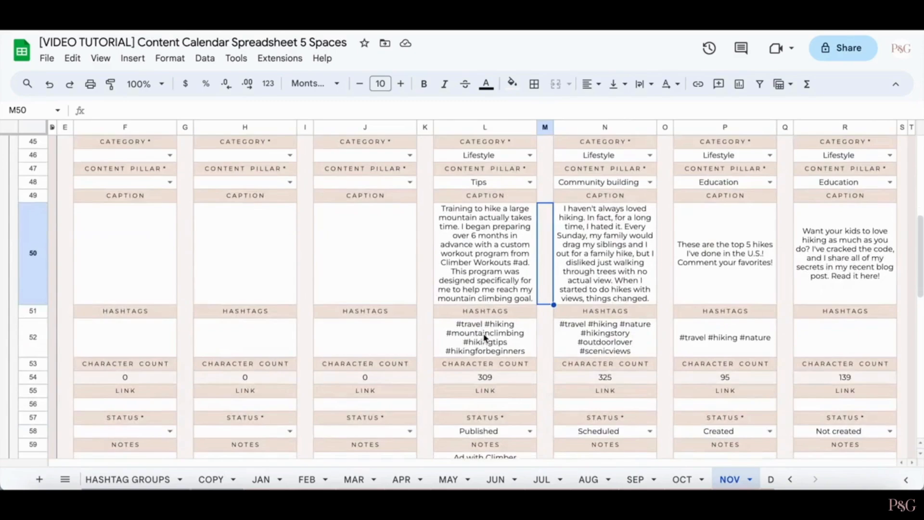
{"action": "left_click", "coordinate": [485, 377]}
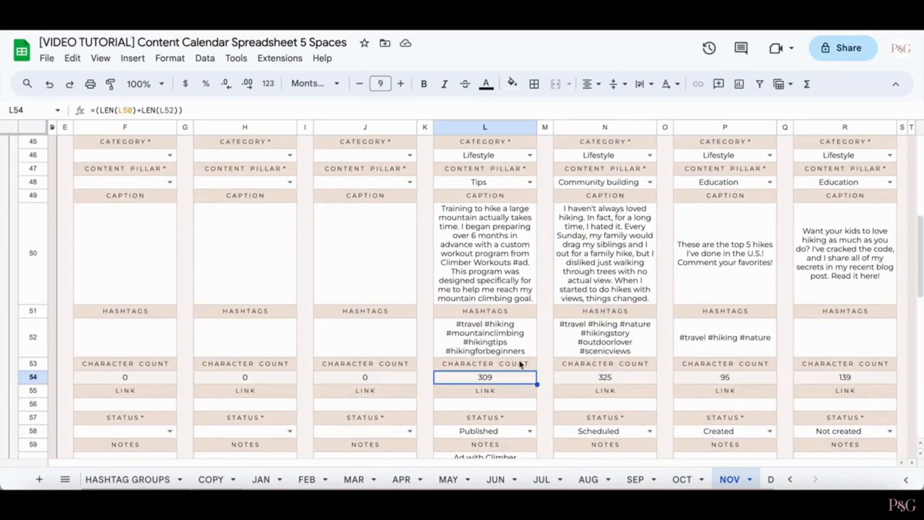
{"action": "mouse_move", "coordinate": [584, 377]}
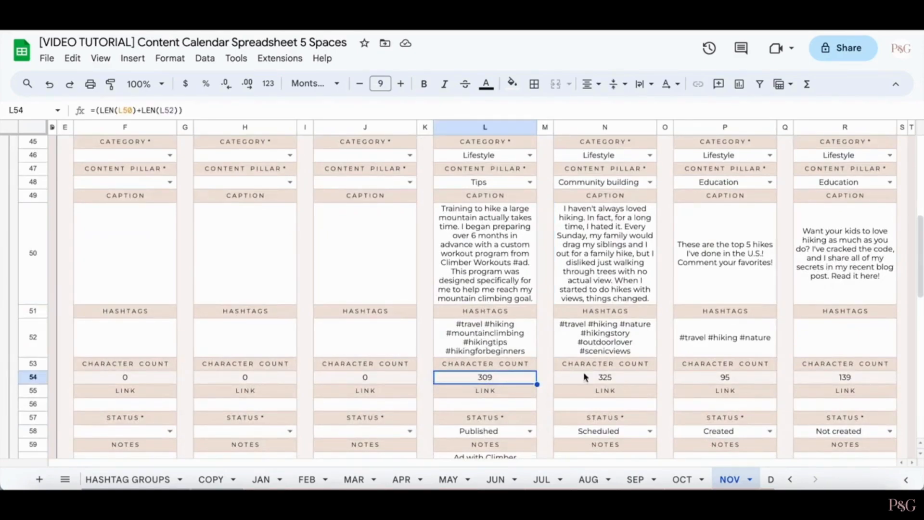
{"action": "left_click", "coordinate": [543, 390]}
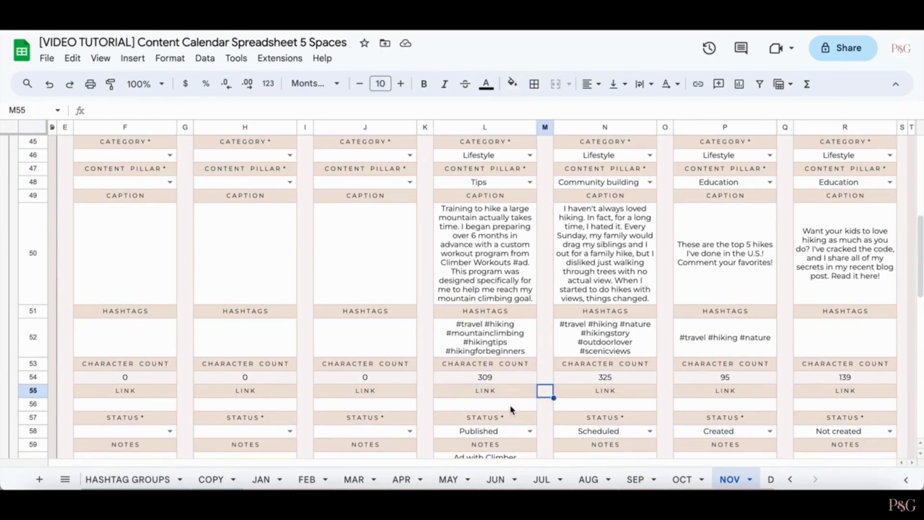
{"action": "scroll", "scroll_direction": "down", "scroll_amount": 3}
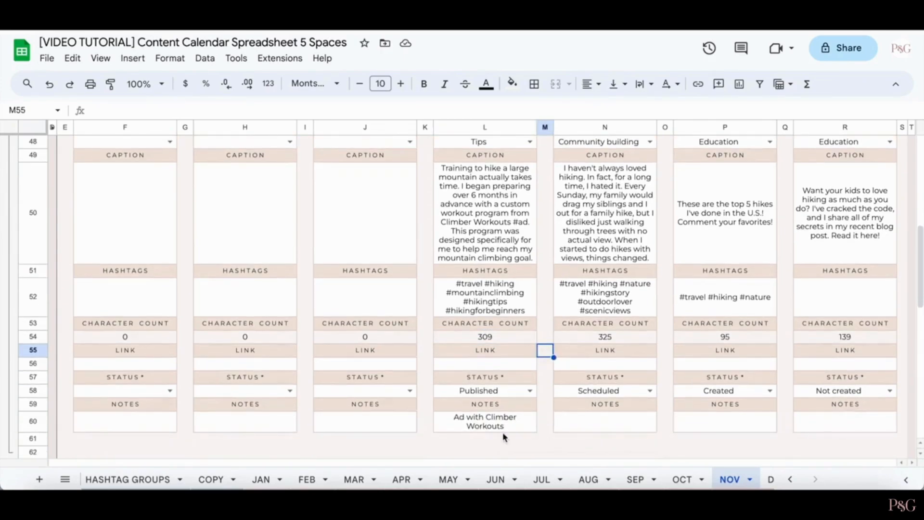
{"action": "scroll", "scroll_direction": "up", "scroll_amount": 3}
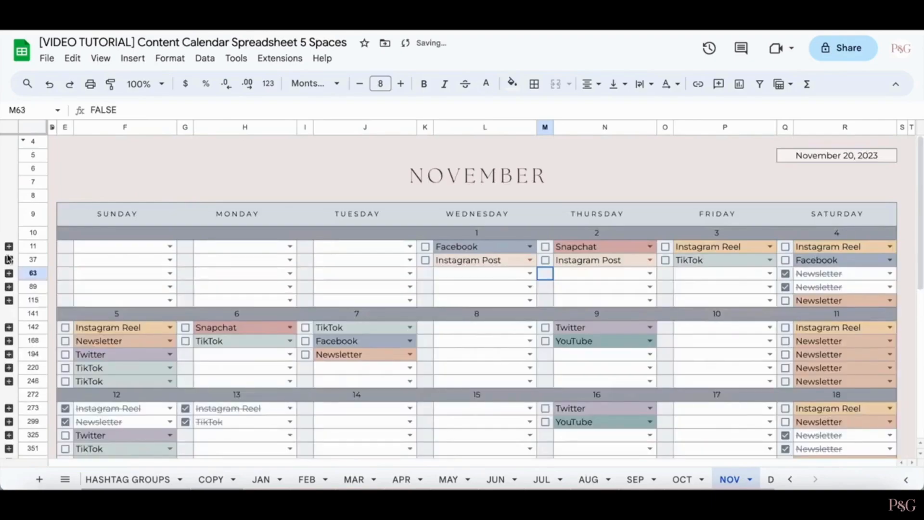
{"action": "left_click", "coordinate": [244, 155]}
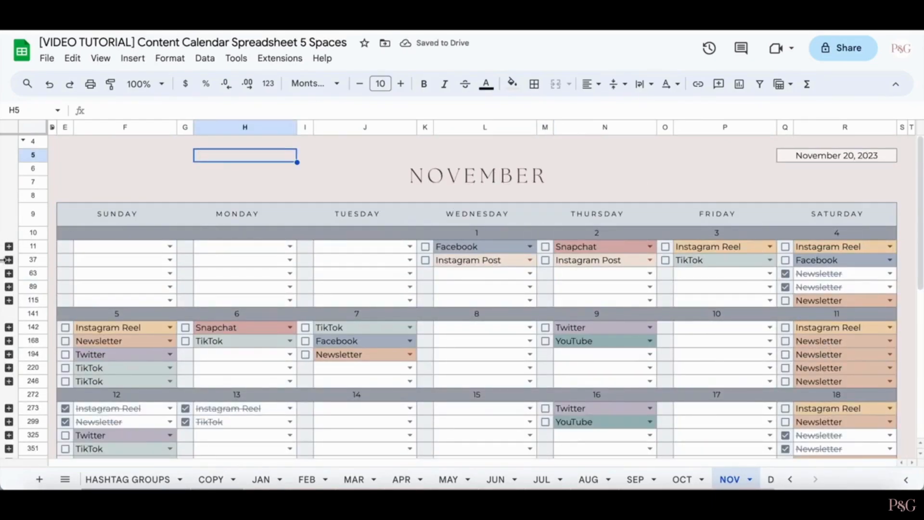
{"action": "left_click", "coordinate": [9, 259]}
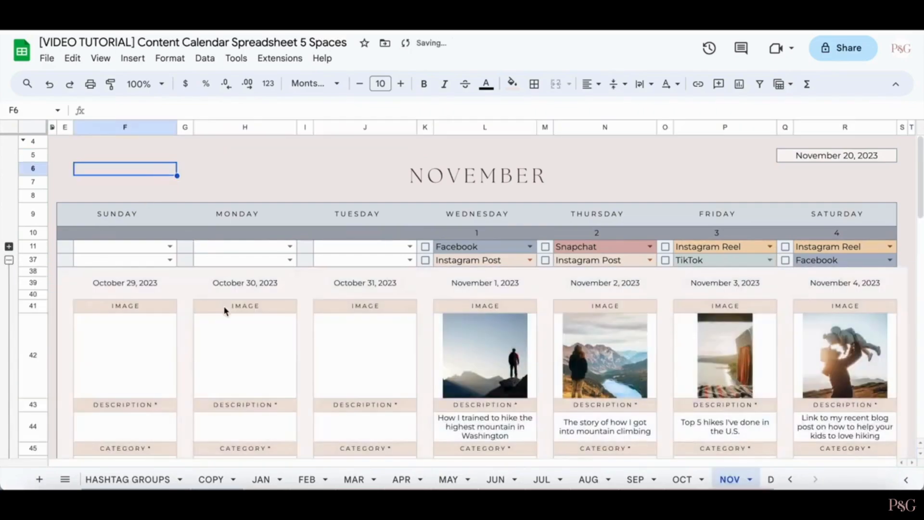
{"action": "scroll", "scroll_direction": "down", "scroll_amount": 3}
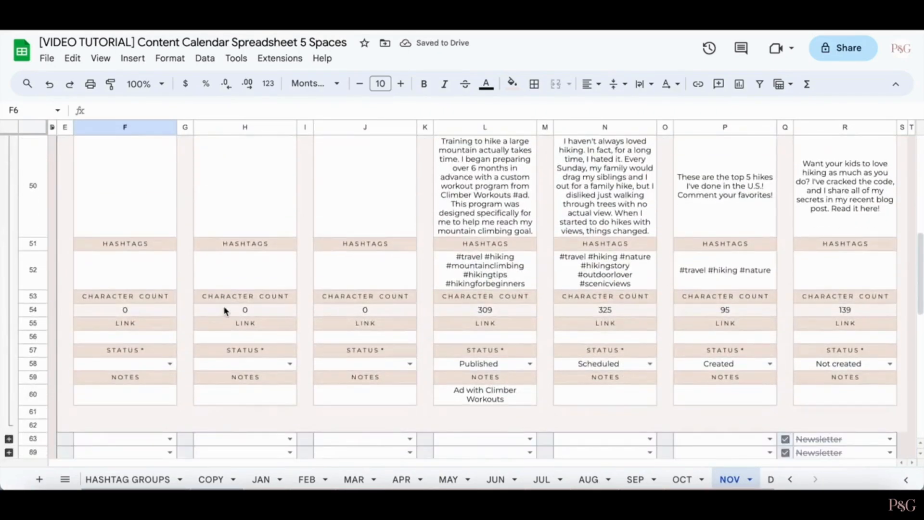
{"action": "scroll", "scroll_direction": "up", "scroll_amount": 3}
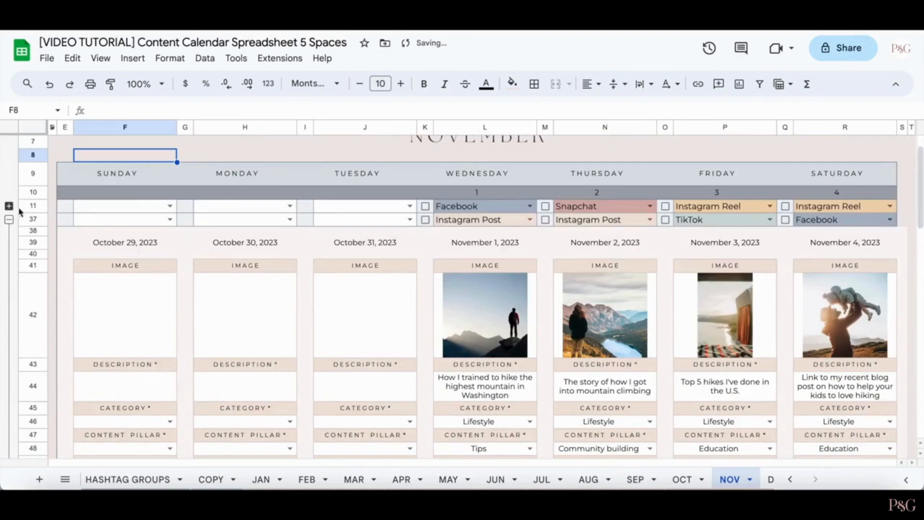
{"action": "left_click", "coordinate": [8, 219]}
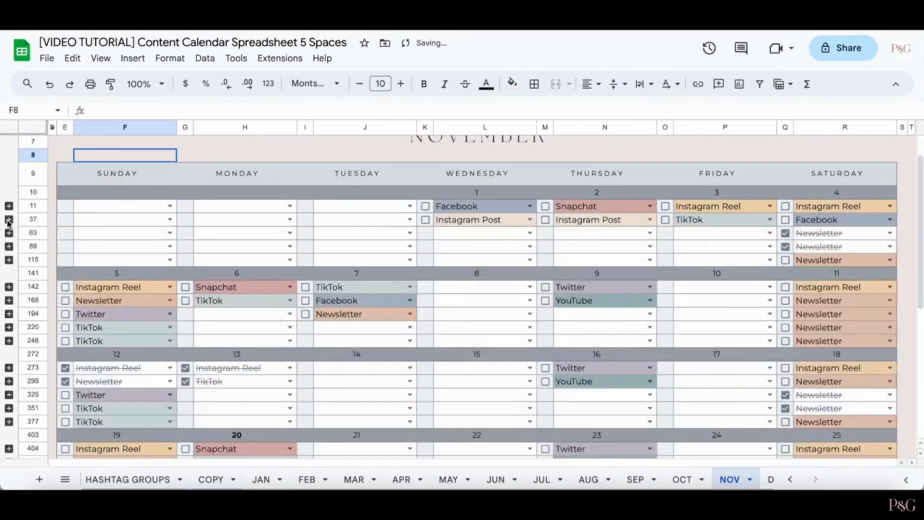
{"action": "left_click", "coordinate": [33, 232]}
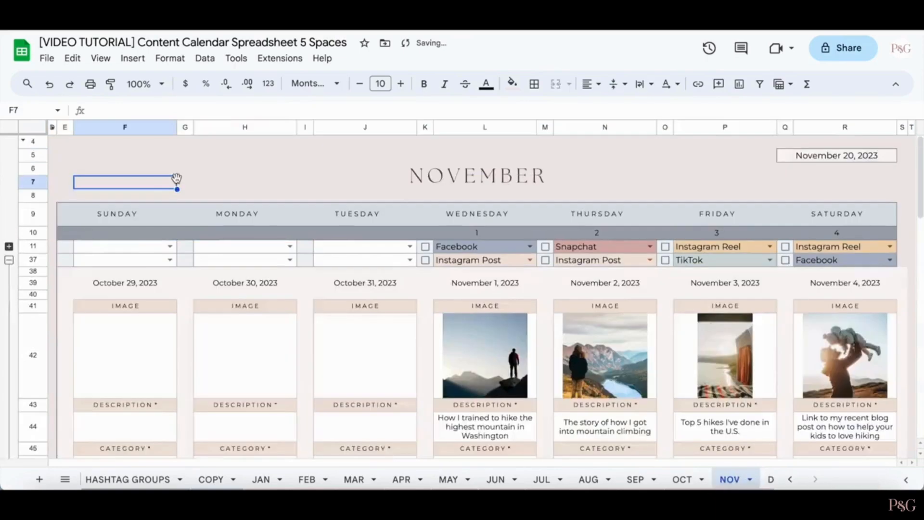
{"action": "mouse_move", "coordinate": [724, 339]}
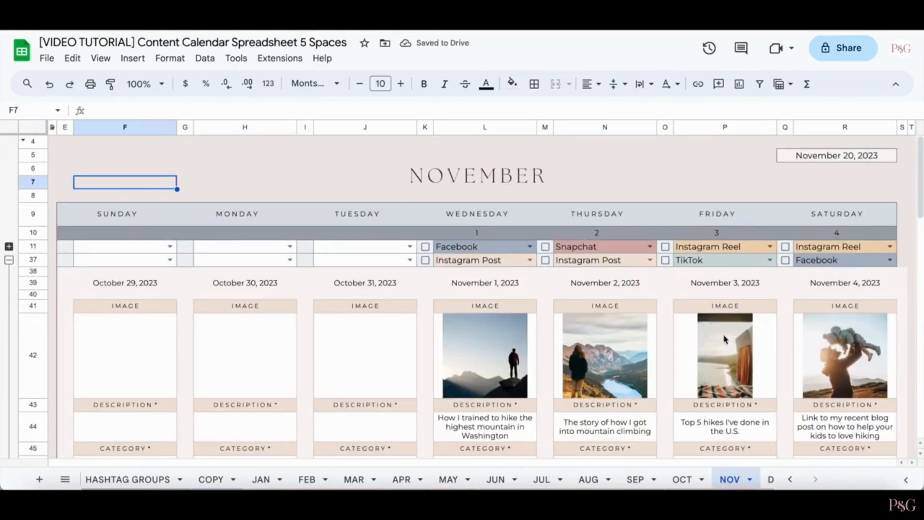
{"action": "mouse_move", "coordinate": [807, 363]}
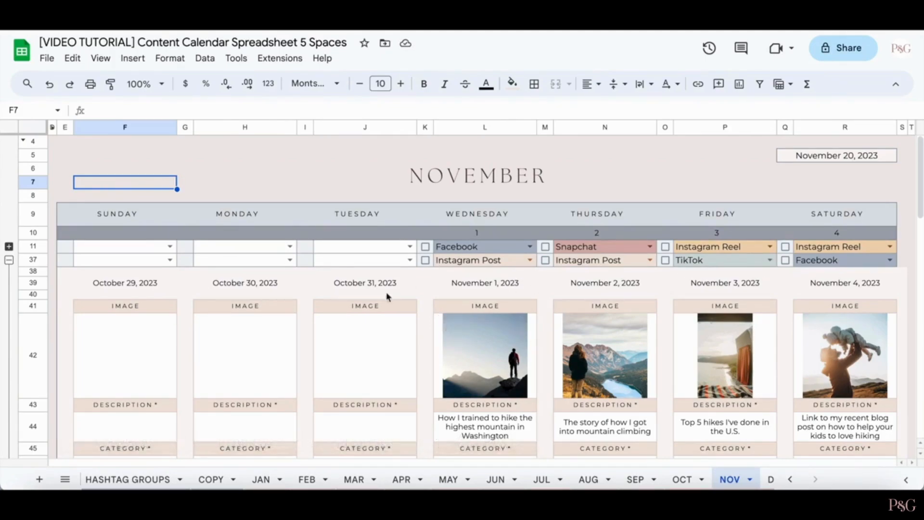
{"action": "mouse_move", "coordinate": [430, 302]}
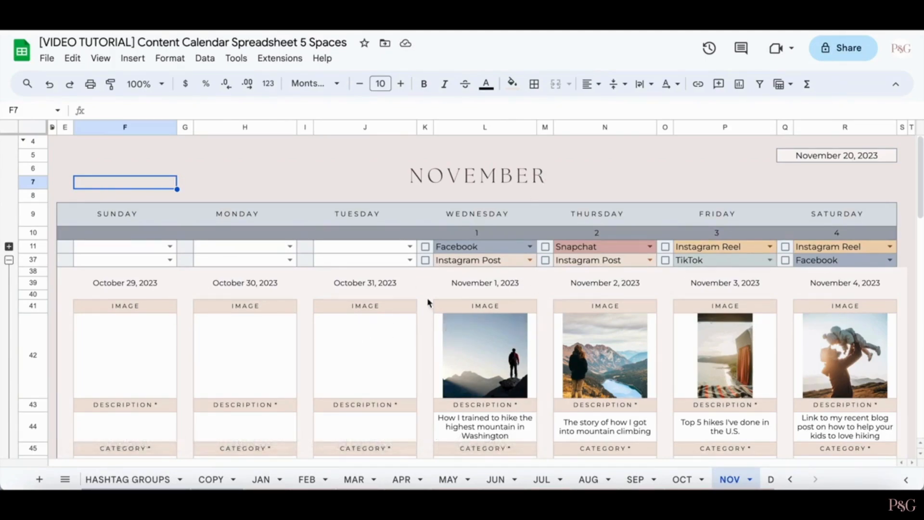
{"action": "left_click", "coordinate": [365, 354]}
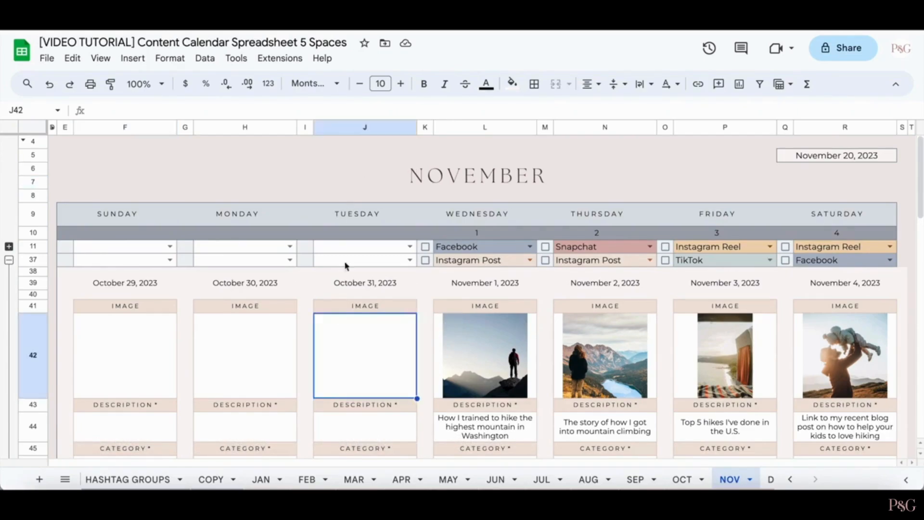
{"action": "mouse_move", "coordinate": [277, 152]}
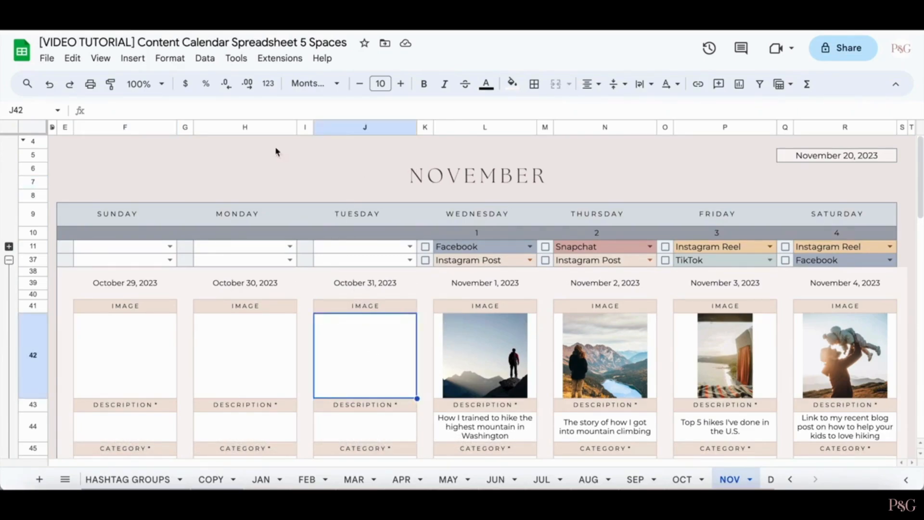
- Start Insert image in cell for the October 31 image cell, then dismiss the dialog
{"action": "left_click", "coordinate": [132, 58]}
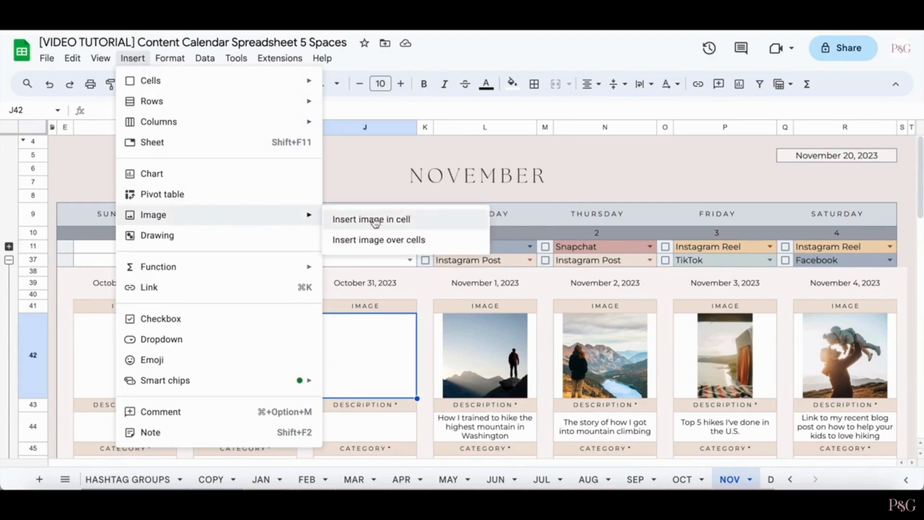
{"action": "mouse_move", "coordinate": [383, 222]}
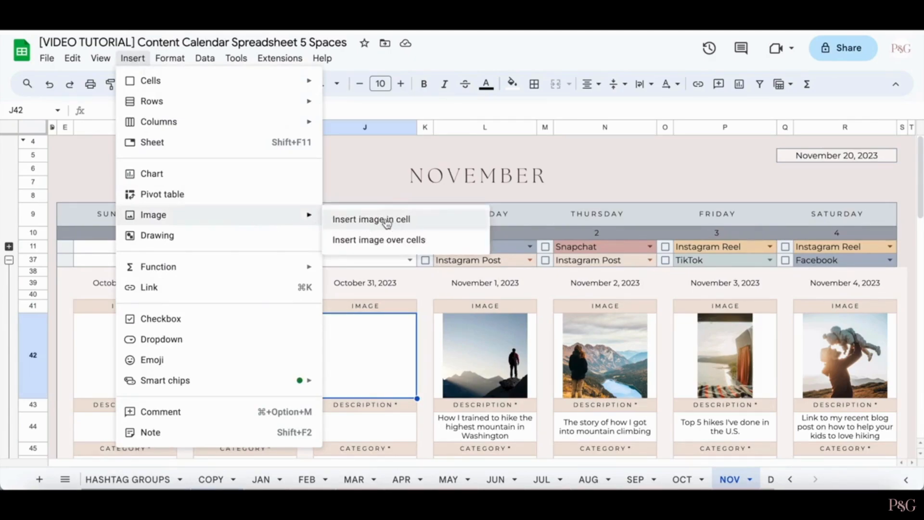
{"action": "left_click", "coordinate": [371, 218]}
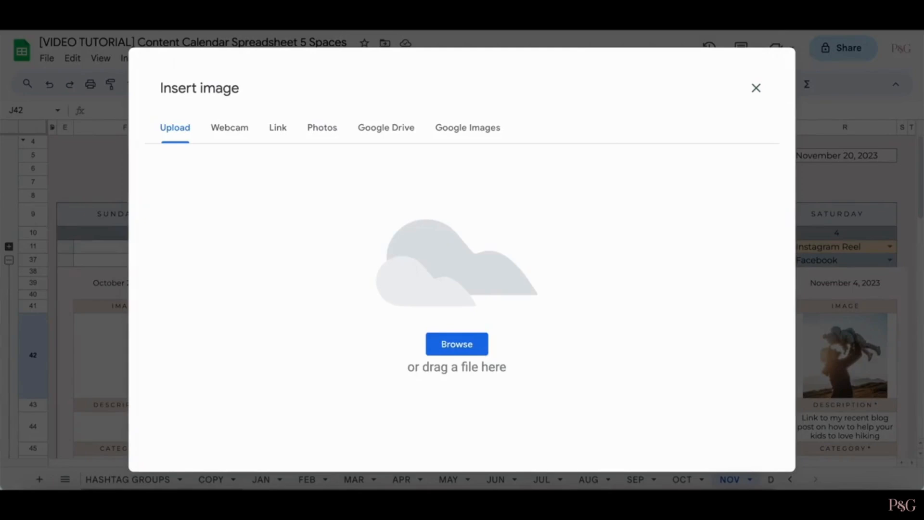
{"action": "left_click", "coordinate": [457, 344]}
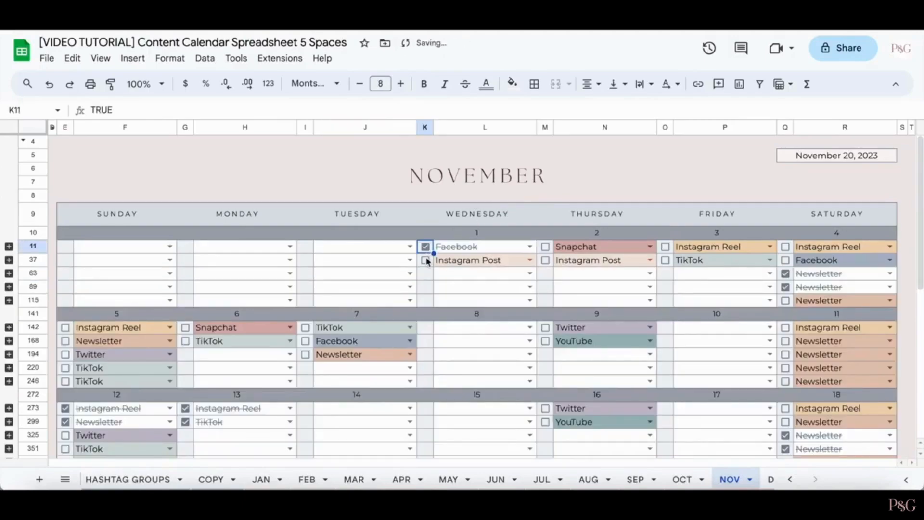
- Check off the November 1, 2 and 3 posts and expand week two's planner rows
{"action": "left_click", "coordinate": [544, 340]}
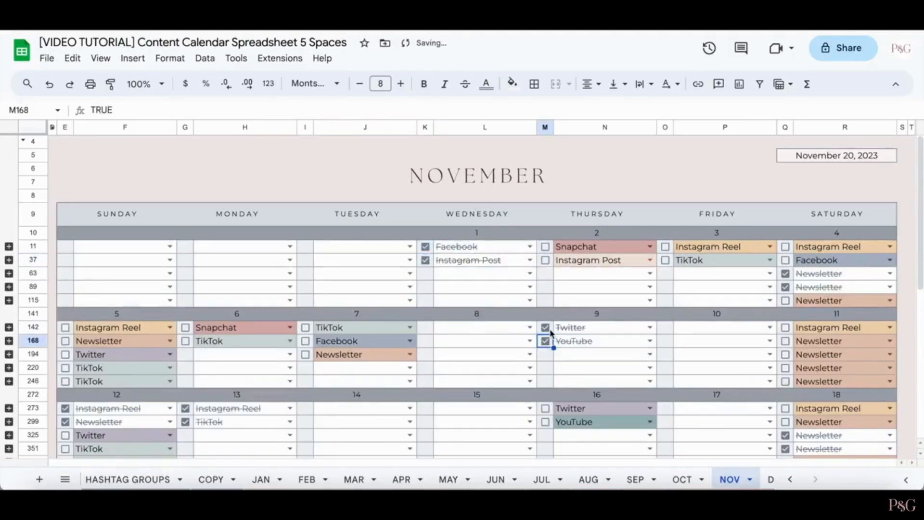
{"action": "left_click", "coordinate": [544, 260]}
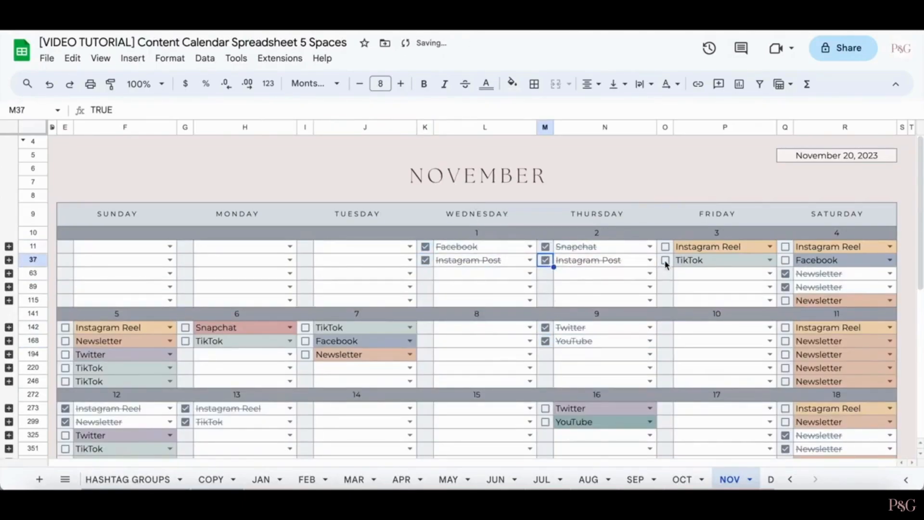
{"action": "left_click", "coordinate": [665, 260]}
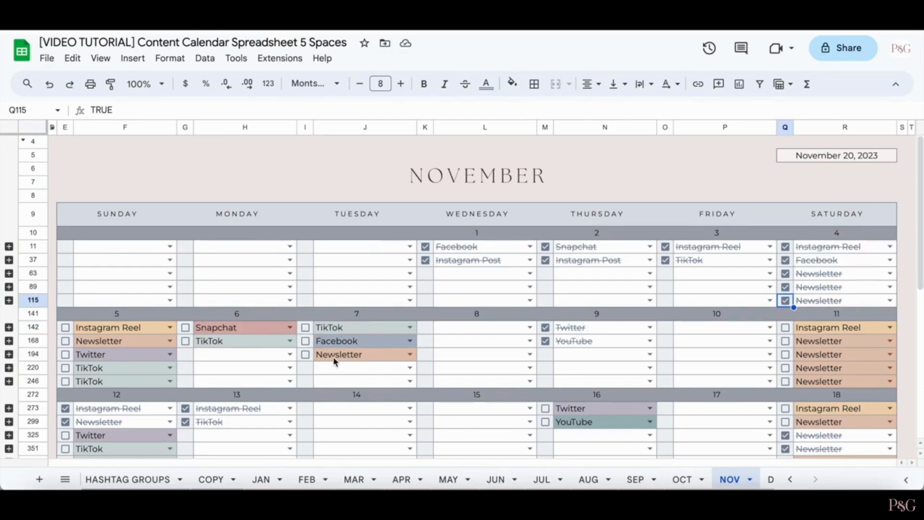
{"action": "mouse_move", "coordinate": [338, 355]}
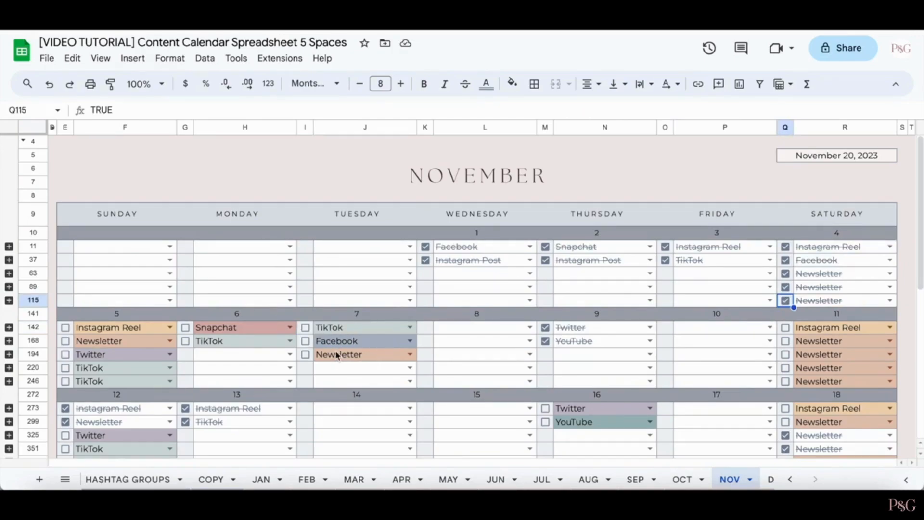
{"action": "left_click", "coordinate": [364, 327]}
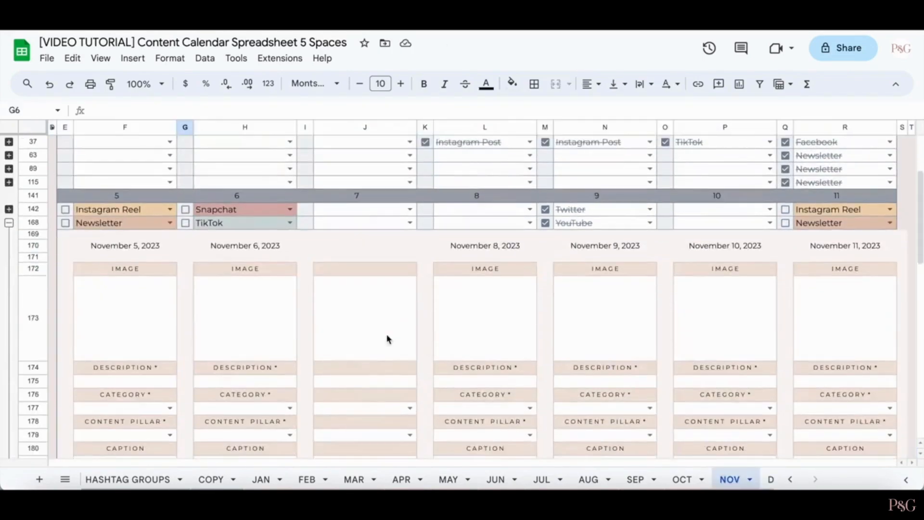
- Inspect the empty November 7 slot and re-expand the November 5 week's planner rows
{"action": "scroll", "scroll_direction": "down", "scroll_amount": 3}
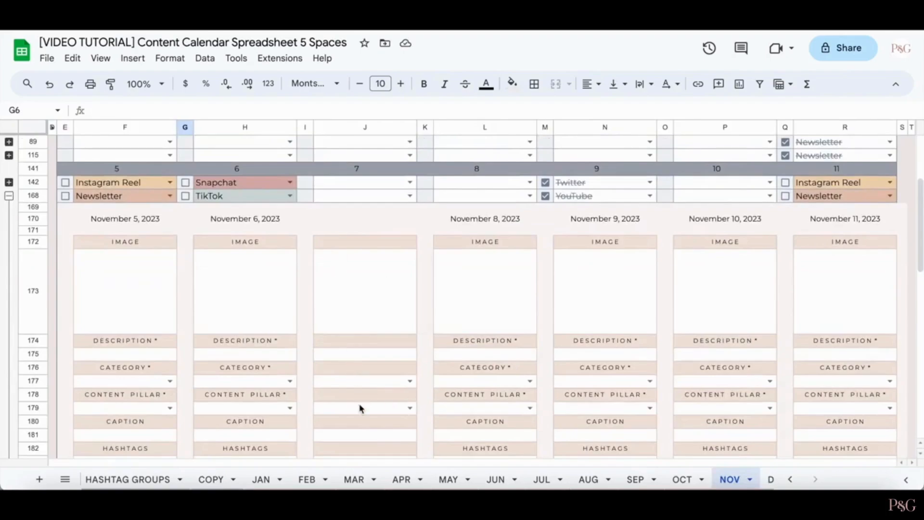
{"action": "left_click", "coordinate": [484, 276]}
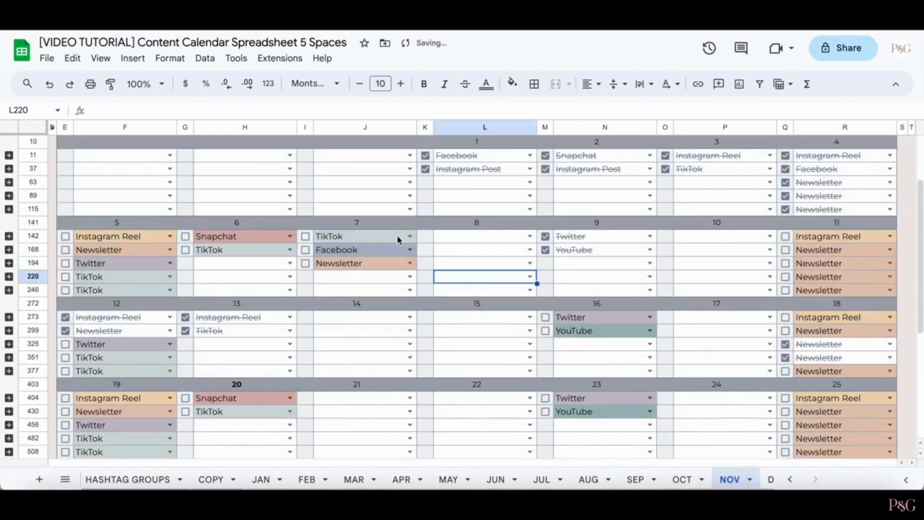
{"action": "left_click", "coordinate": [337, 249]}
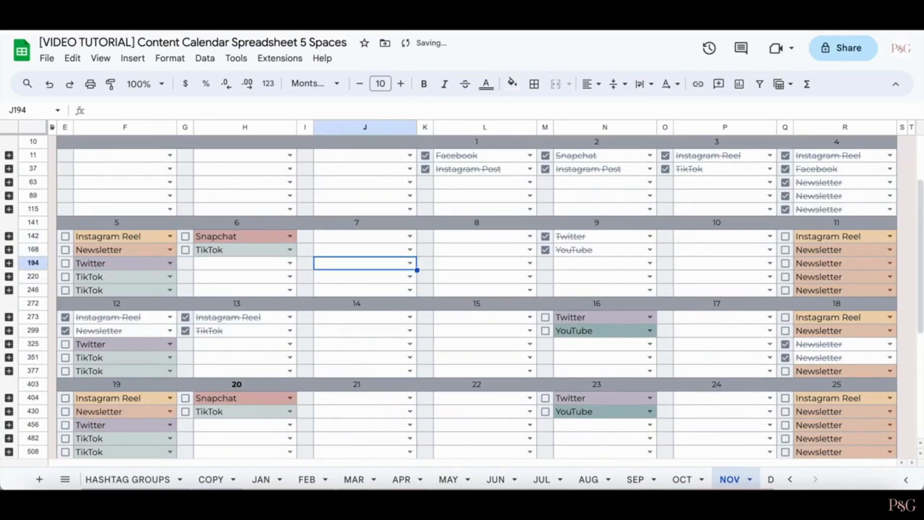
{"action": "left_click", "coordinate": [484, 263]}
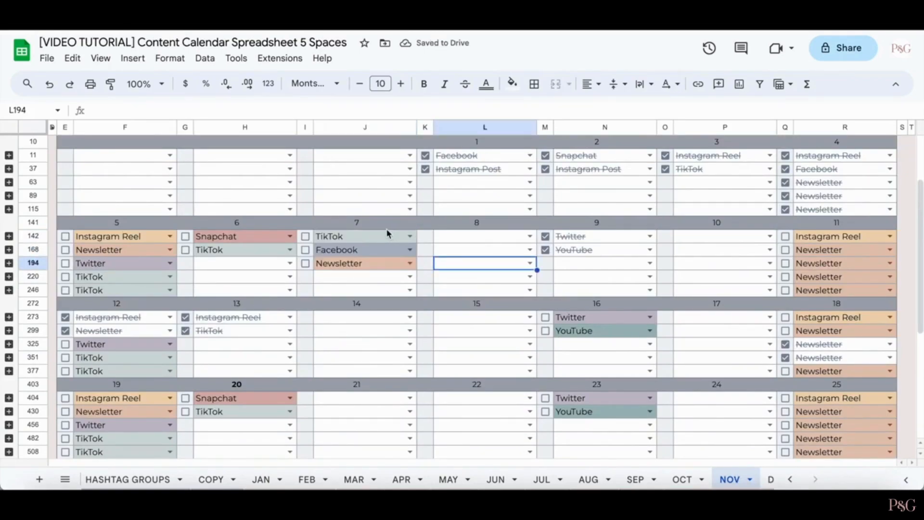
{"action": "mouse_move", "coordinate": [353, 239]}
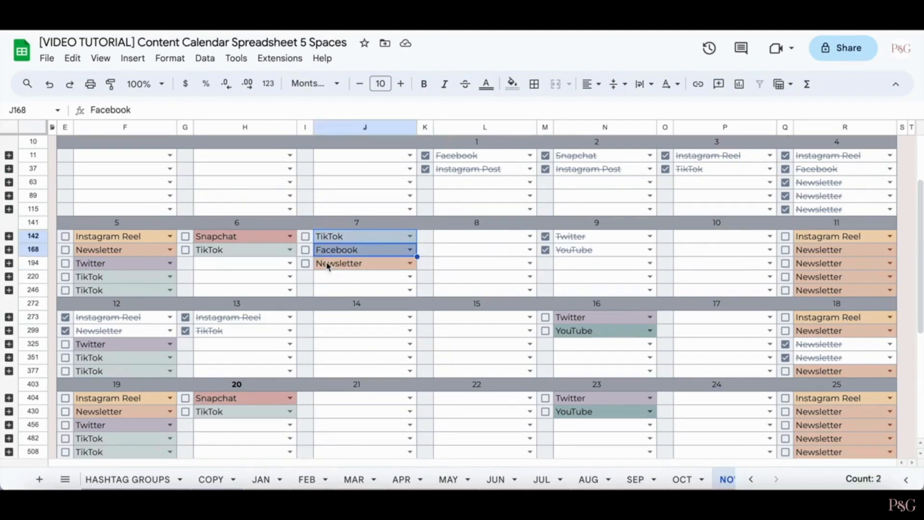
{"action": "left_click", "coordinate": [364, 263]}
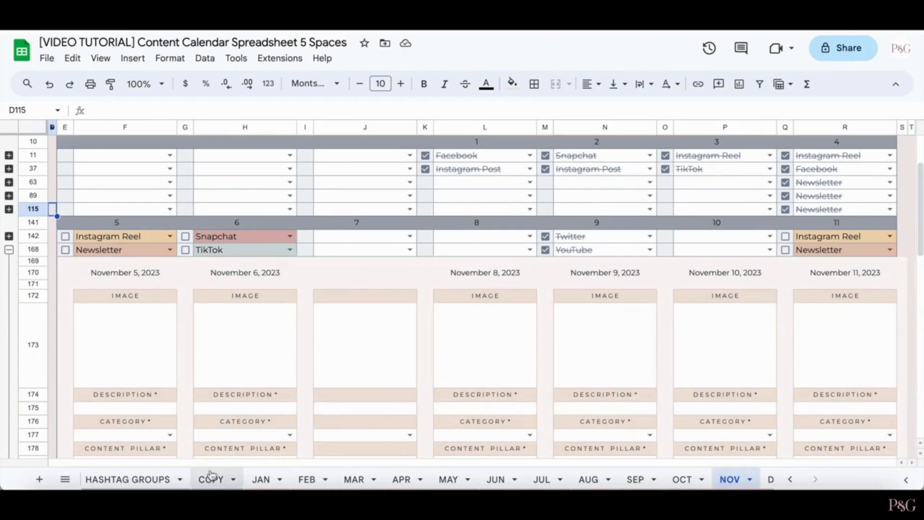
- Copy the blank planner template B8:B27 from the COPY sheet
{"action": "left_click", "coordinate": [211, 479]}
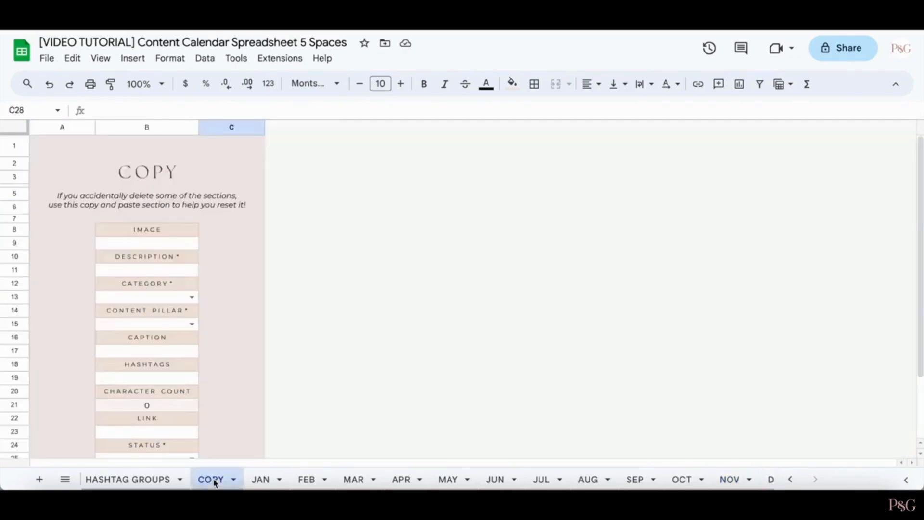
{"action": "mouse_move", "coordinate": [178, 233]}
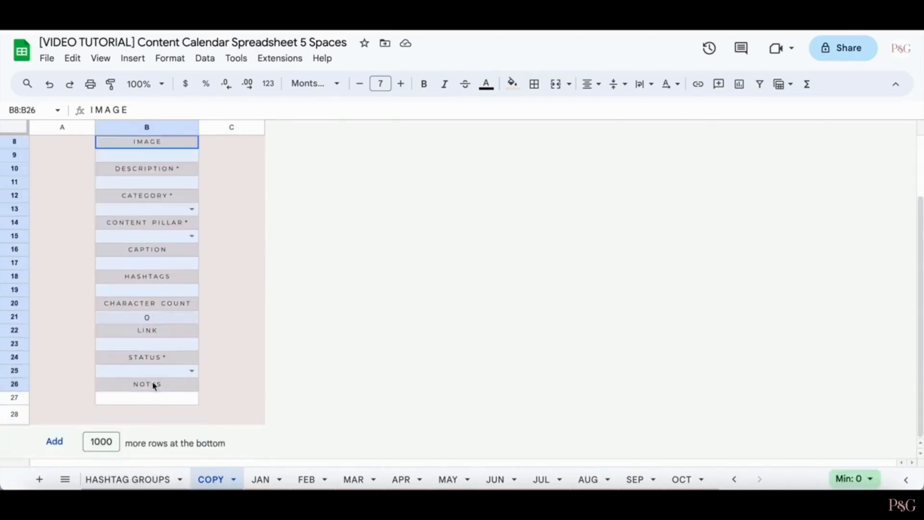
{"action": "left_click", "coordinate": [146, 397]}
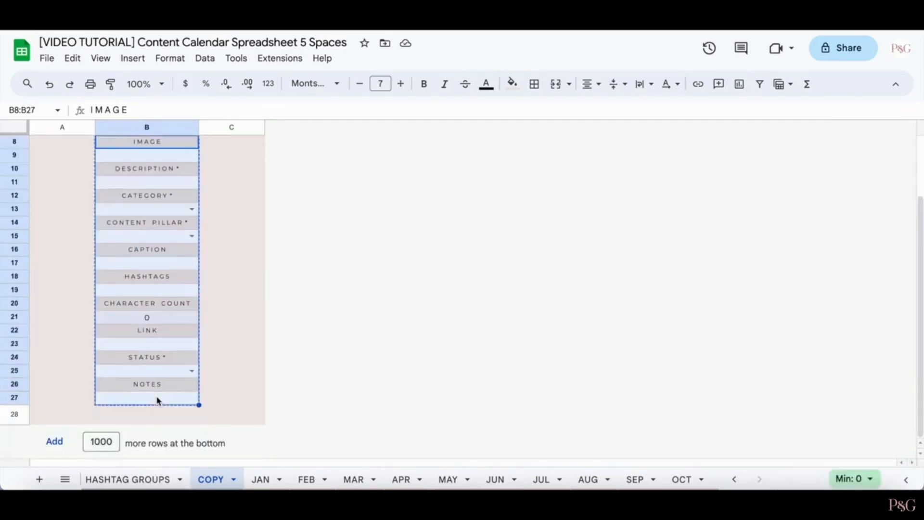
{"action": "mouse_move", "coordinate": [162, 386]}
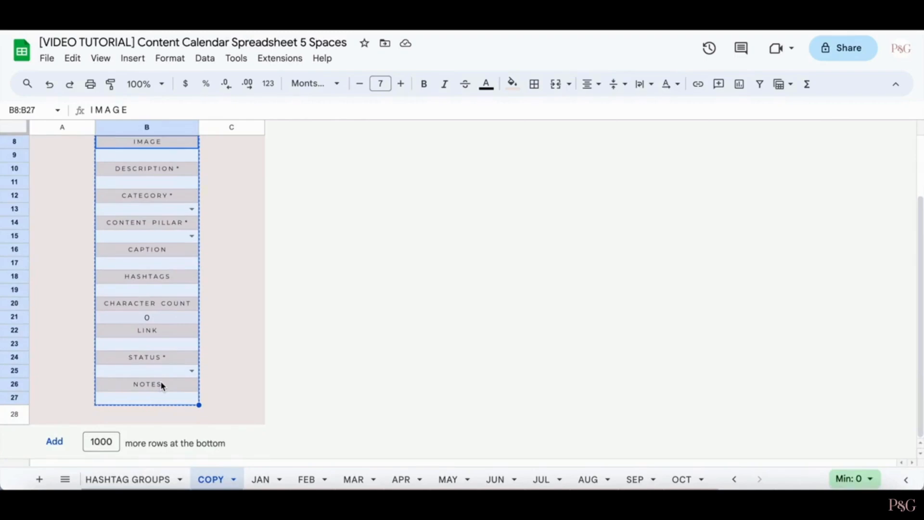
{"action": "right_click", "coordinate": [148, 386]}
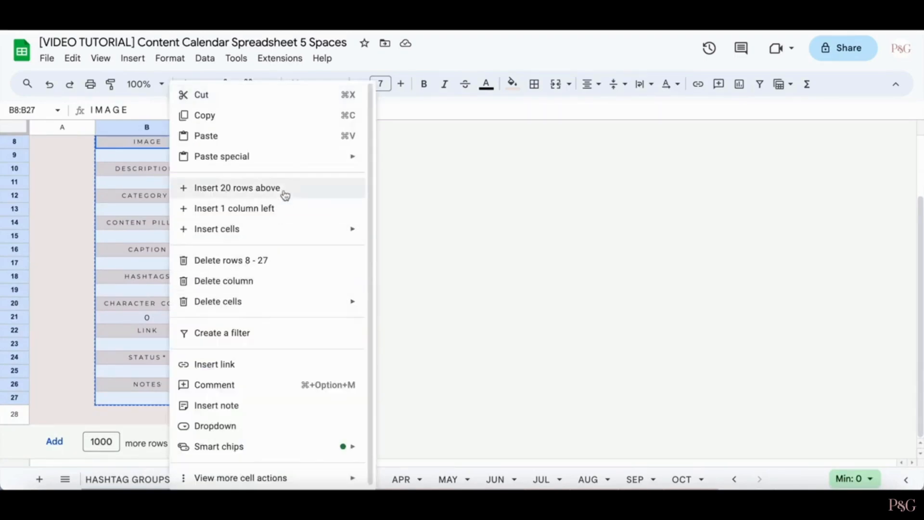
{"action": "mouse_move", "coordinate": [244, 114]}
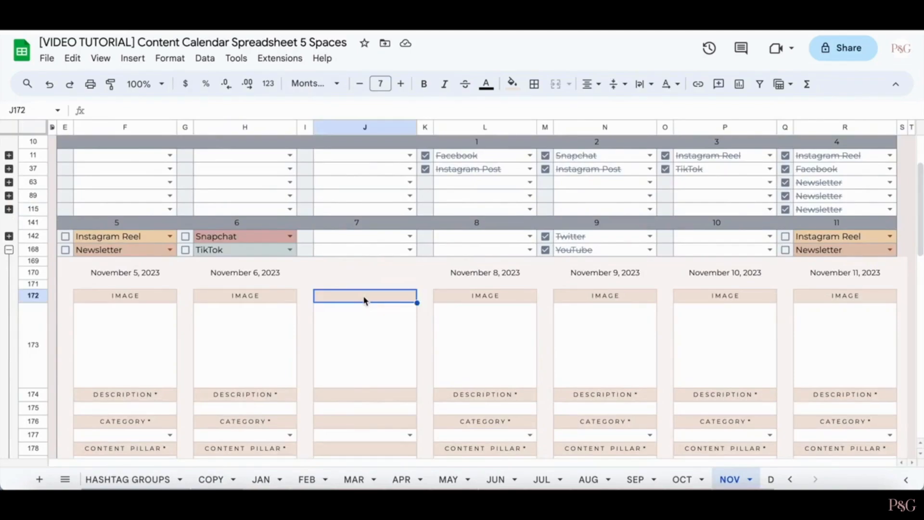
- Paste the template into the November 7 planner and begin its date formula in J170
{"action": "right_click", "coordinate": [364, 297]}
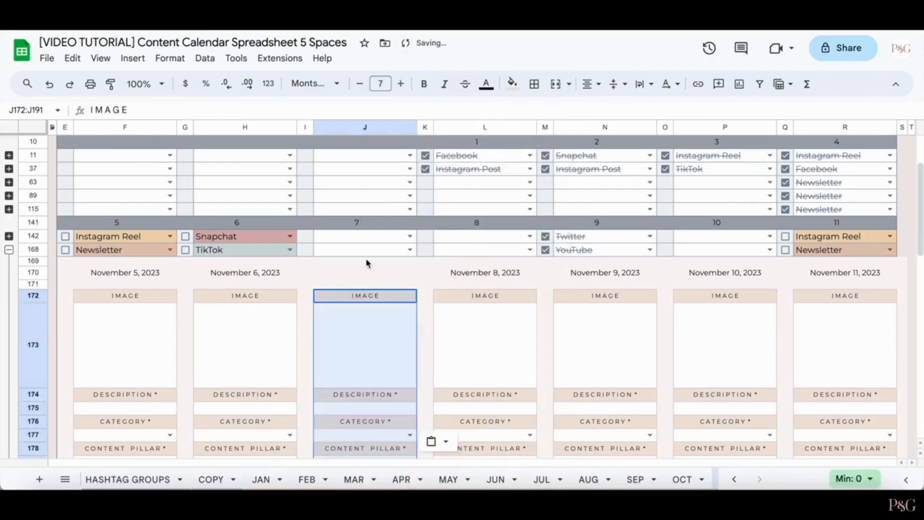
{"action": "scroll", "scroll_direction": "down", "scroll_amount": 3}
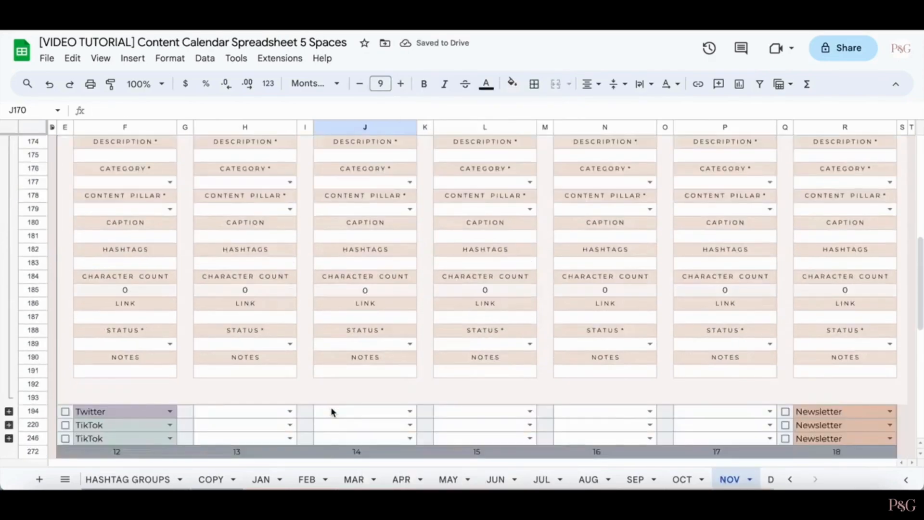
{"action": "scroll", "scroll_direction": "up", "scroll_amount": 3}
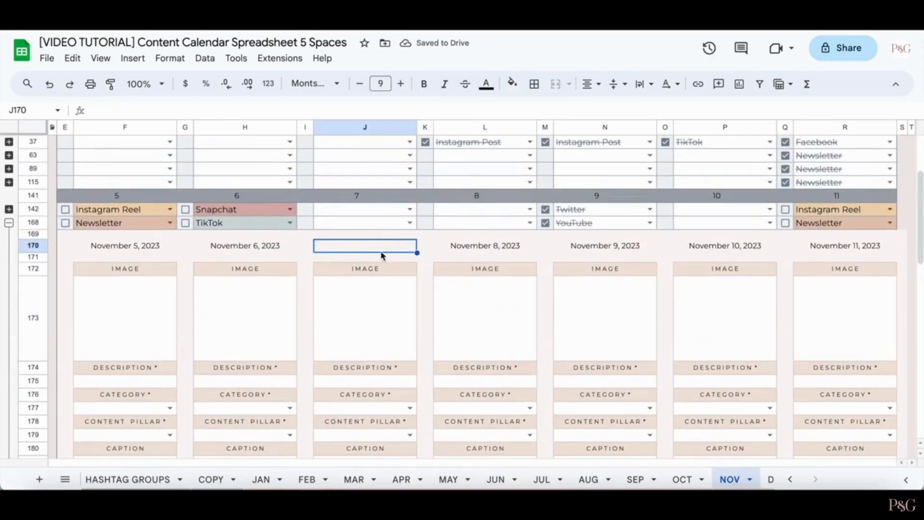
{"action": "left_click", "coordinate": [424, 245]}
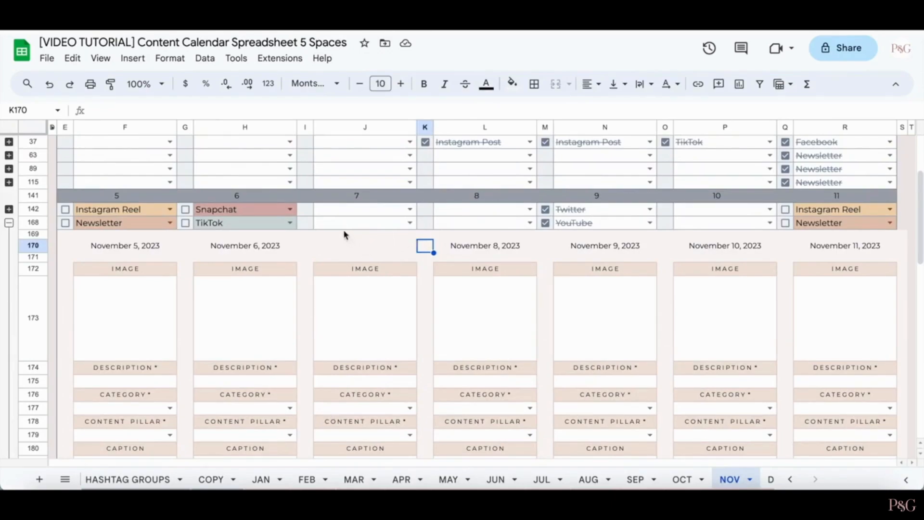
{"action": "mouse_move", "coordinate": [333, 206]}
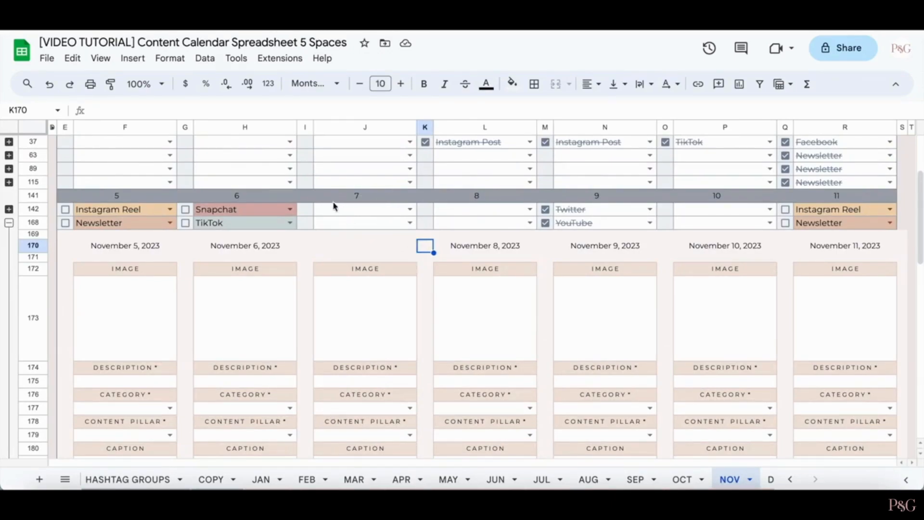
{"action": "left_click", "coordinate": [365, 246]}
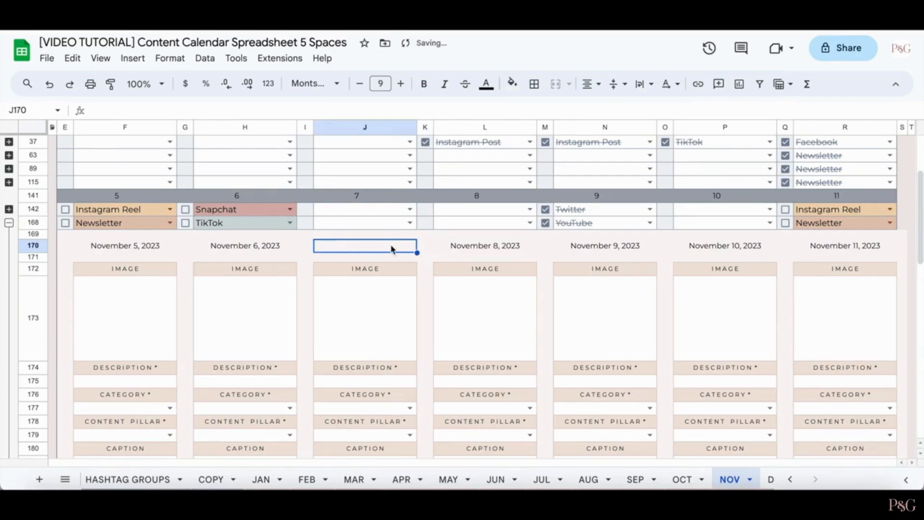
{"action": "type", "text": "="}
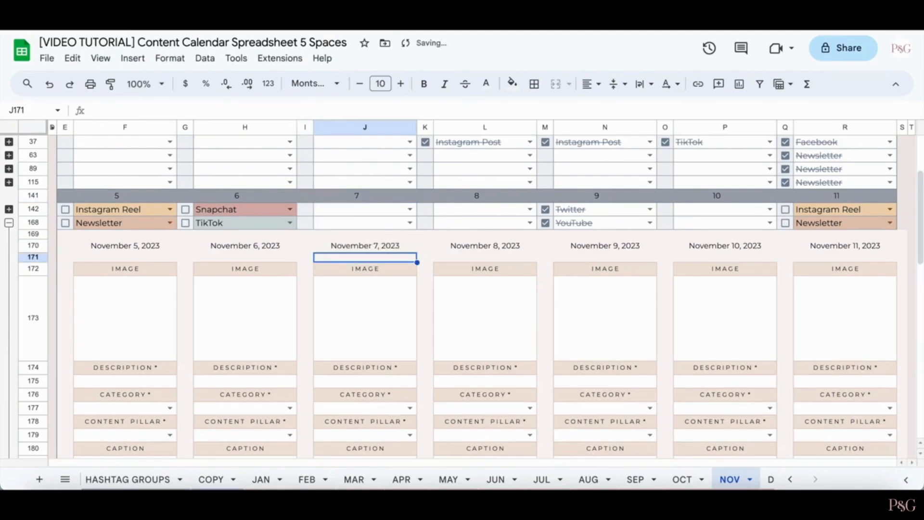
{"action": "mouse_move", "coordinate": [792, 269]}
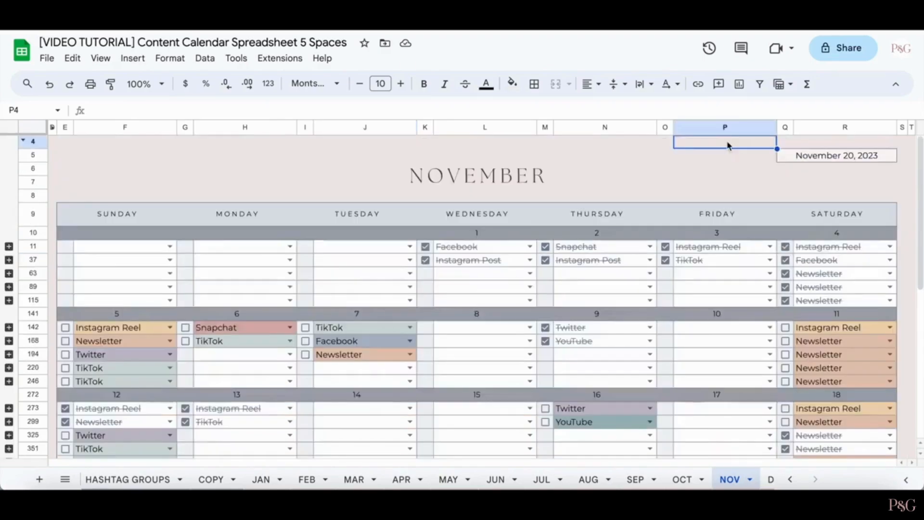
{"action": "mouse_move", "coordinate": [196, 248]}
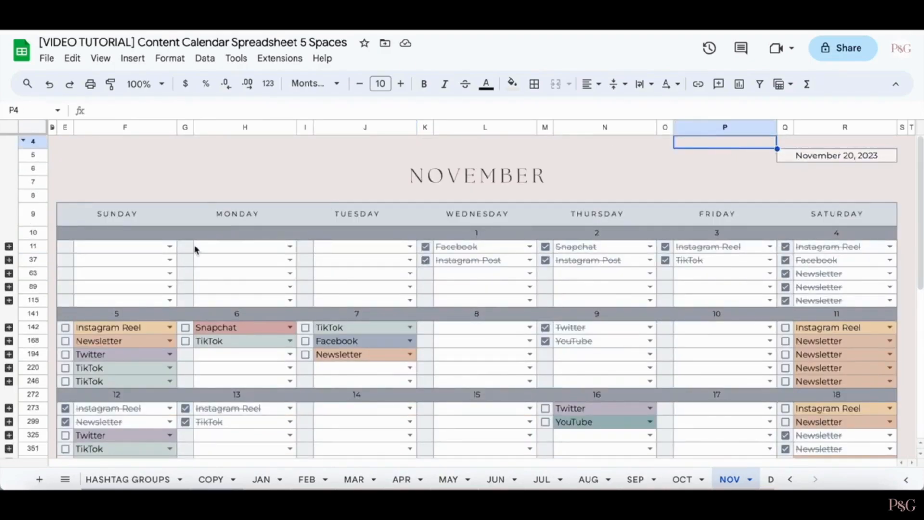
{"action": "left_click", "coordinate": [9, 262]}
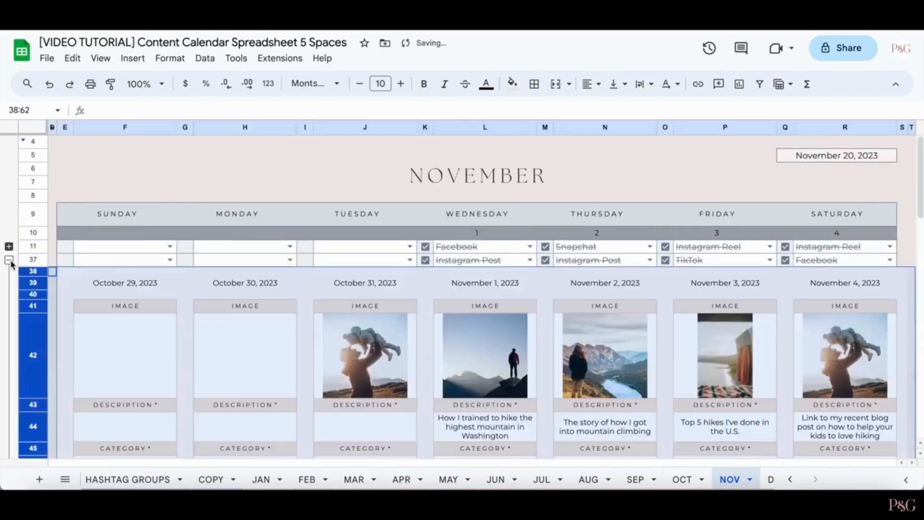
{"action": "scroll", "scroll_direction": "down", "scroll_amount": 3}
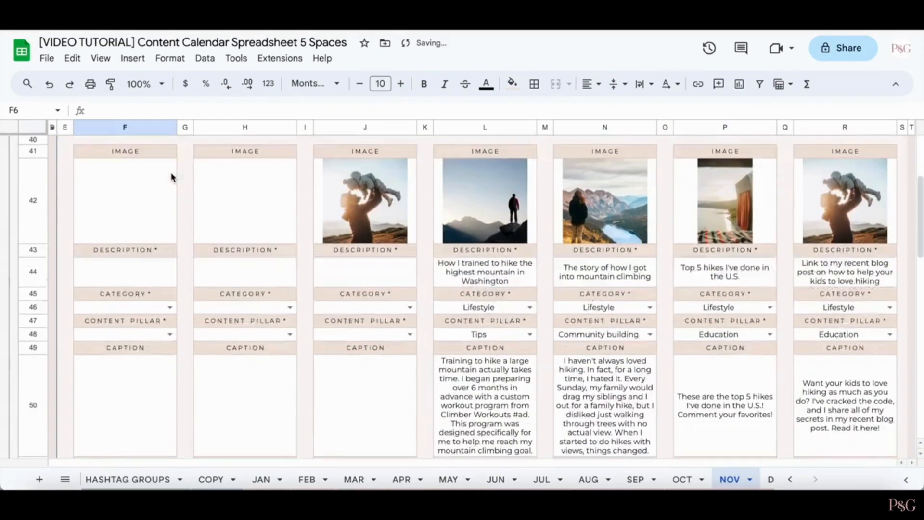
{"action": "scroll", "scroll_direction": "down", "scroll_amount": 3}
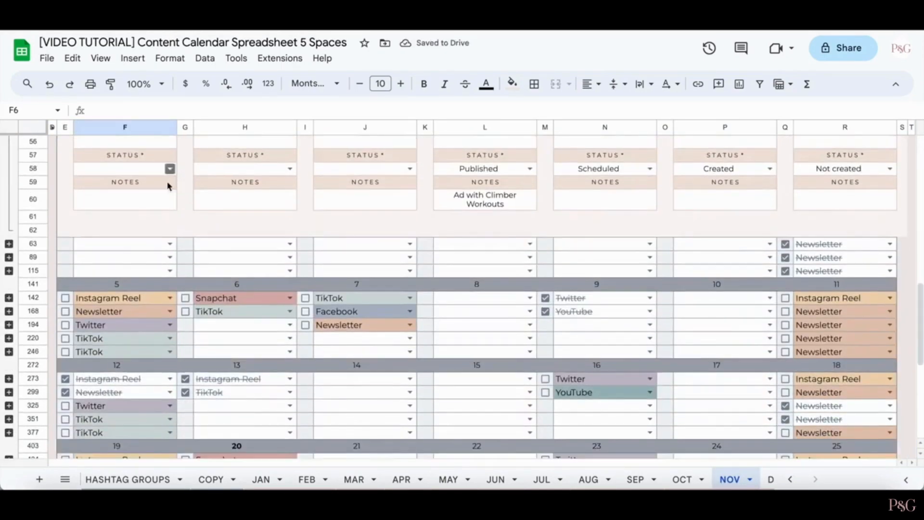
{"action": "left_click", "coordinate": [9, 311]}
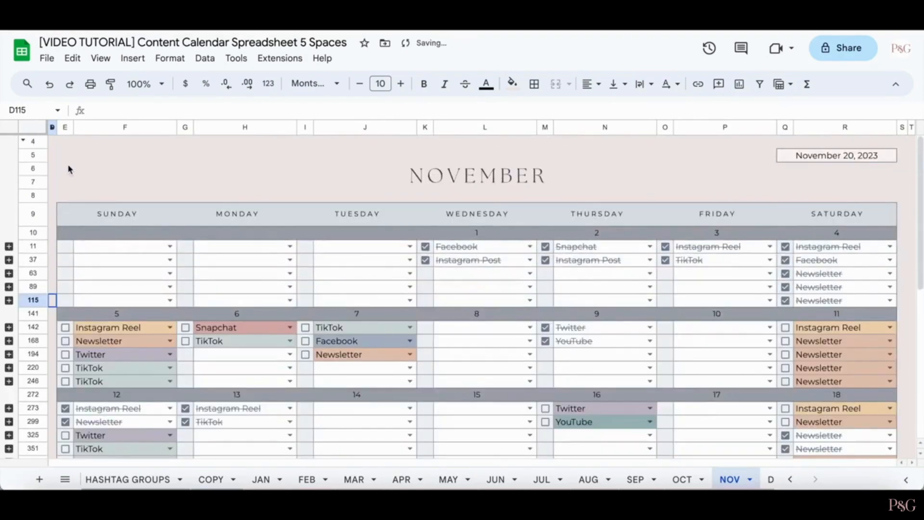
- Assign Instagram Post to November 8 and Facebook to November 6's third slot, then return to the HOW TO USE sheet
{"action": "left_click", "coordinate": [528, 327]}
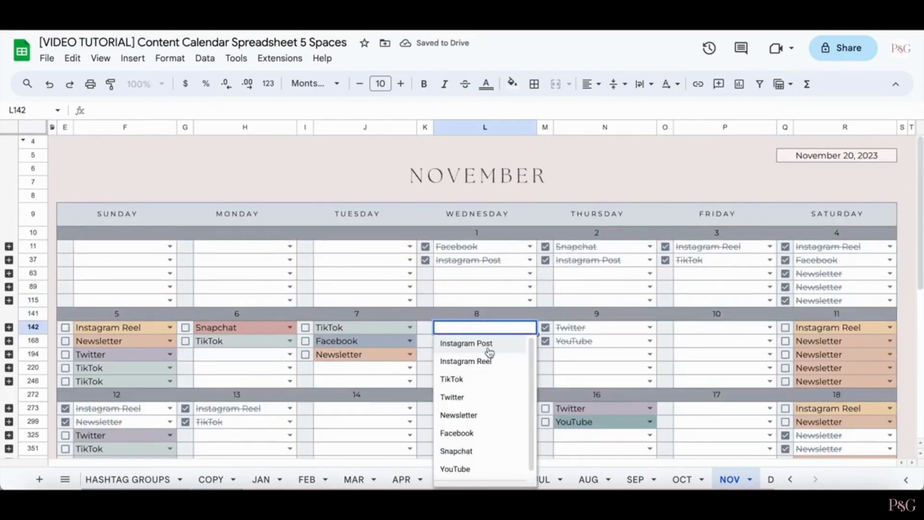
{"action": "left_click", "coordinate": [466, 343]}
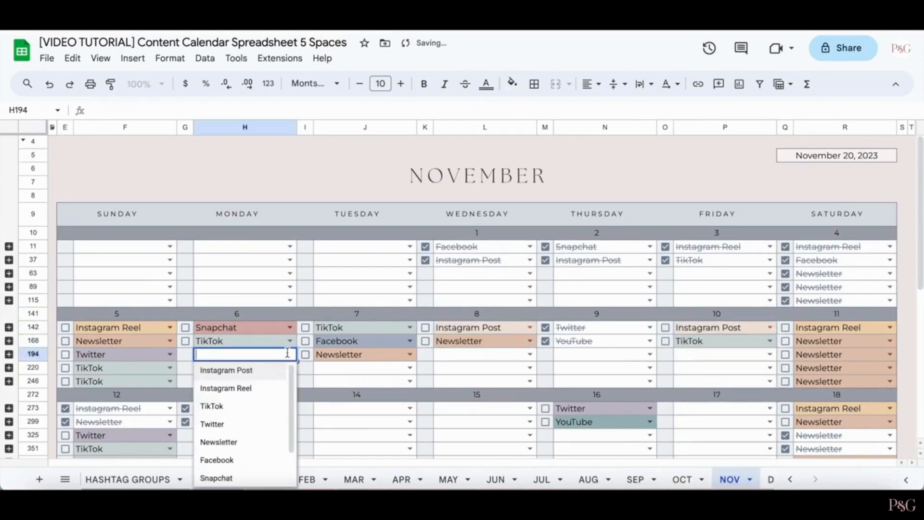
{"action": "left_click", "coordinate": [217, 460]}
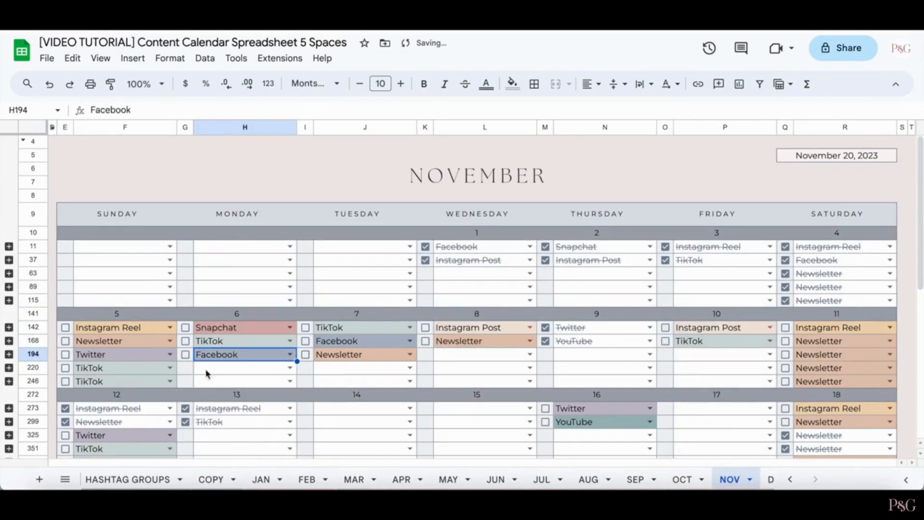
{"action": "left_click", "coordinate": [64, 155]}
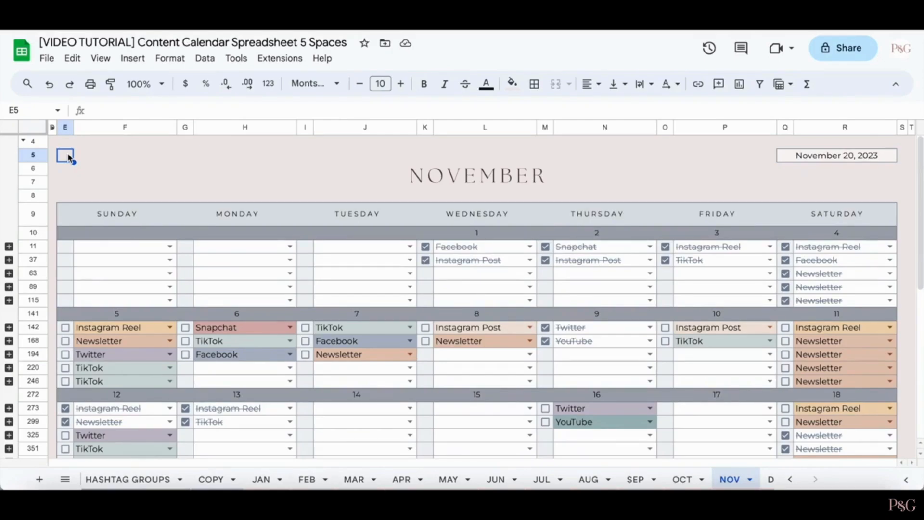
{"action": "left_click", "coordinate": [122, 480]}
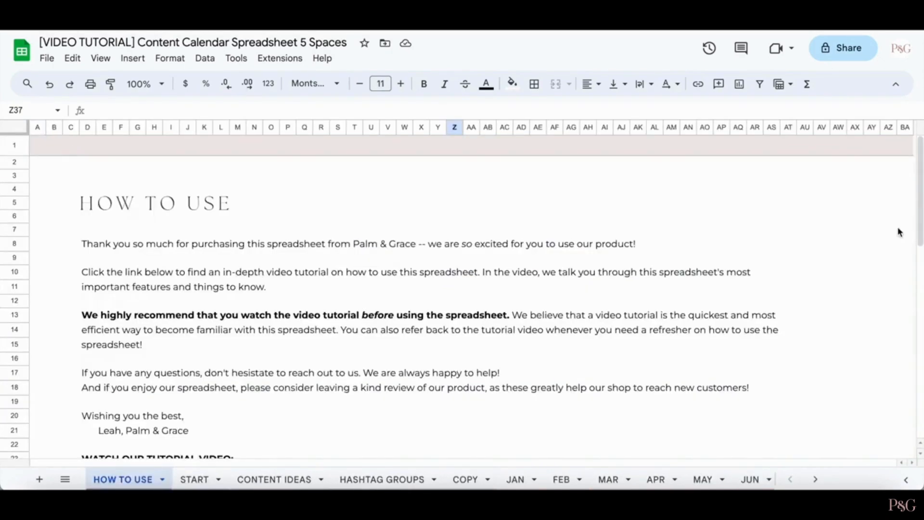